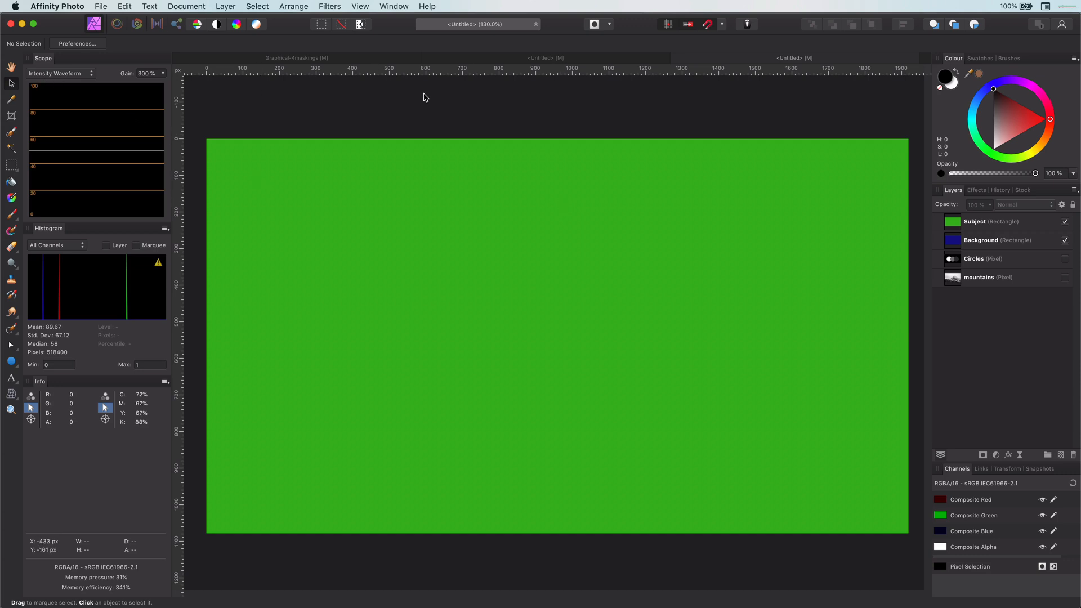
mouse_move(839, 124)
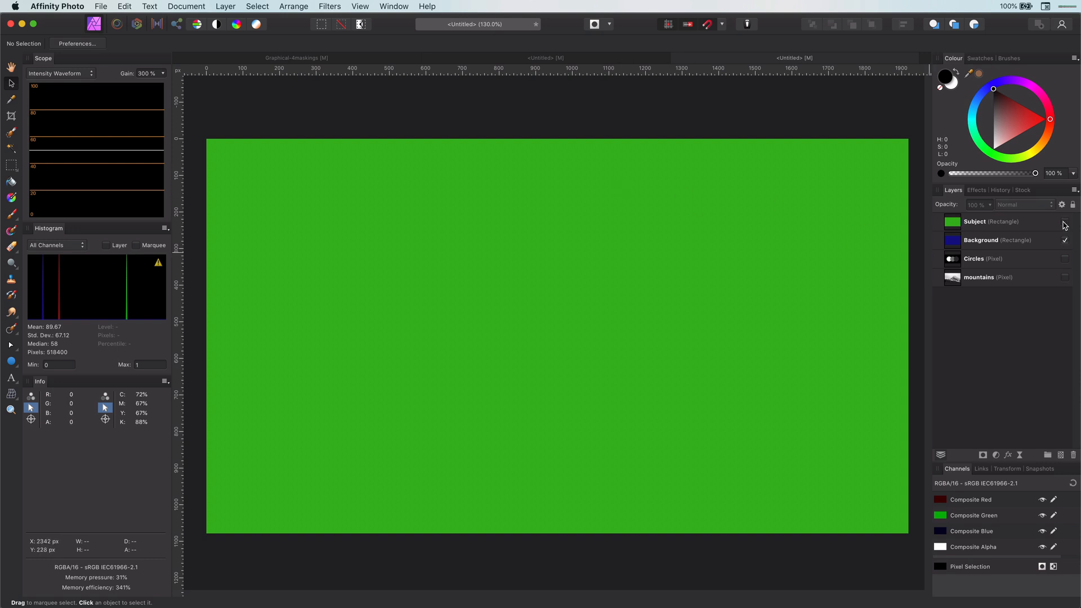
Add a blank mask to the green Subject rectangle layer.
click(975, 222)
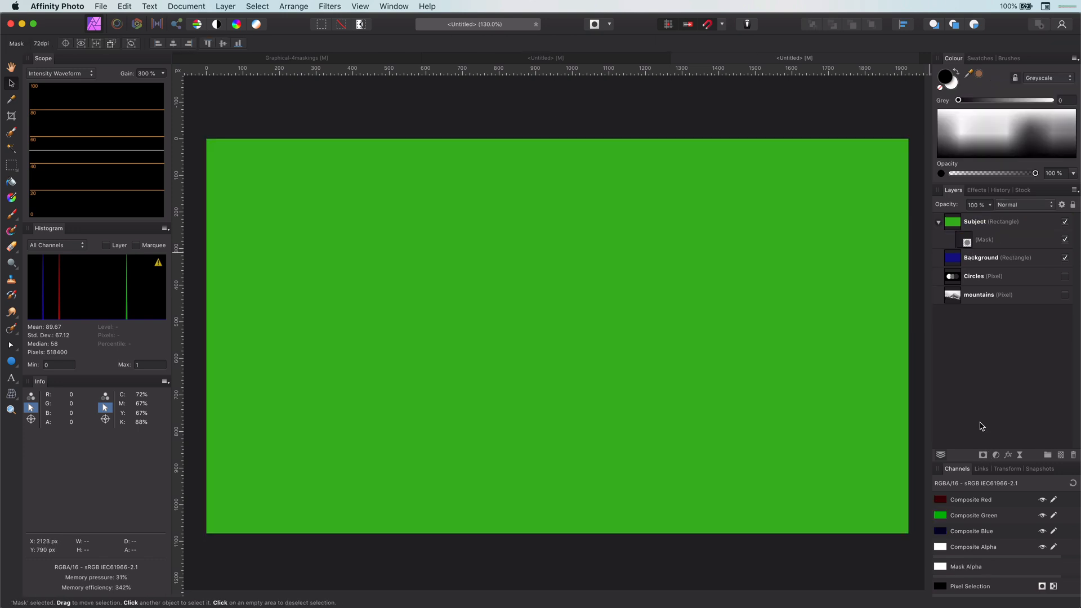
Paint a dark vertical streak into the Subject's mask with a black brush.
click(975, 221)
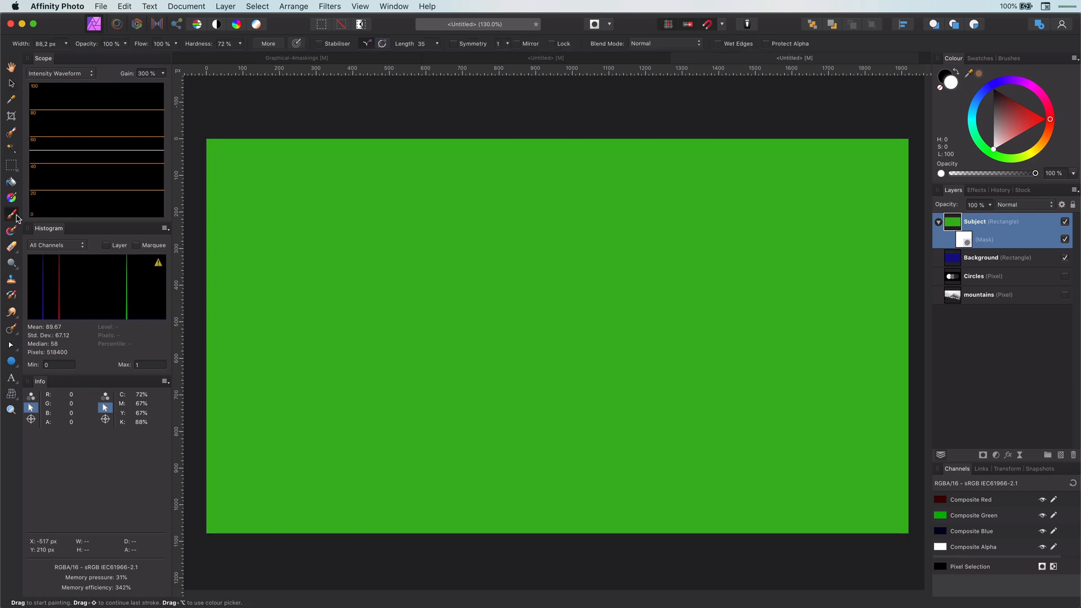
mouse_move(948, 79)
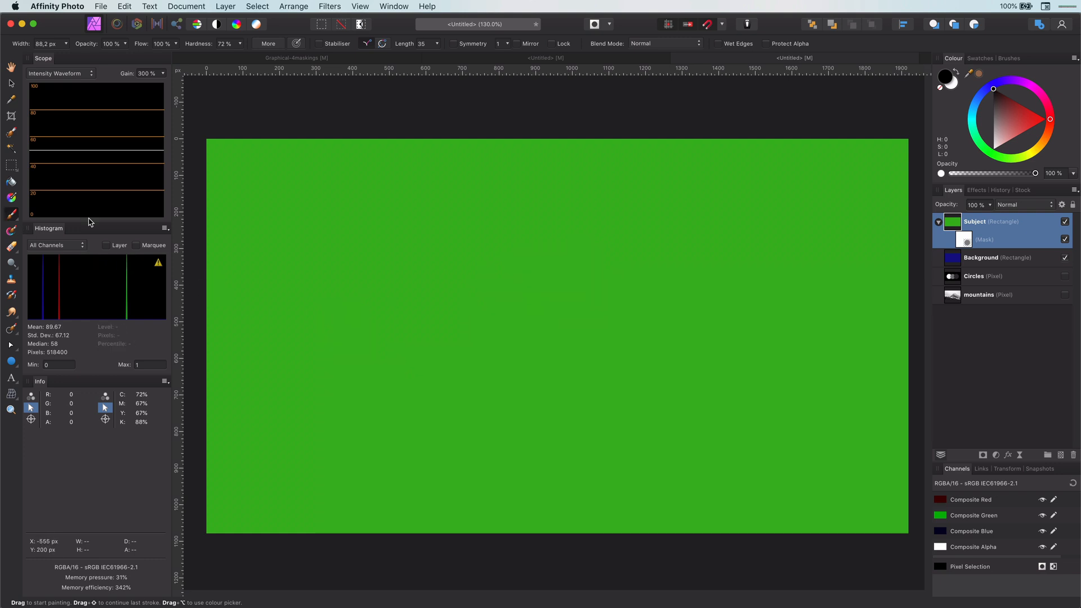
click(964, 239)
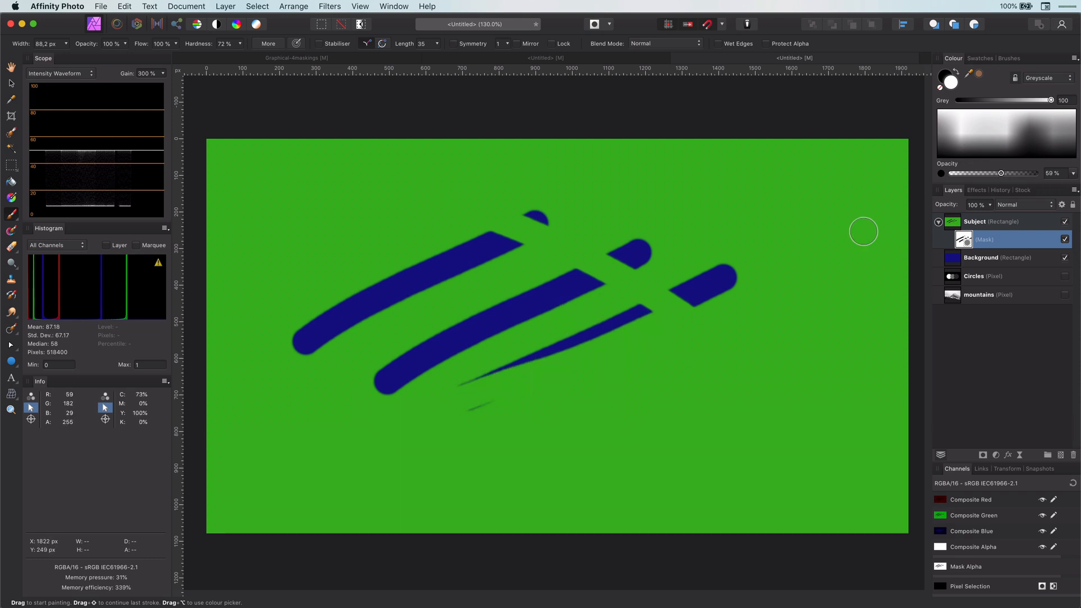
drag(813, 206, 813, 428)
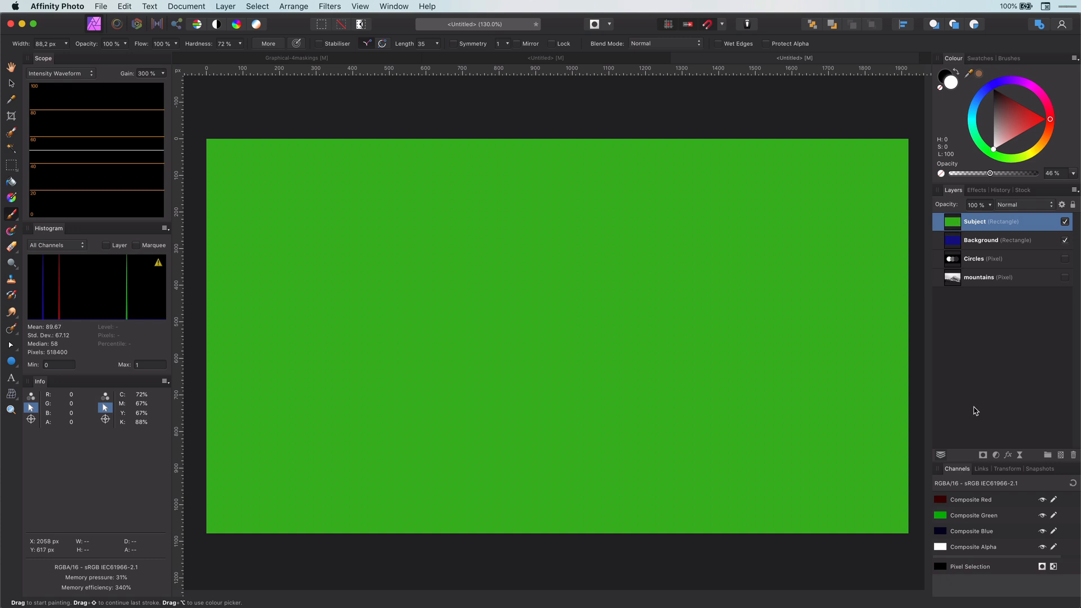
mouse_move(979, 421)
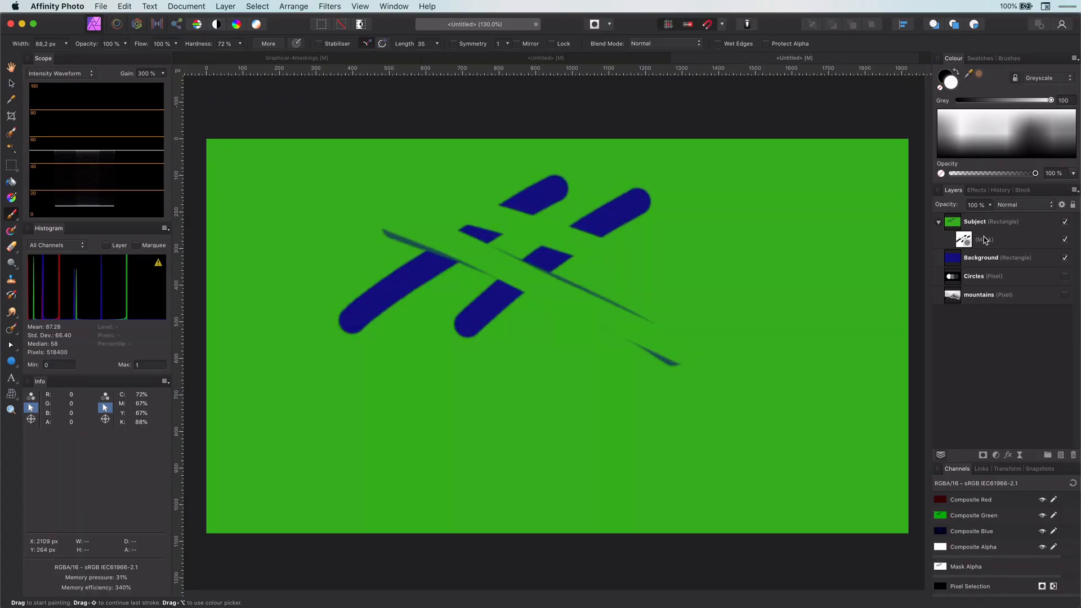
Drag a copy of the mountains layer into the Subject rectangle as a child layer.
click(986, 276)
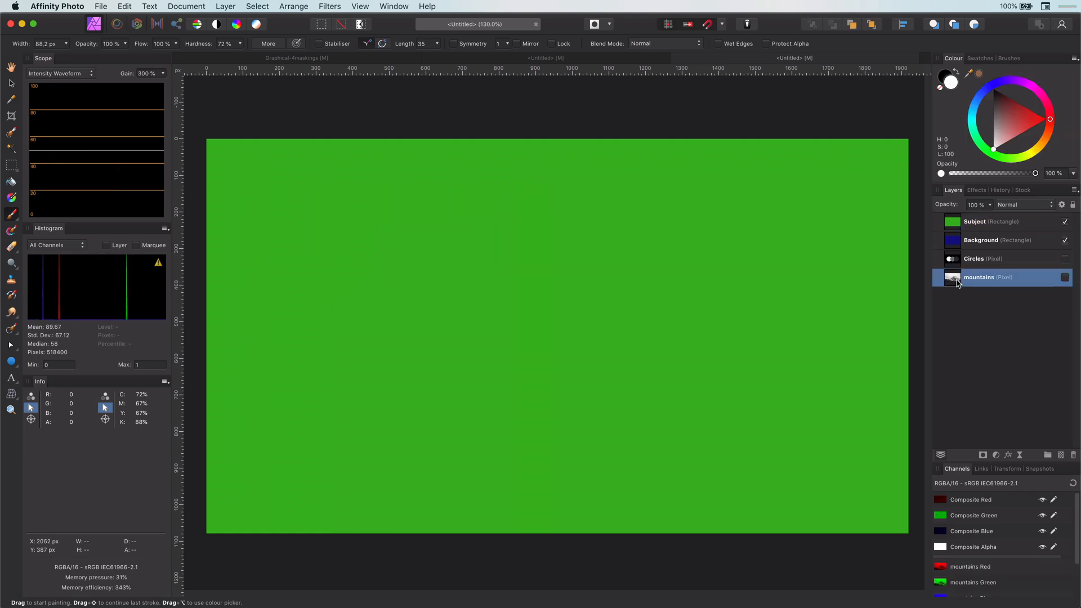
drag(979, 277, 979, 221)
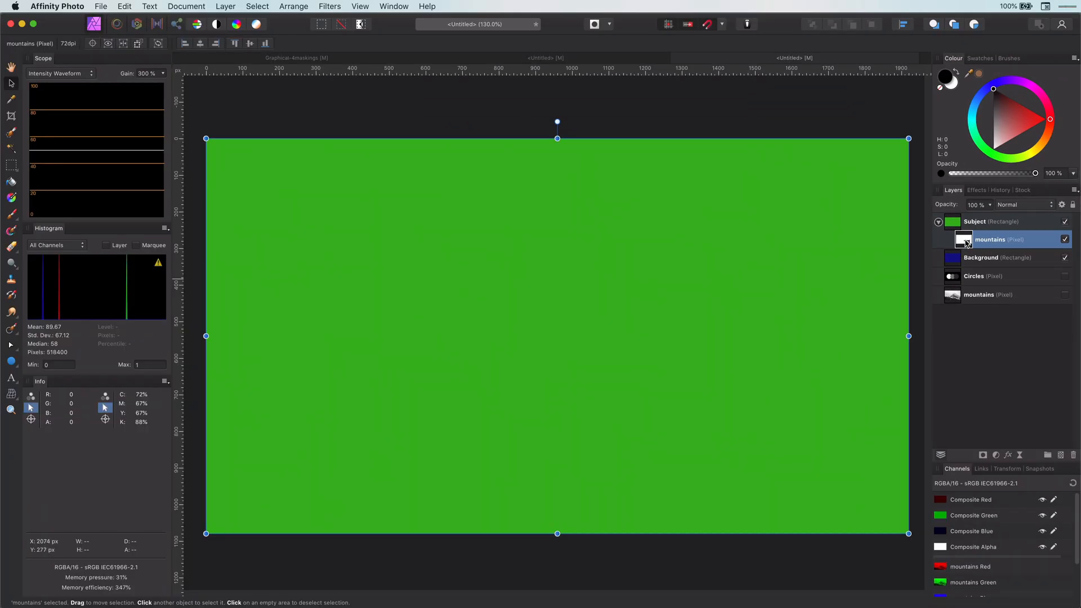
right_click(989, 239)
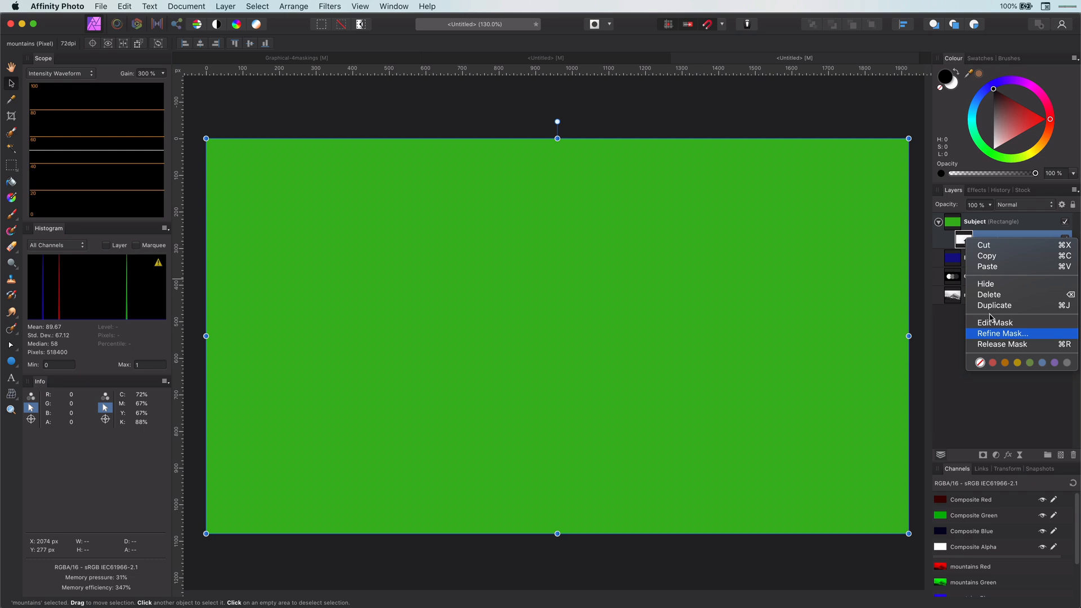
Rasterise the nested mountains child into a mask for Subject.
click(989, 239)
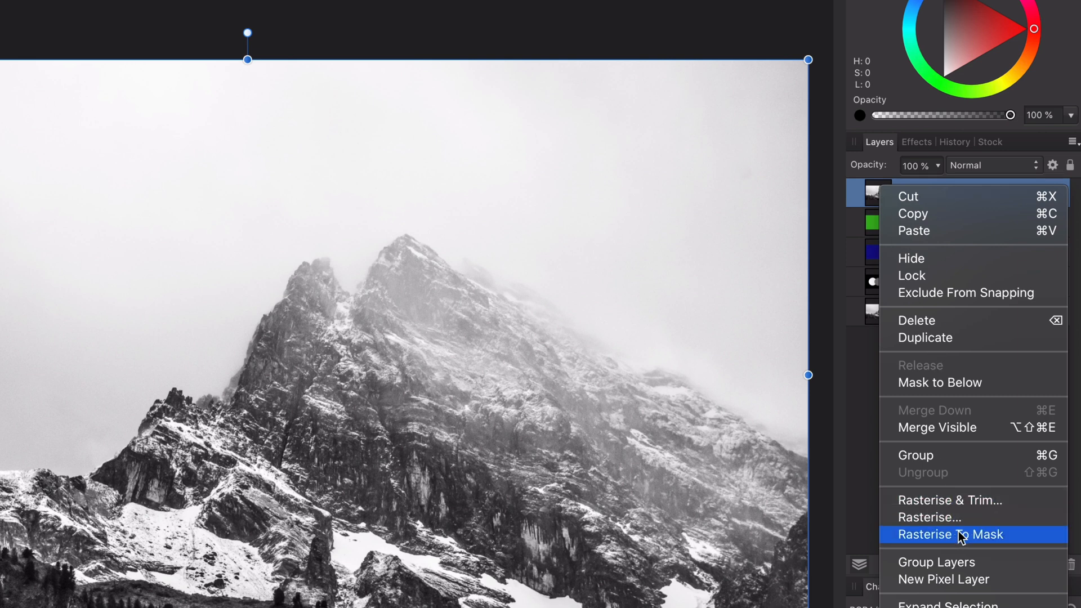
click(949, 534)
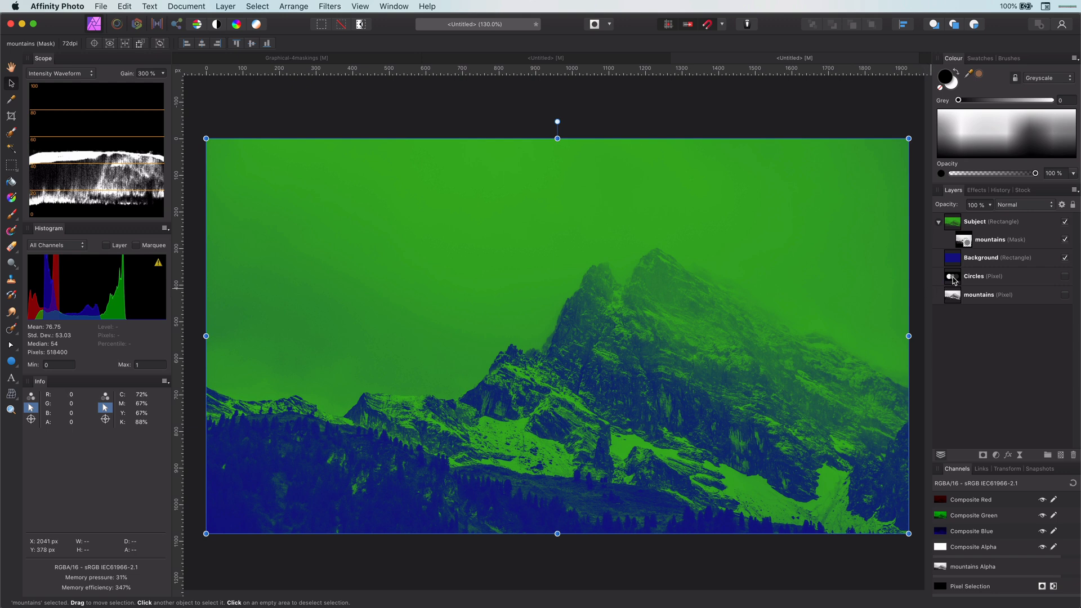
Select Circles and move the mountains mask up within the Subject's stack.
click(985, 276)
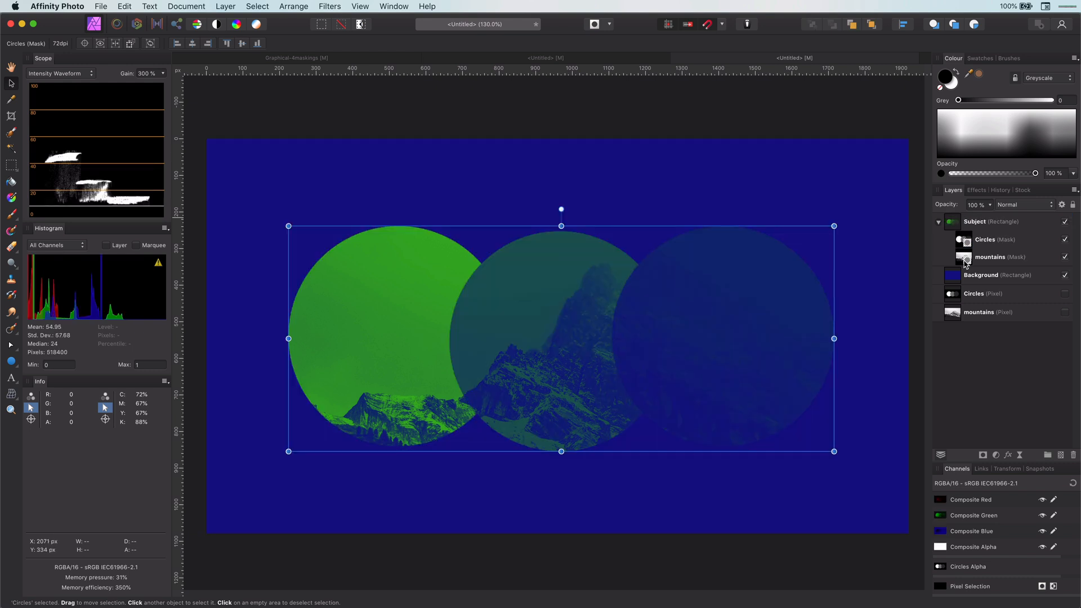
click(998, 257)
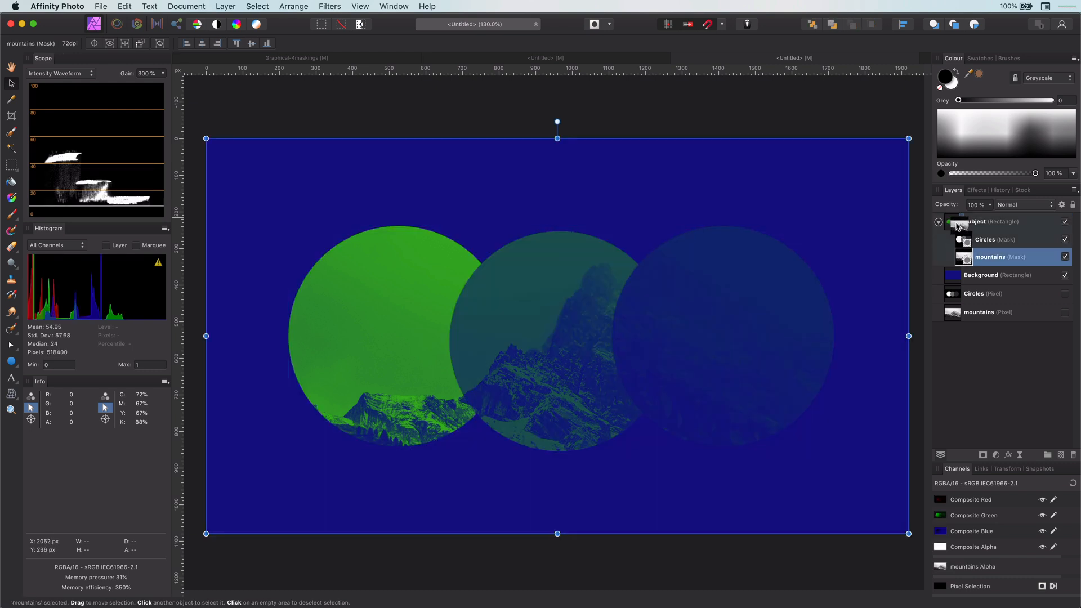
drag(1000, 257, 999, 240)
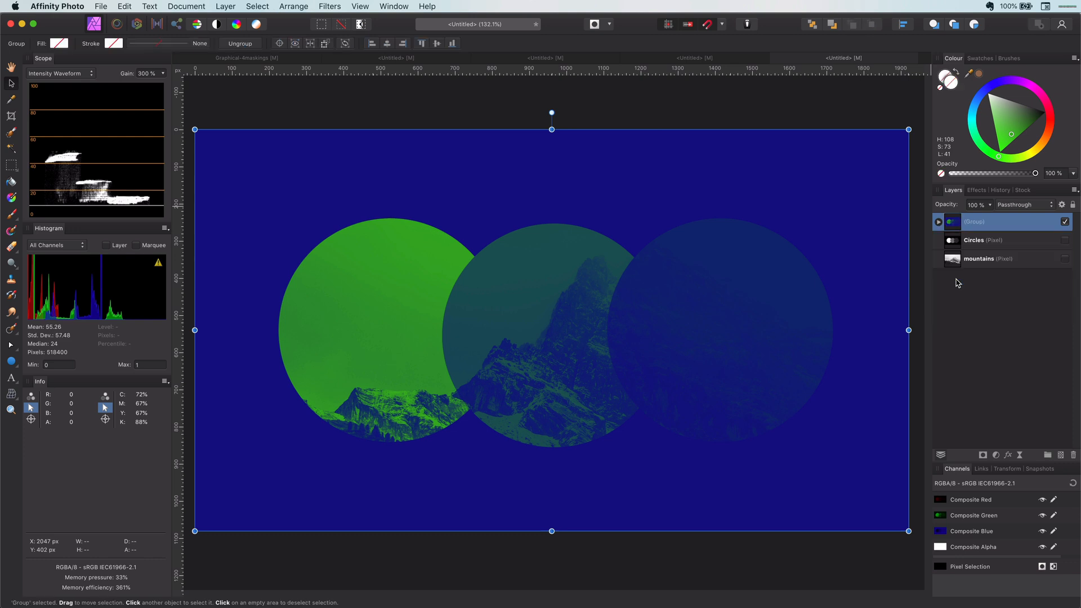
mouse_move(953, 230)
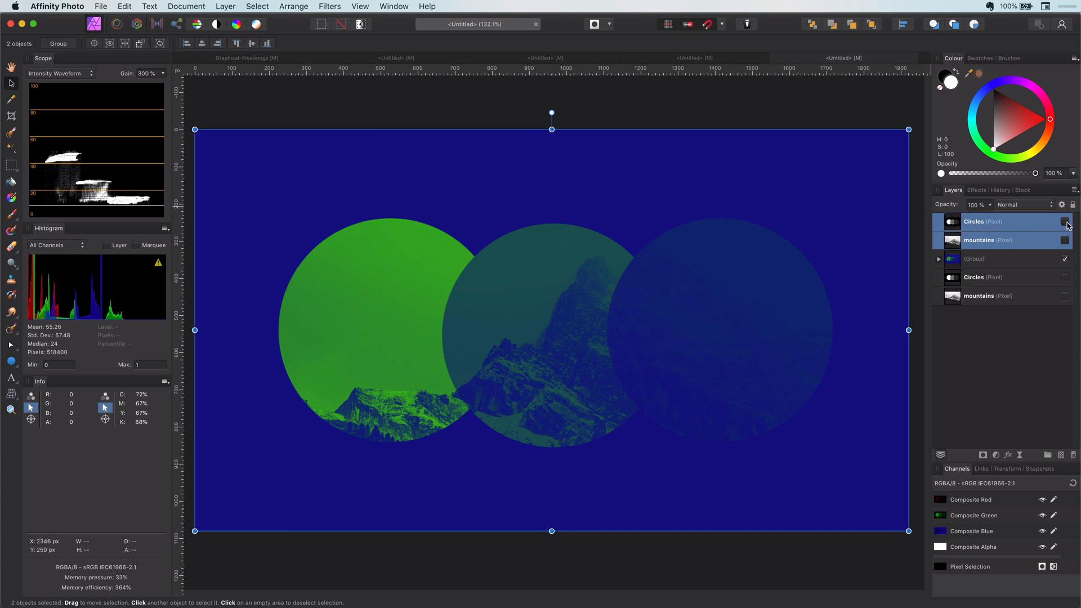
Show the Circles copy, set it to Multiply, and merge it down into mountains.
click(1020, 204)
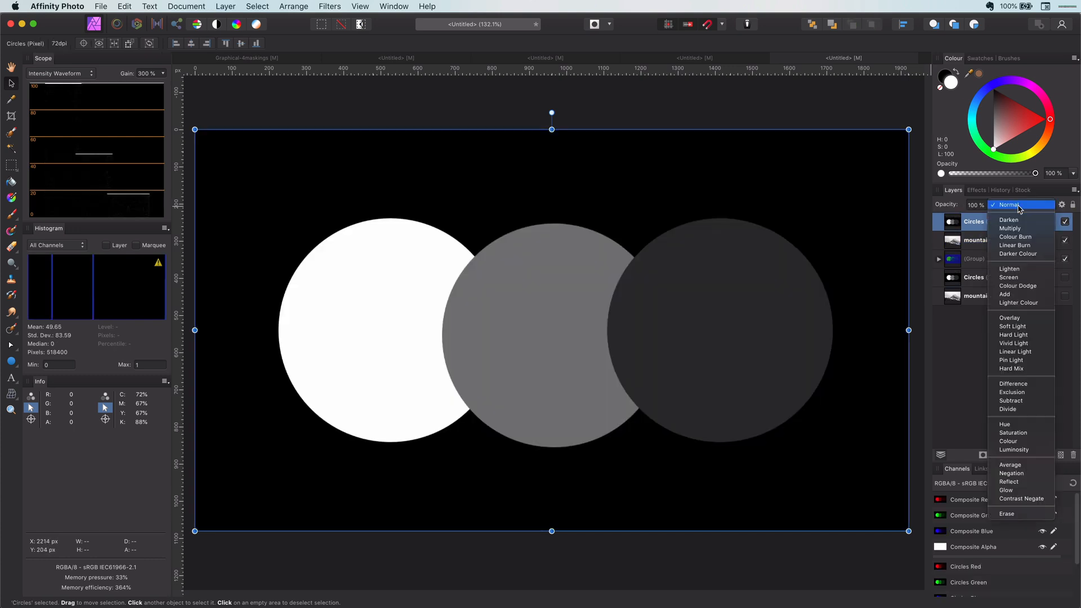
click(1009, 228)
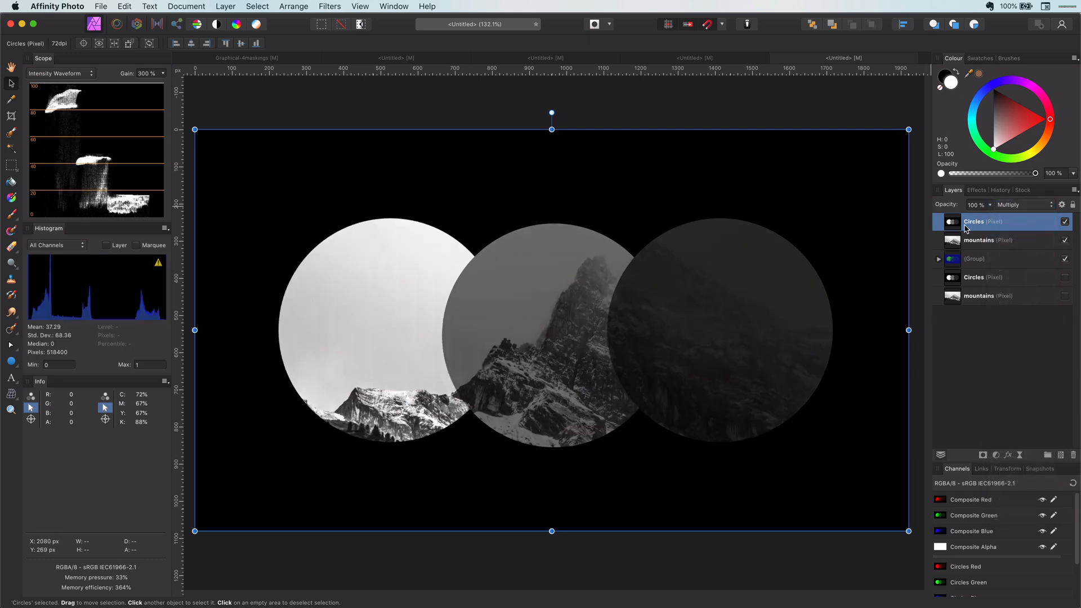
right_click(1000, 221)
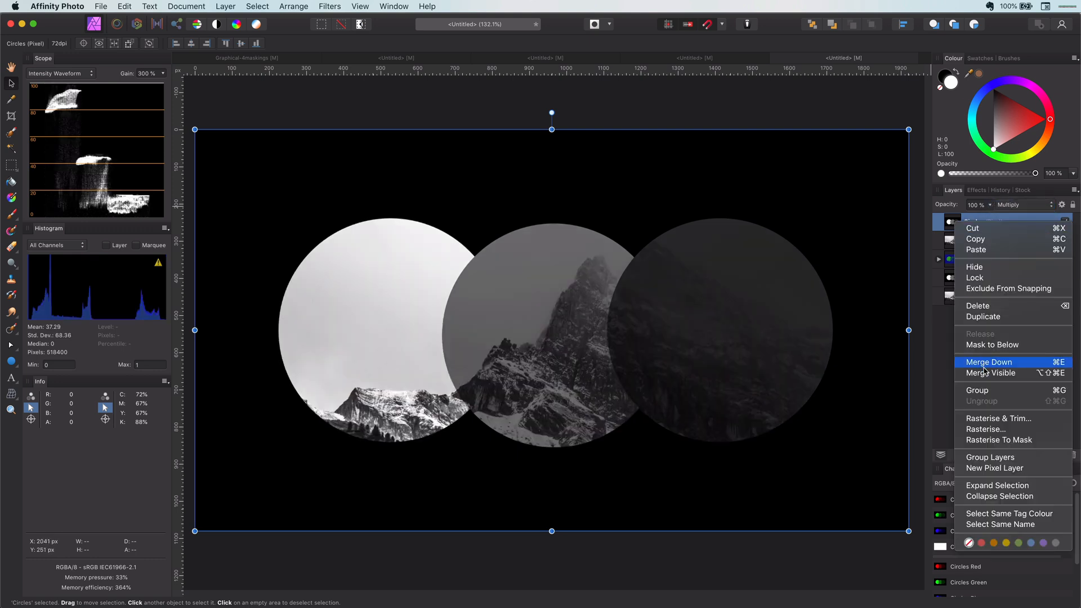
click(988, 362)
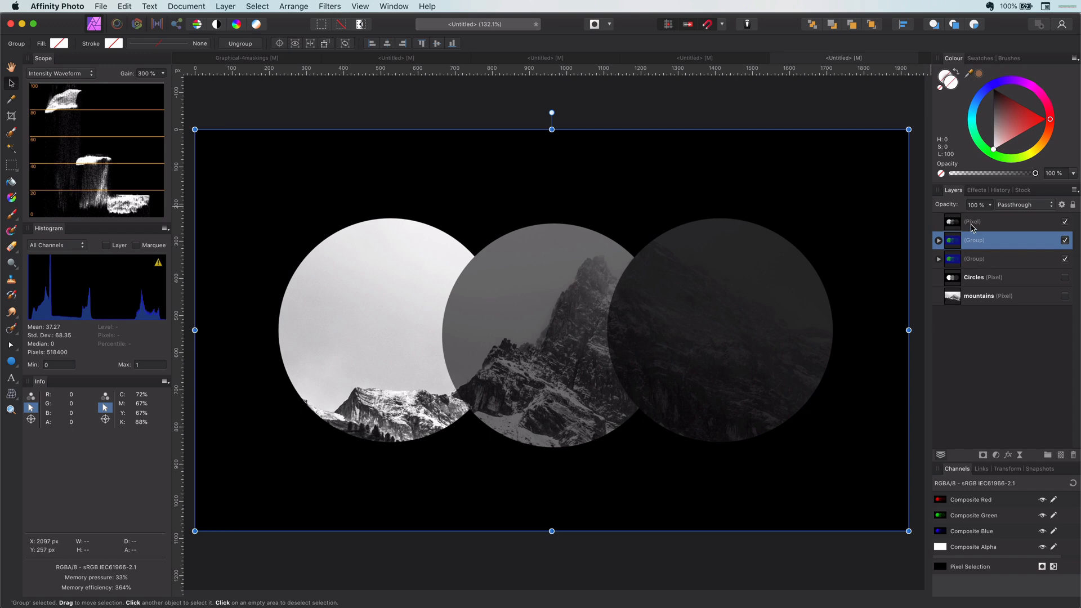
Rasterise the merged circles-and-mountains layer into a single mask.
right_click(972, 221)
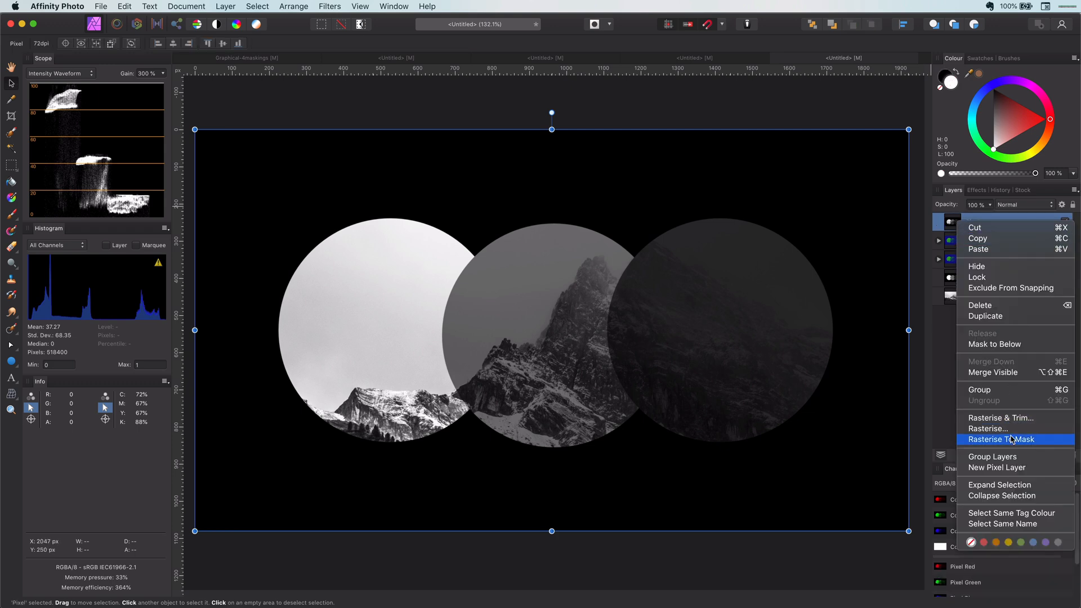
click(997, 439)
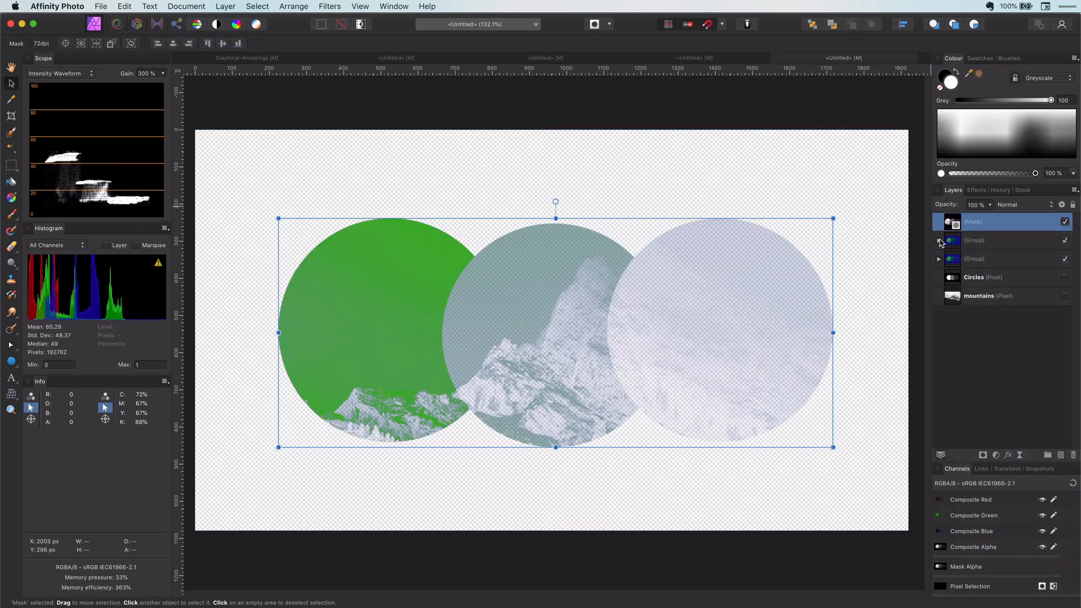
click(938, 240)
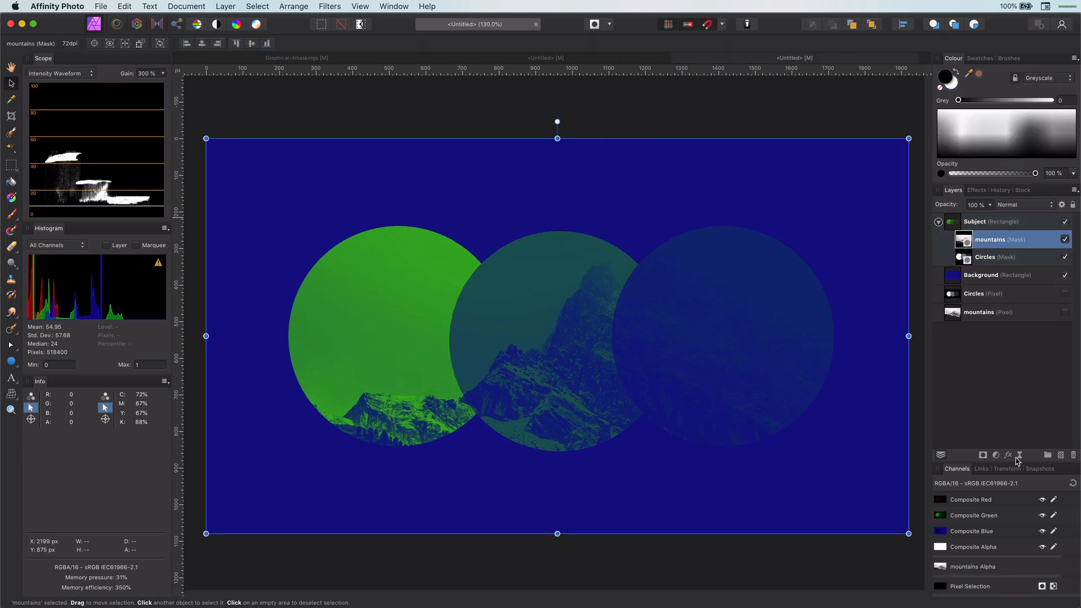
Add a live Gaussian Blur filter and drag its radius slider.
click(1006, 455)
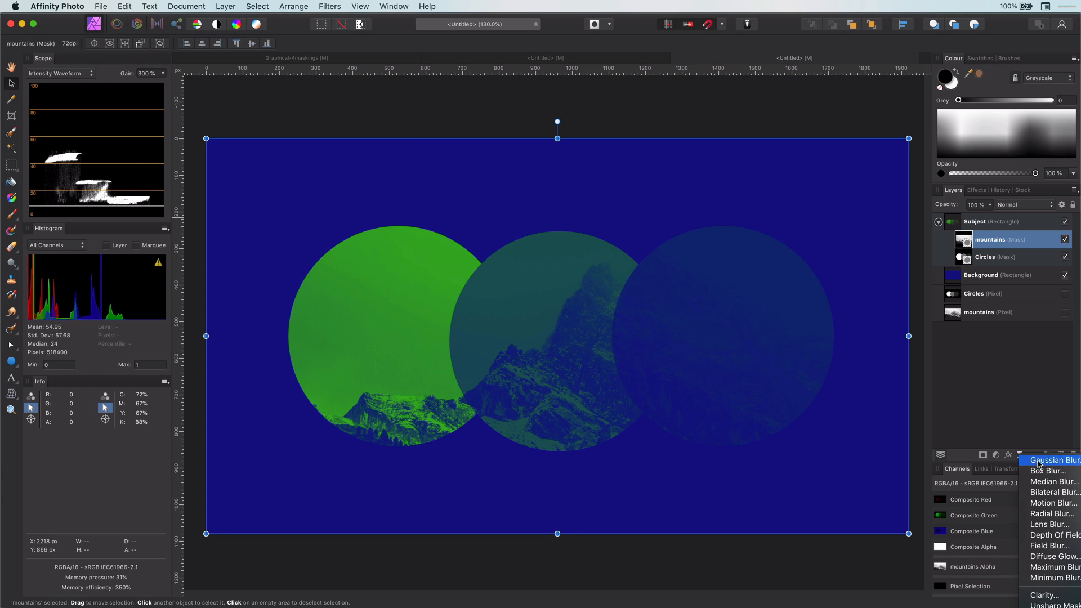
click(1050, 459)
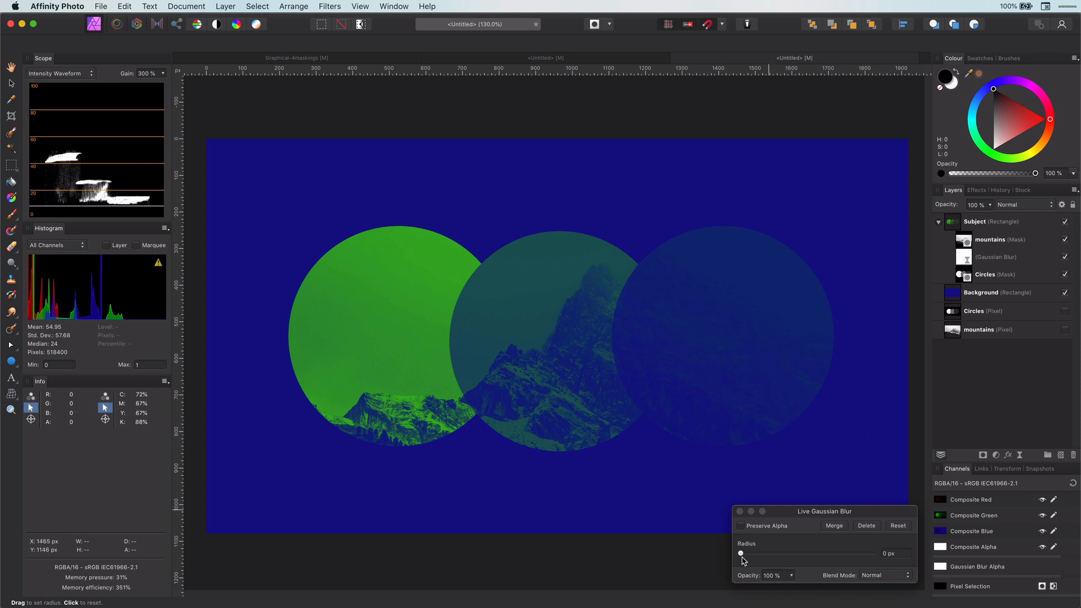
drag(741, 553, 790, 553)
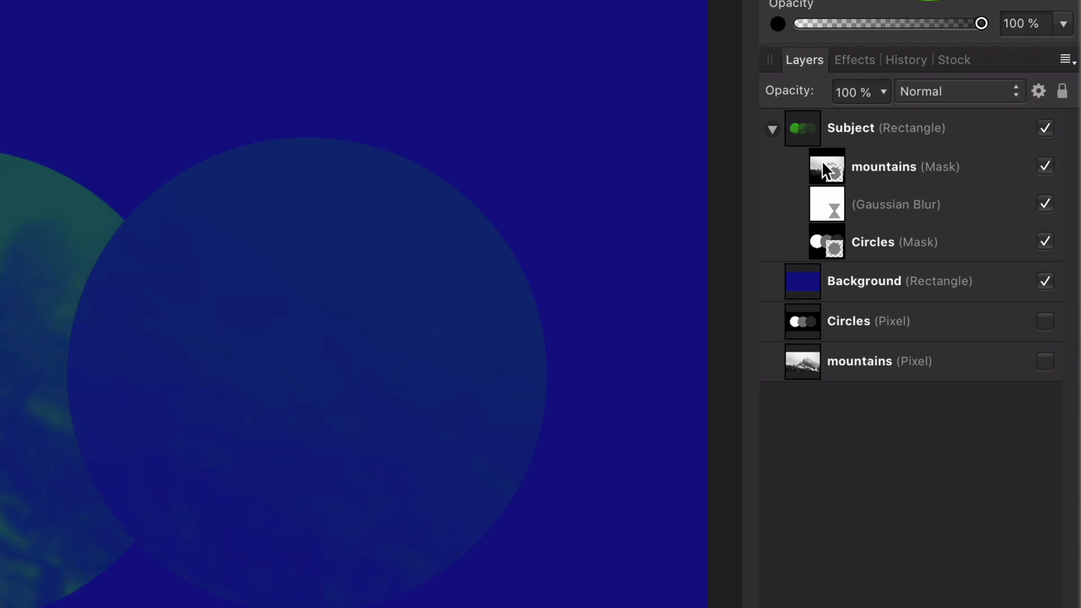
mouse_move(828, 199)
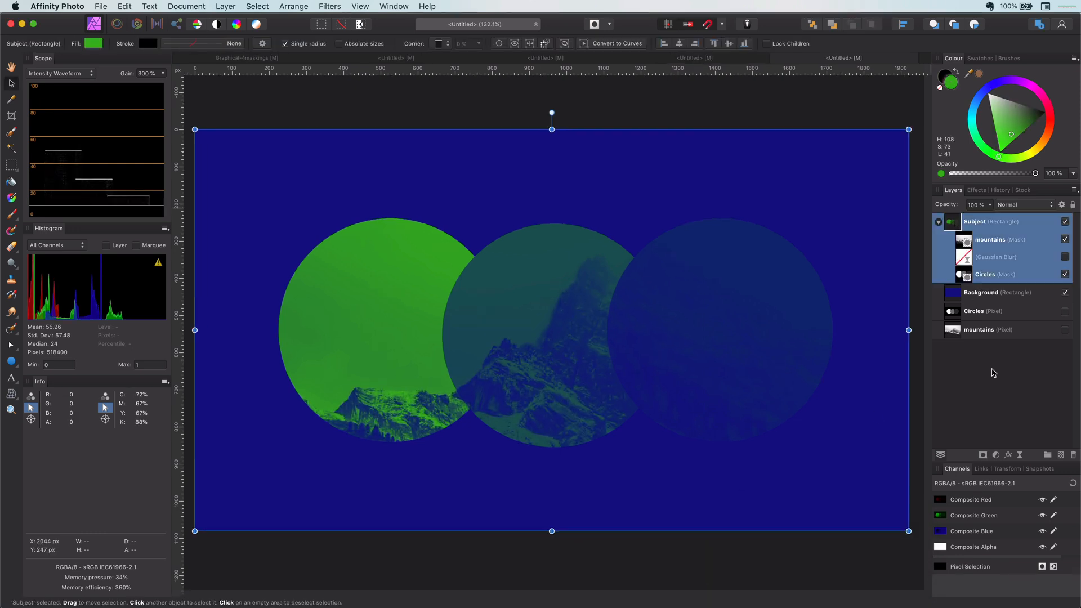
Add a Levels adjustment and lower the white level to harden the mask.
click(995, 455)
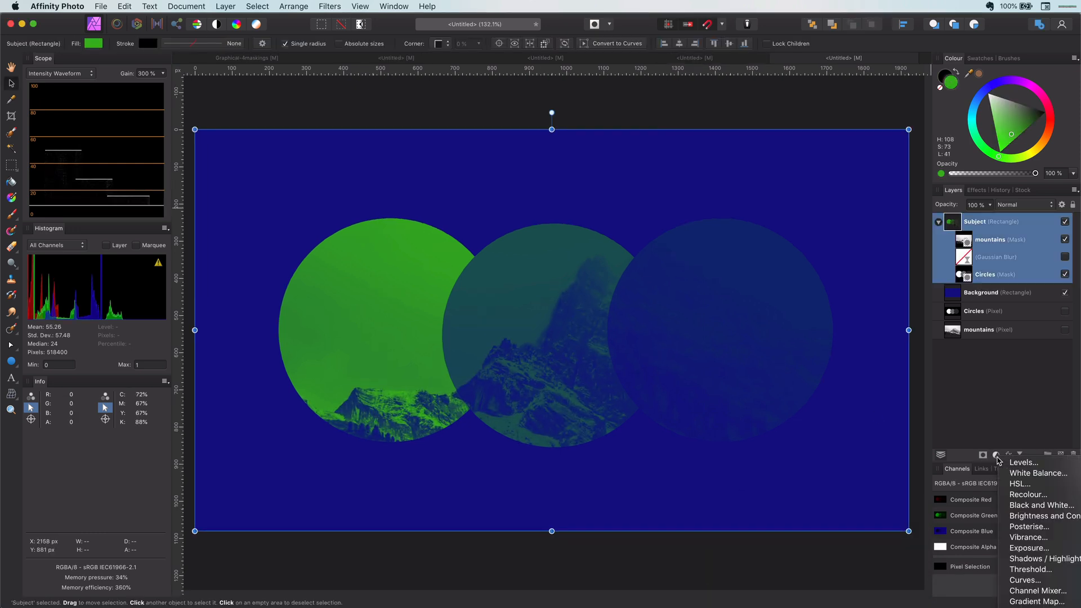
click(1023, 462)
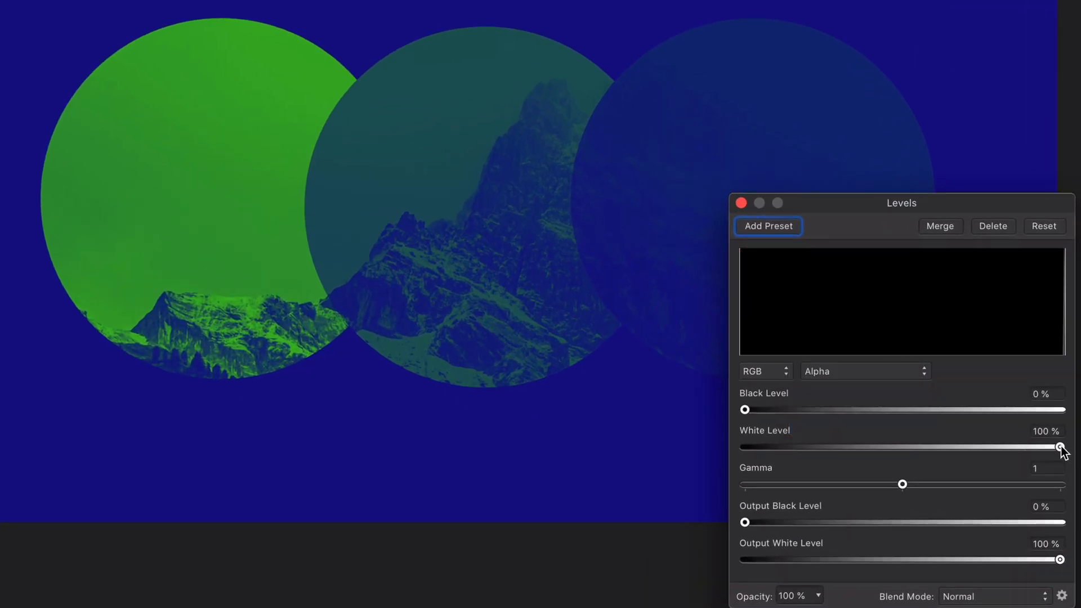
drag(1060, 446, 942, 446)
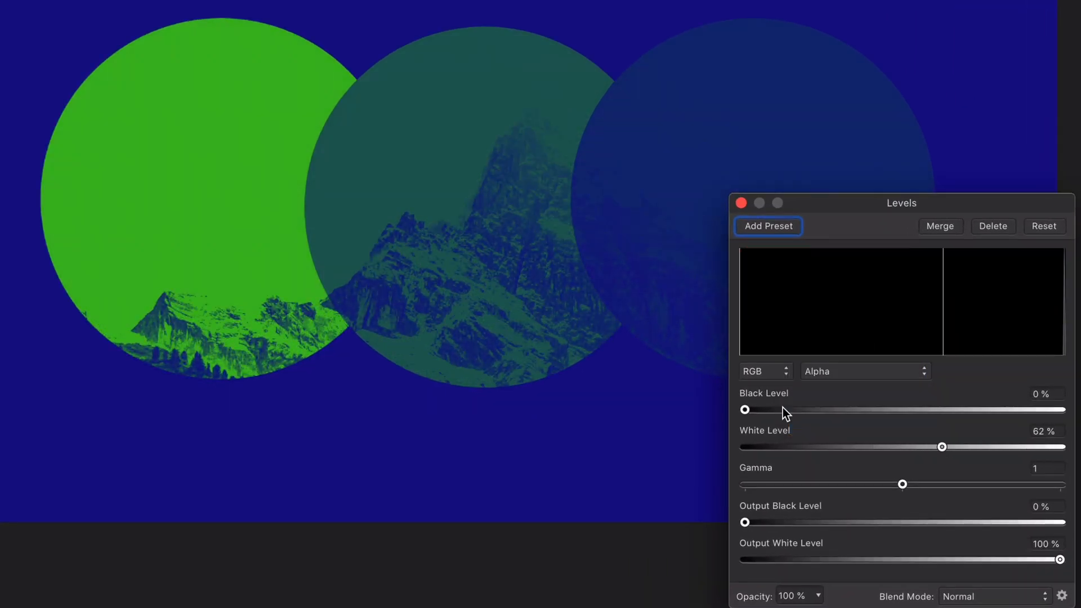
drag(941, 446, 945, 446)
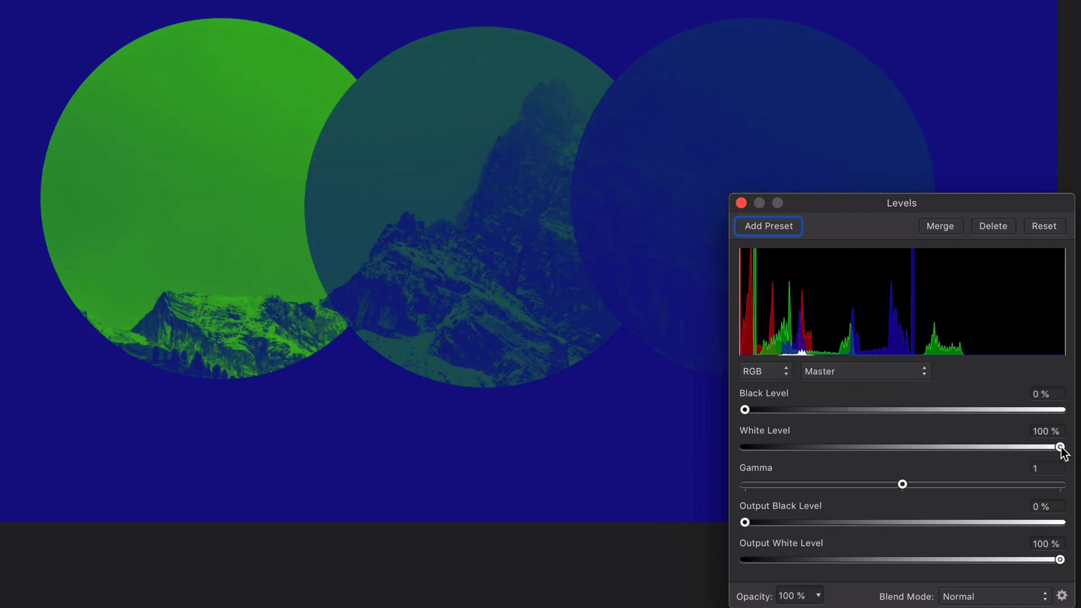
Lower and raise the white level, return it to full, and close Levels.
drag(1059, 446, 768, 446)
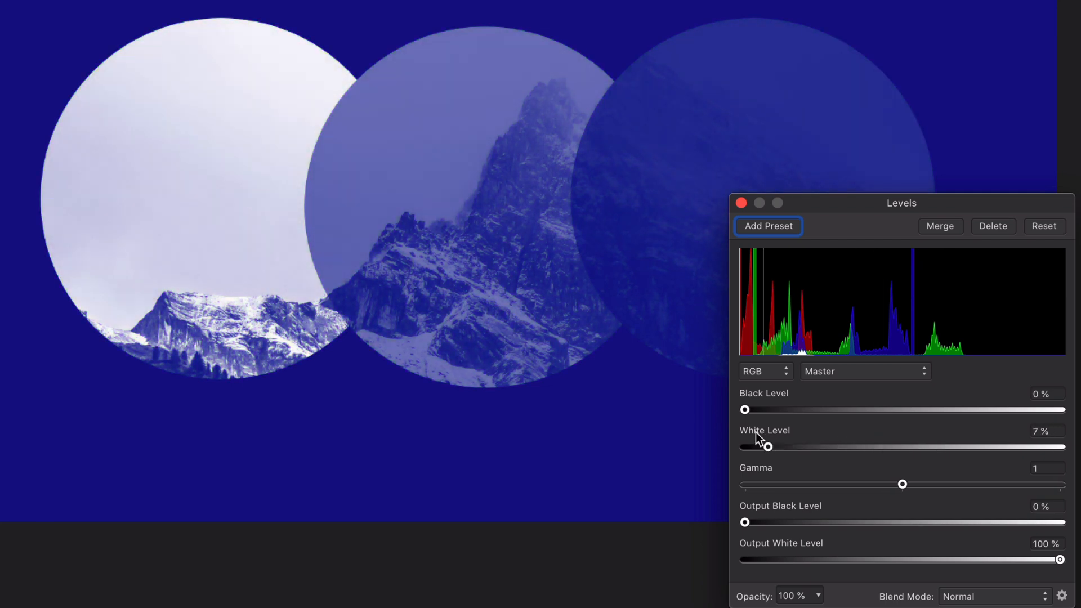
drag(767, 445, 984, 446)
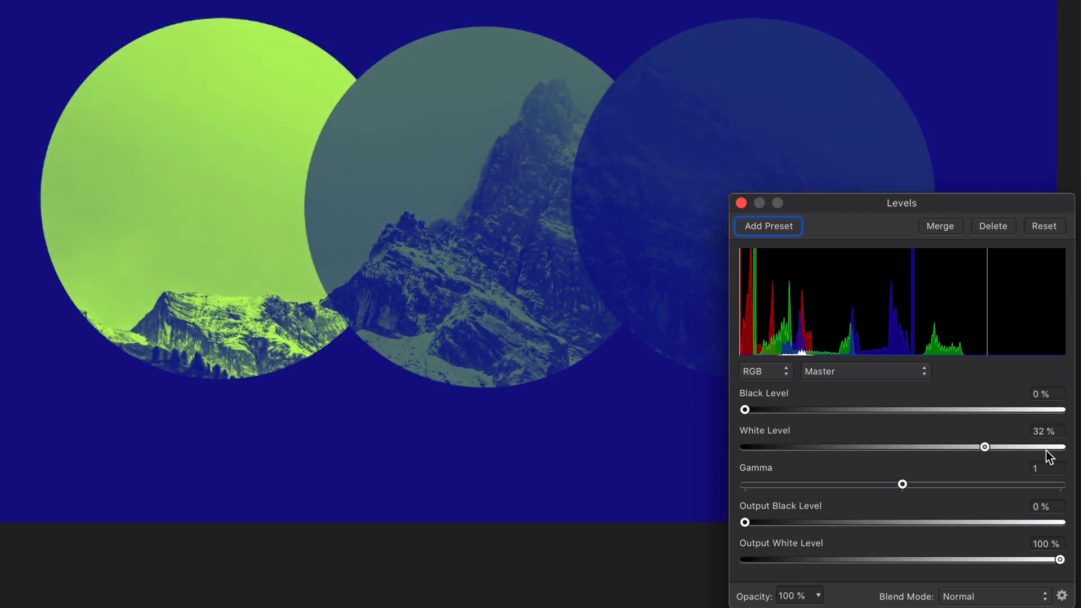
drag(984, 446, 1030, 446)
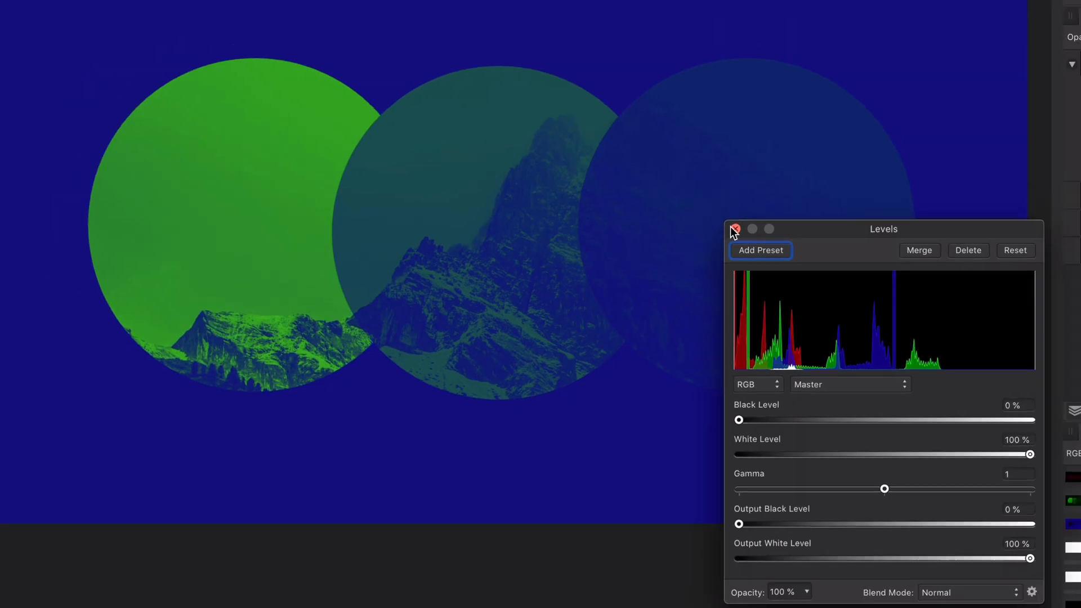
click(734, 229)
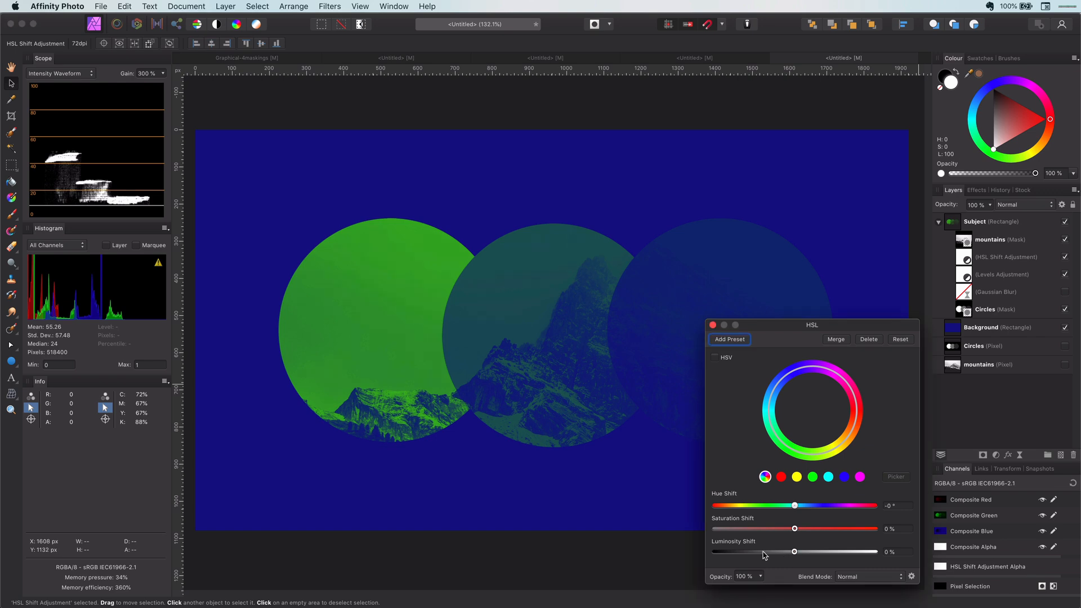
drag(793, 505, 829, 505)
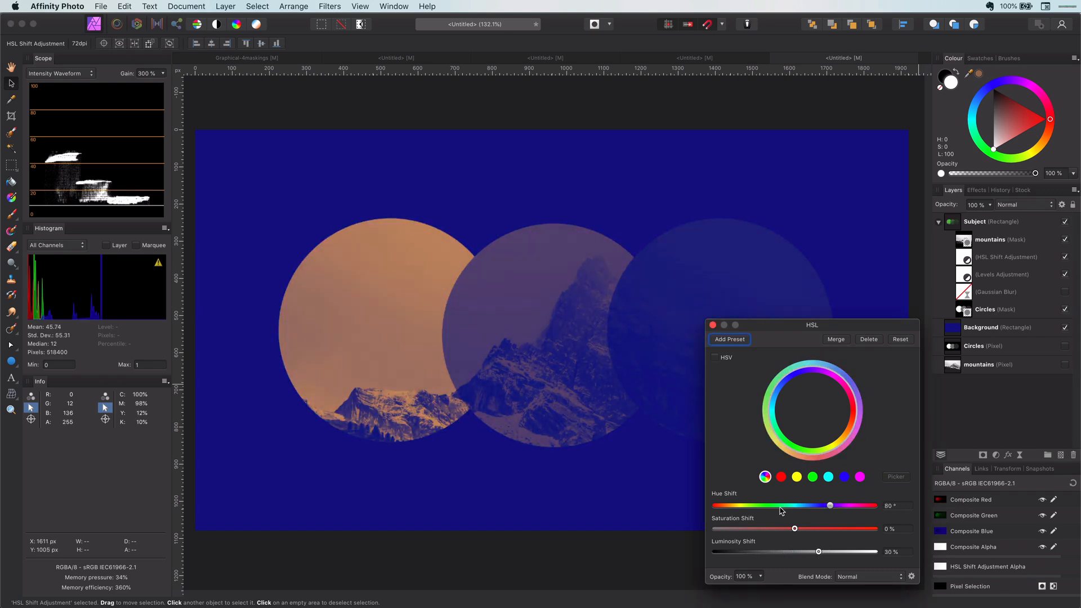
drag(830, 506, 815, 505)
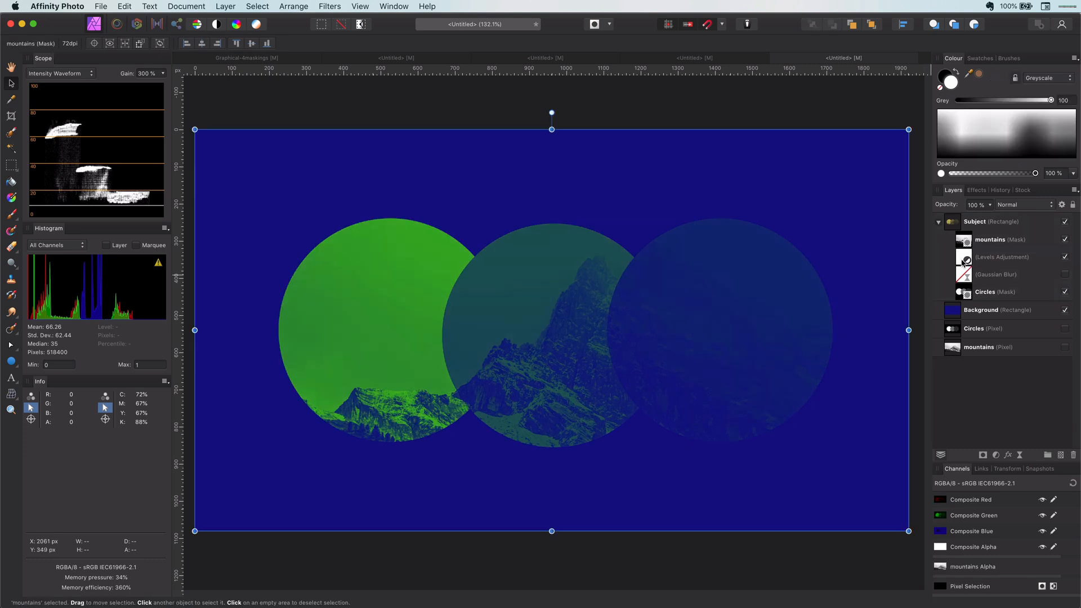
Select layers in the Layers panel while setting up the Mask Child and Clipping Child groups.
click(999, 256)
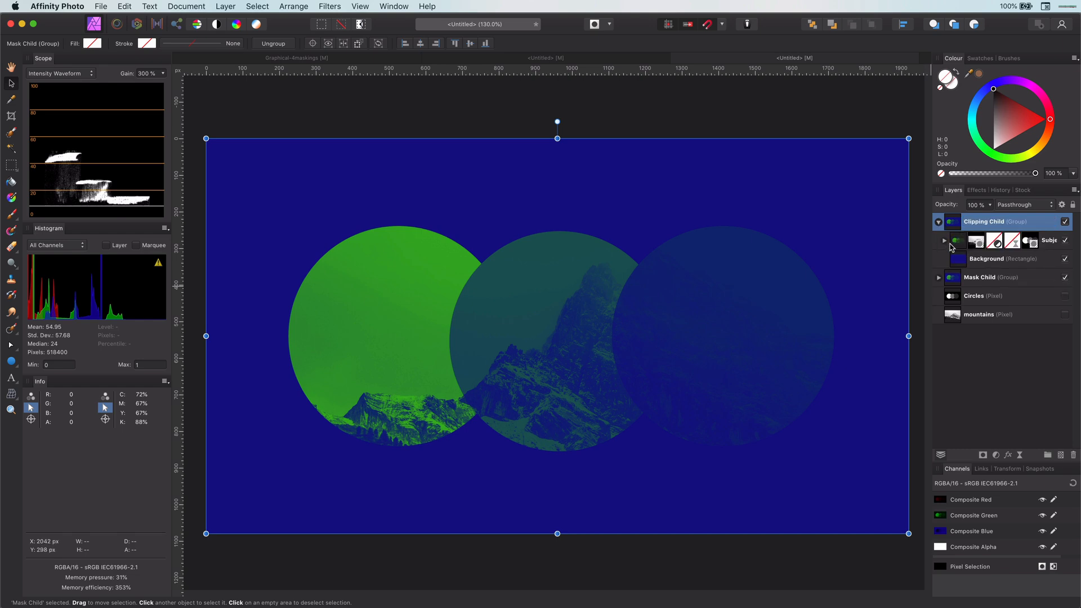
click(943, 240)
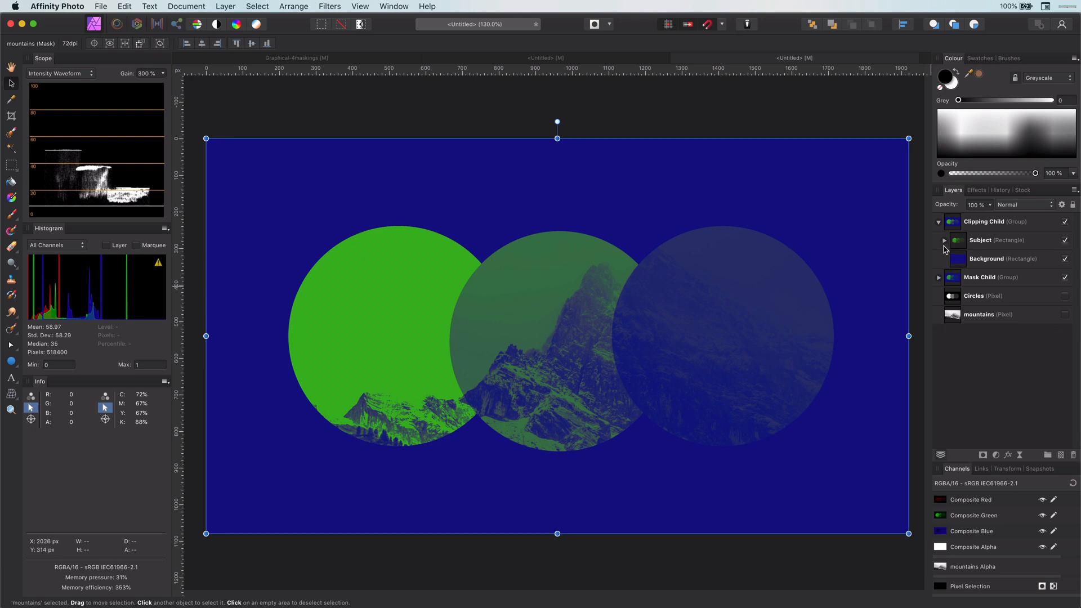
Expand the copied Subject and select the layer for nesting the Gaussian Blur.
click(943, 240)
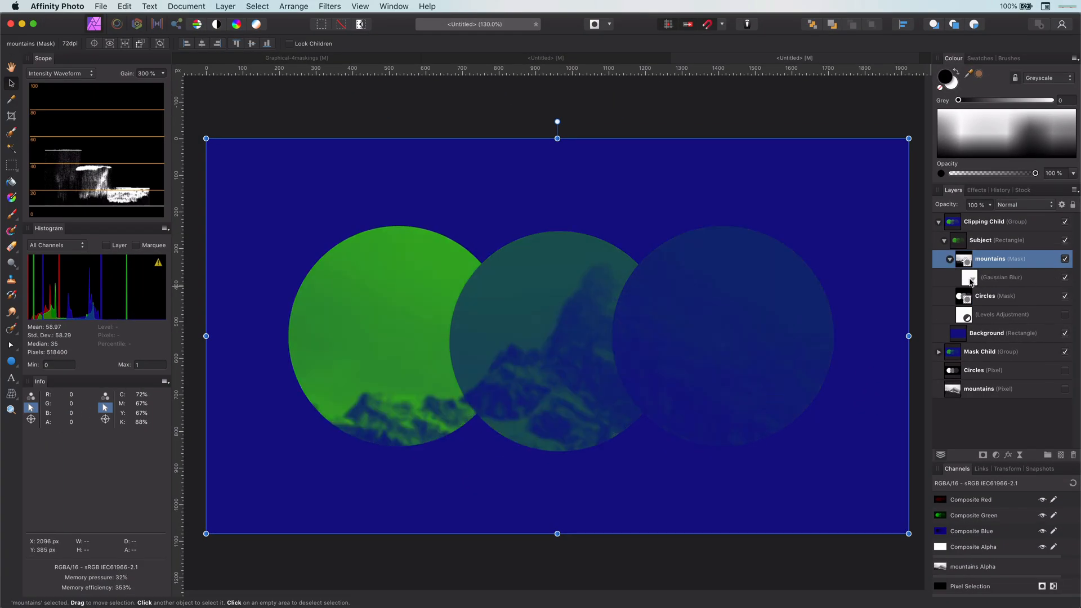
click(1001, 276)
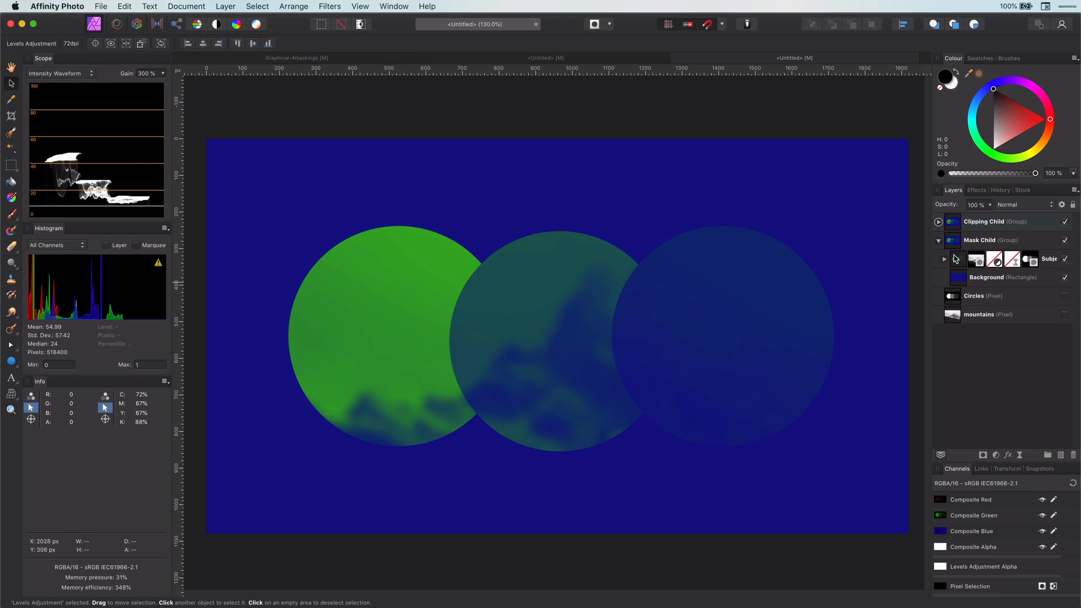
Add a live Twirl filter to the Mask Child Circles mask and tune its angle and radius.
click(944, 259)
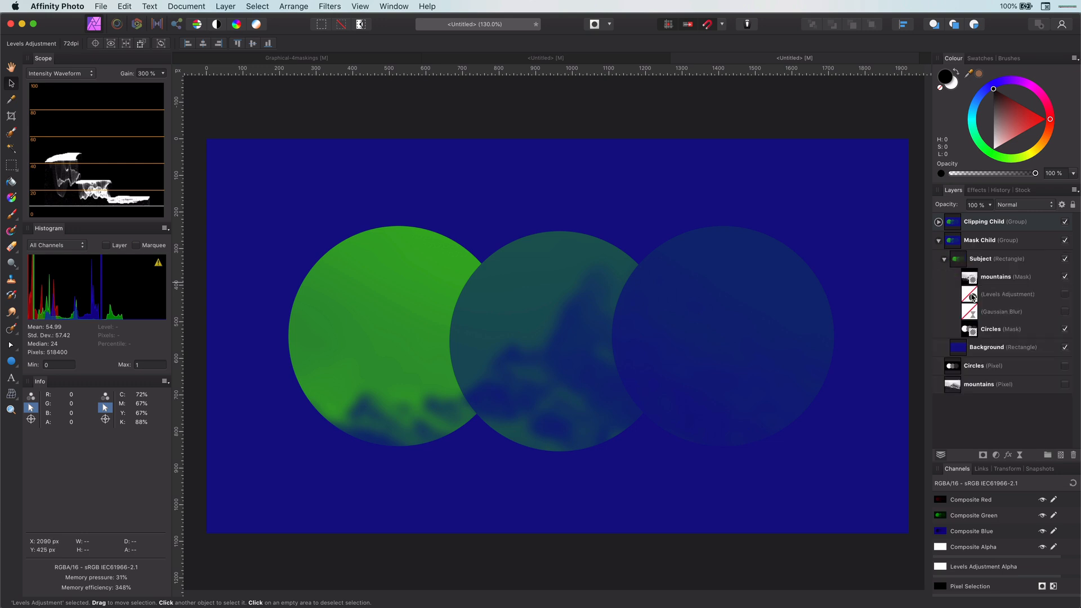
click(999, 329)
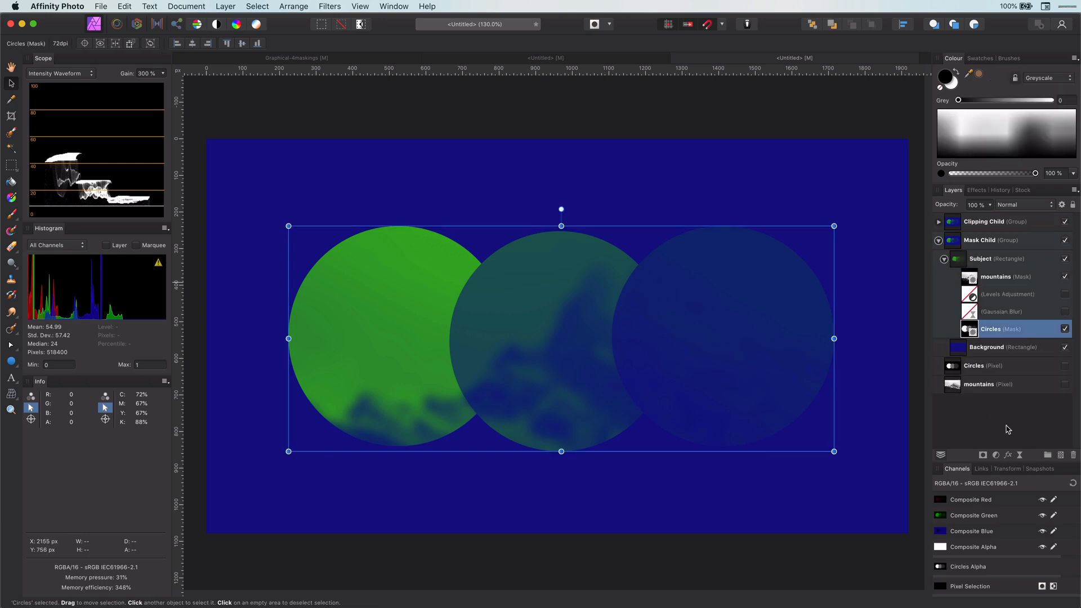
click(329, 6)
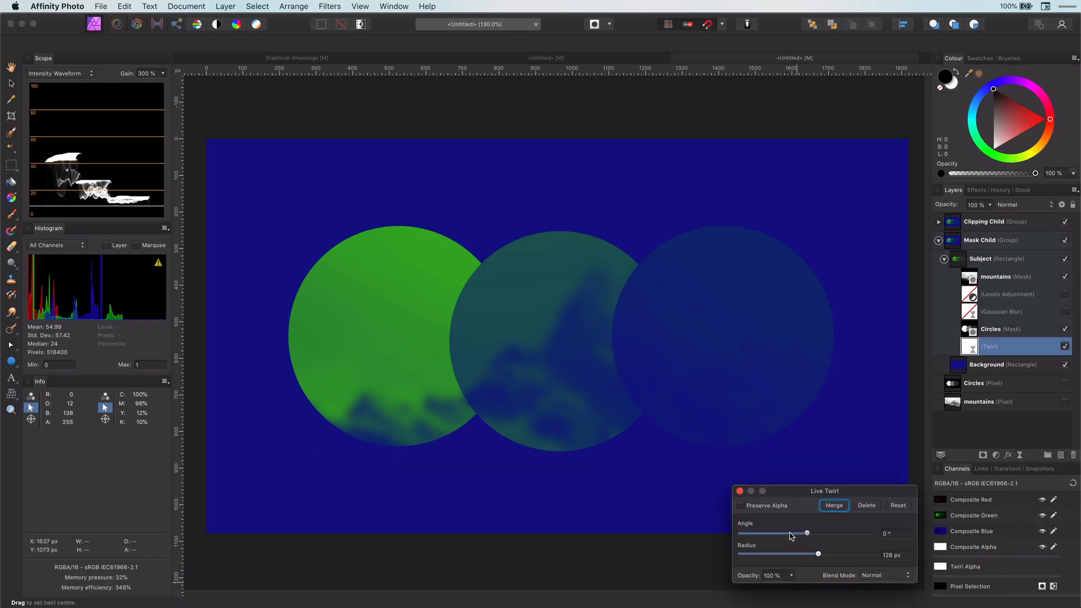
drag(807, 533, 740, 533)
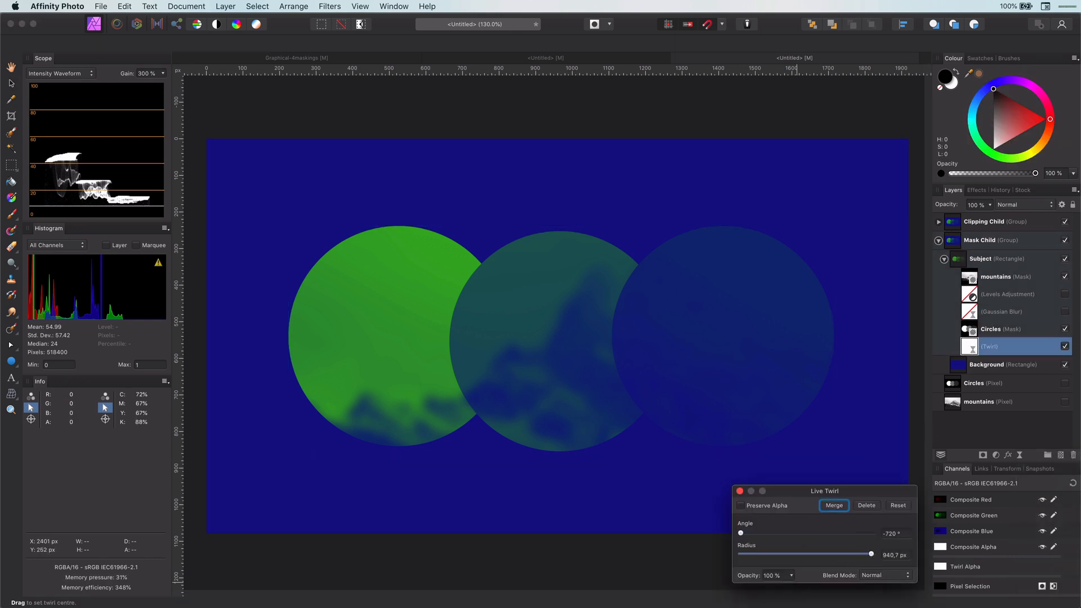
drag(869, 553, 869, 553)
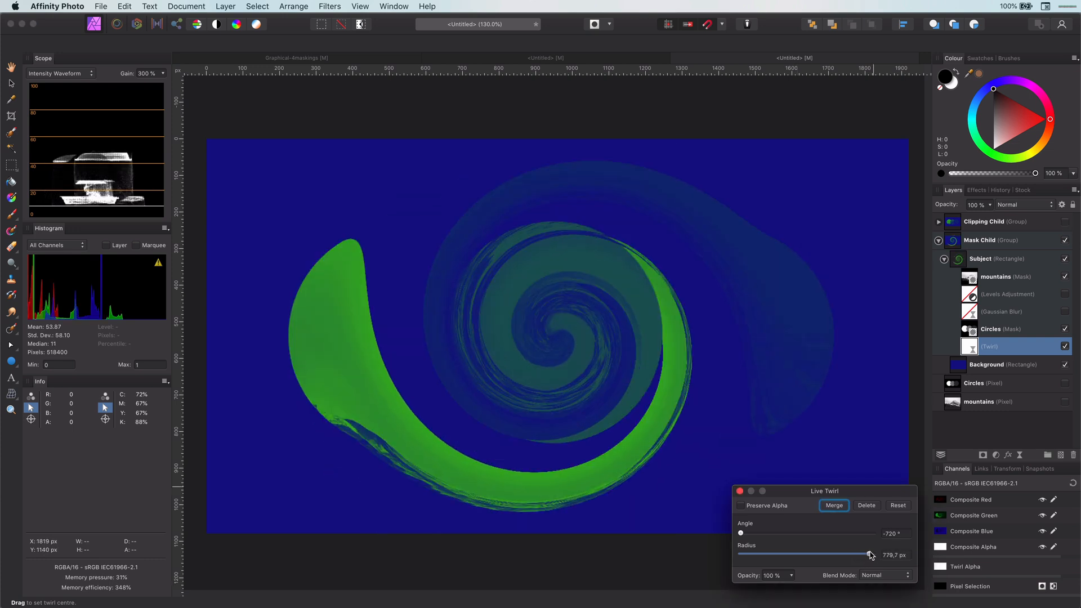
drag(870, 553, 864, 554)
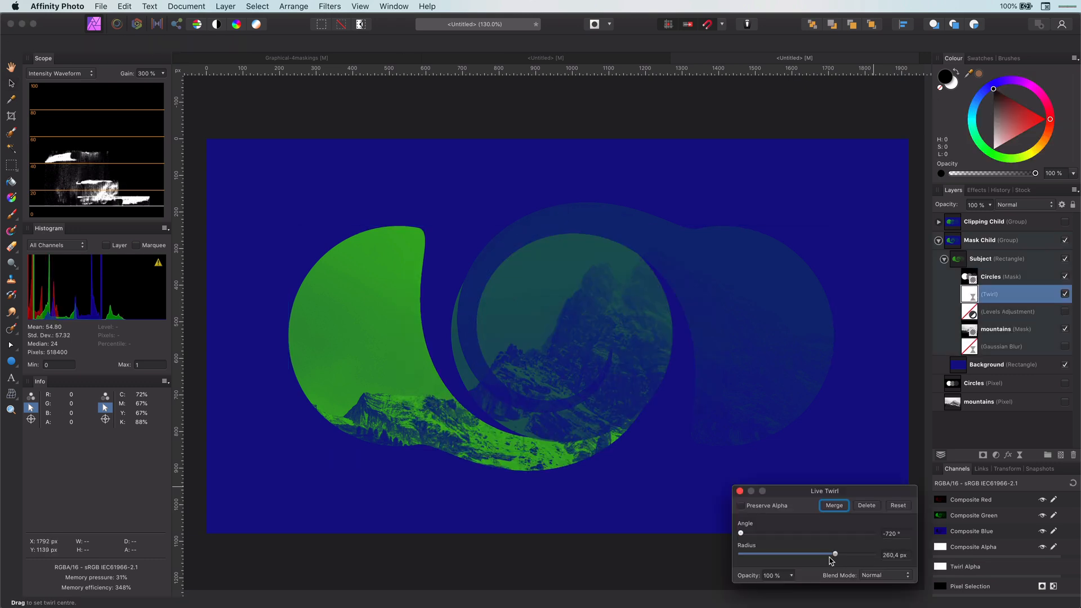
drag(835, 553, 870, 554)
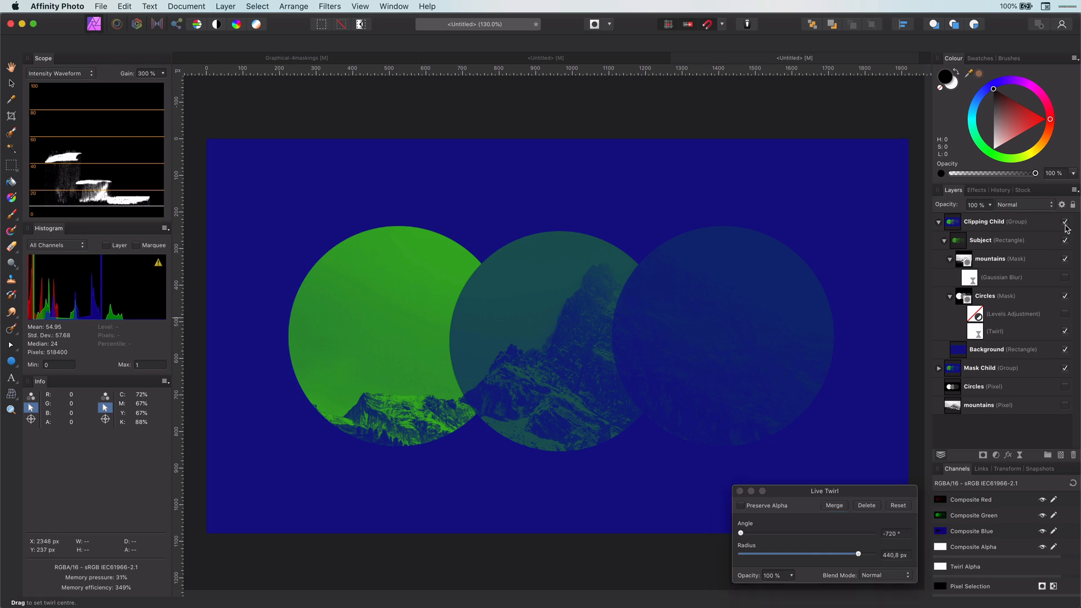
Tune the Circles twirl and the mountains mask Gaussian Blur, then delete the twirl.
drag(858, 553, 851, 553)
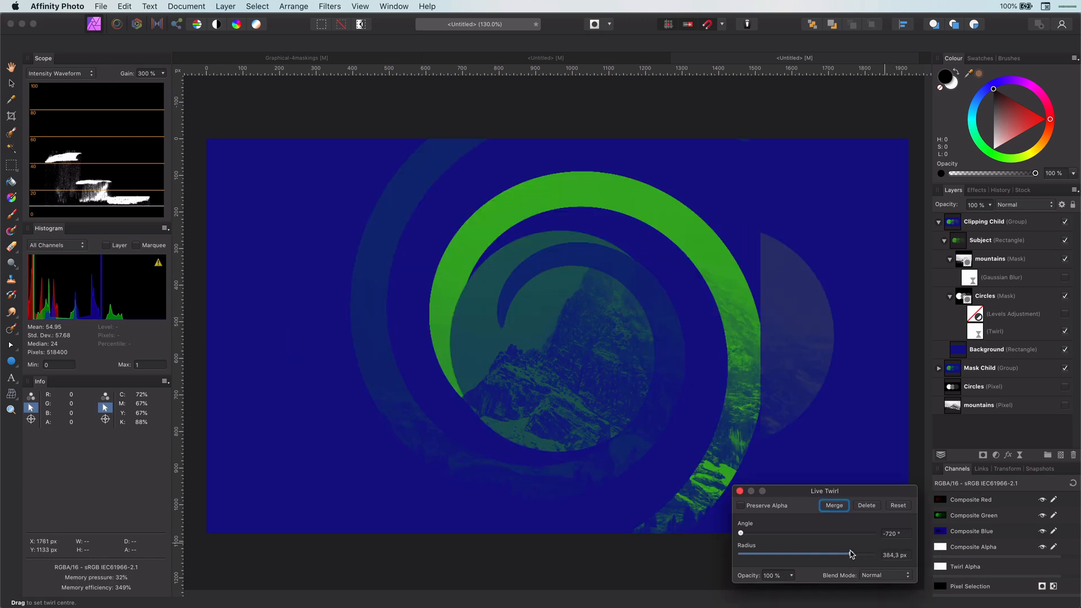
click(1001, 277)
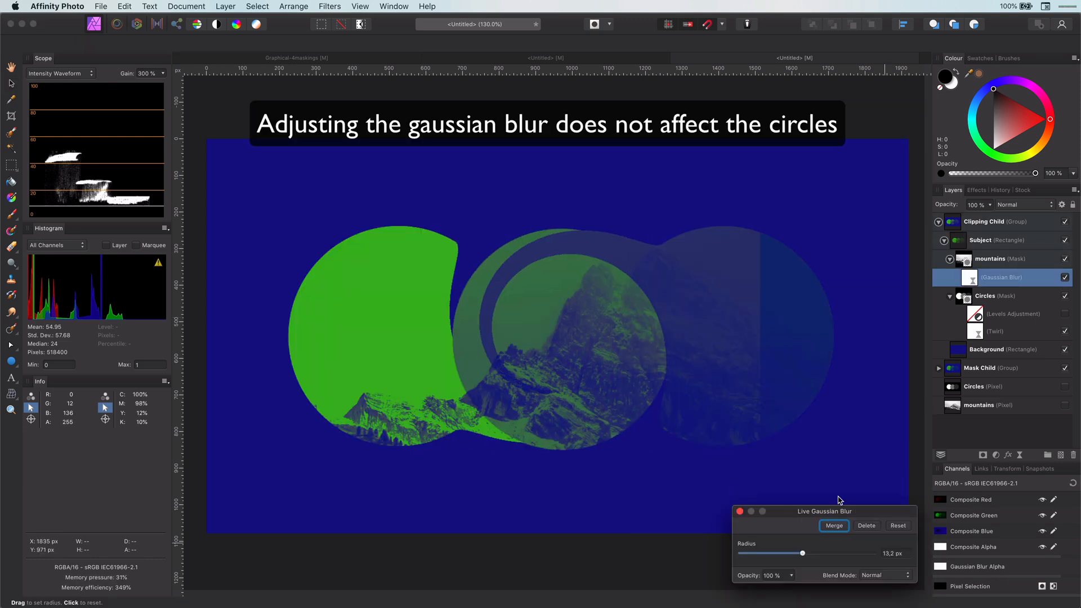
drag(801, 554, 848, 553)
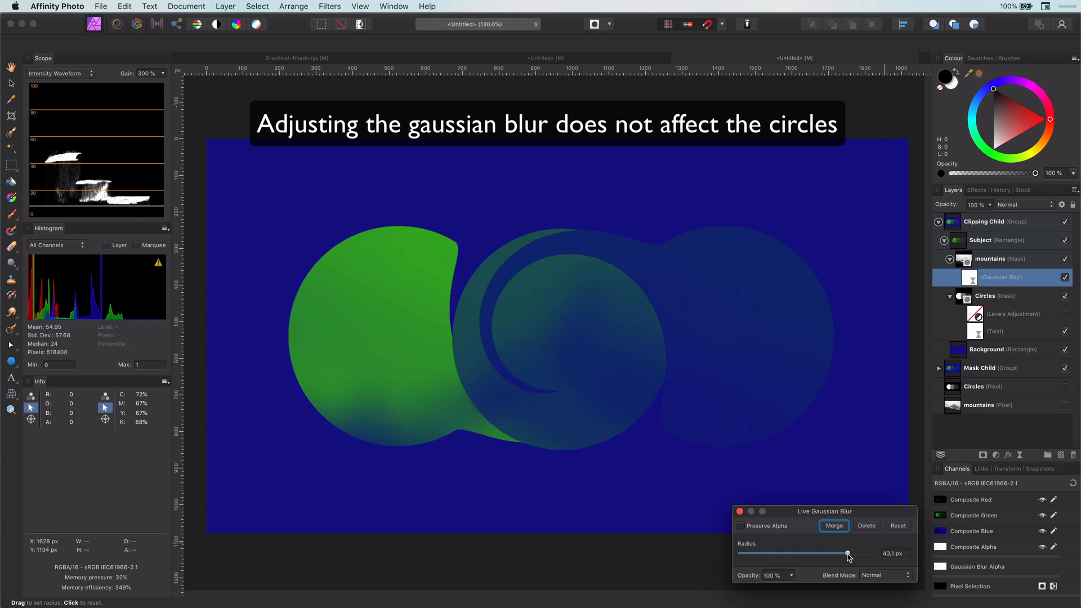
drag(847, 552, 817, 553)
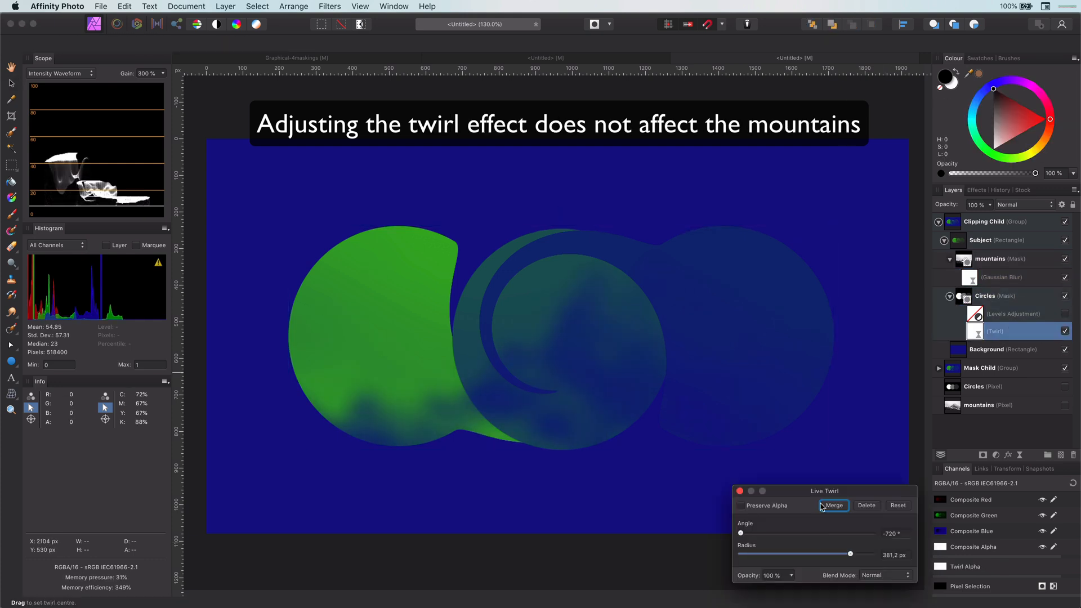
drag(832, 553, 783, 553)
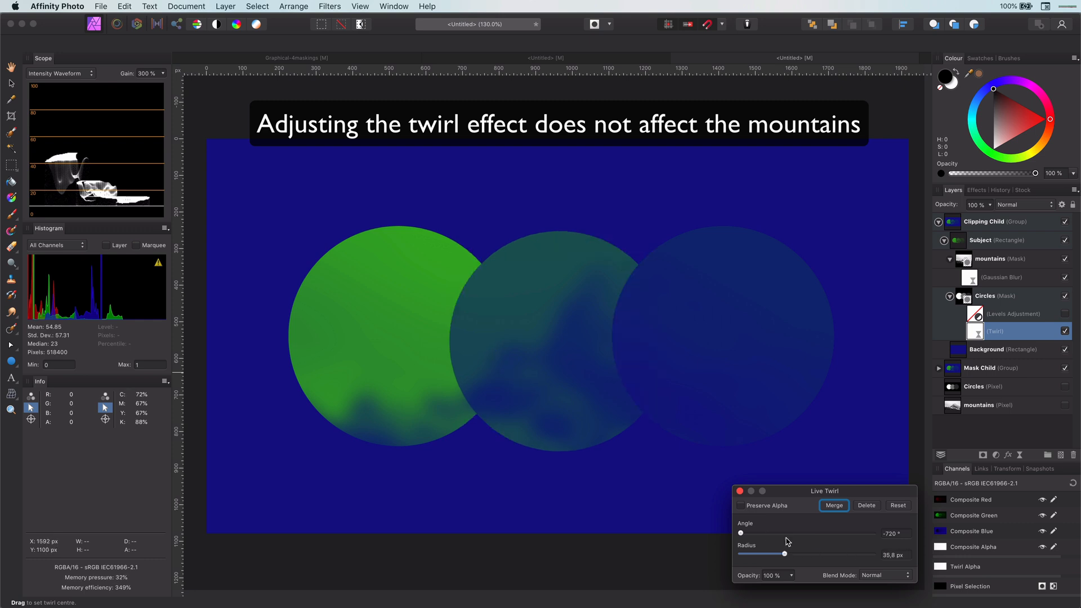
drag(783, 553, 859, 554)
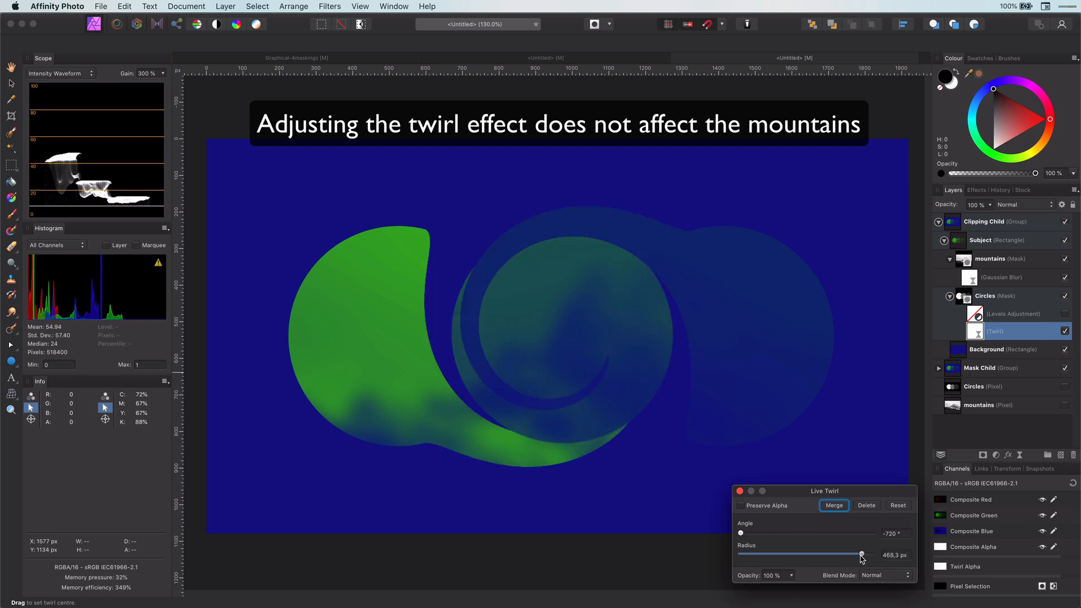
drag(860, 554, 874, 554)
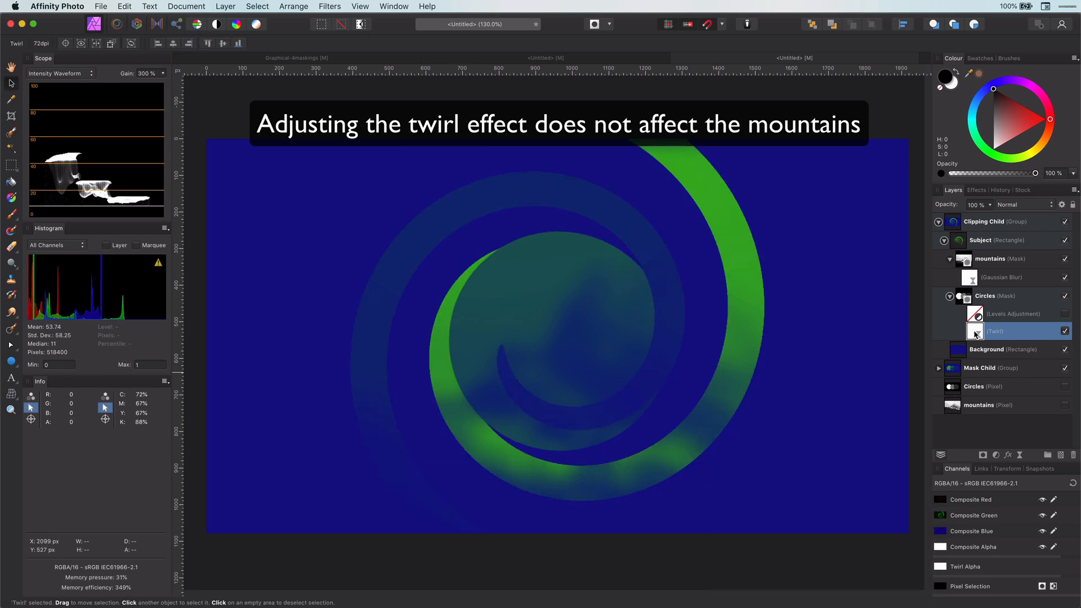
click(985, 296)
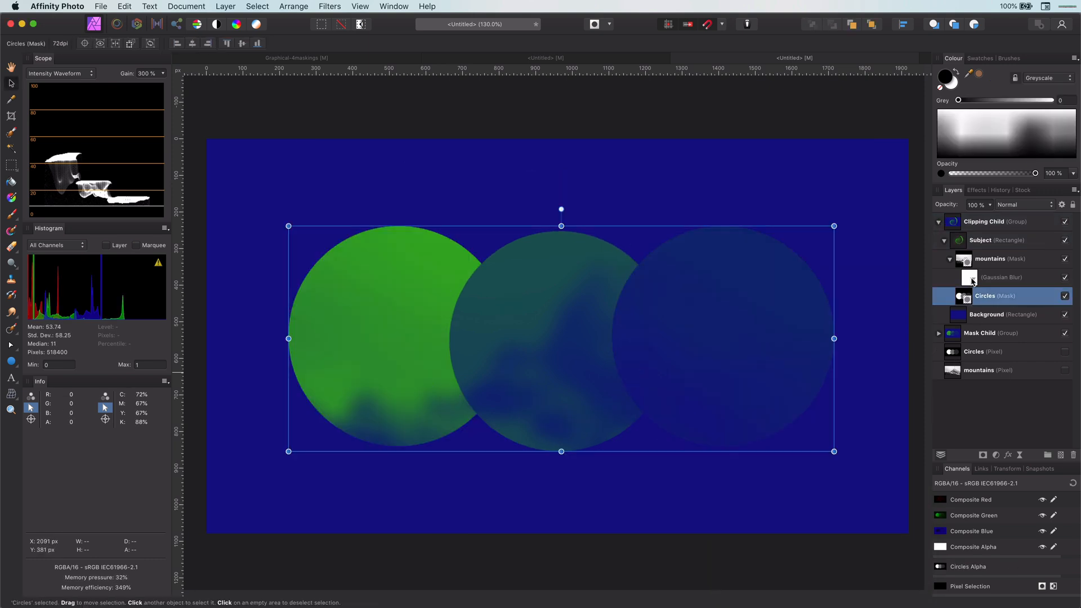
Set the Clipping Child group's blend mode to Difference.
click(992, 258)
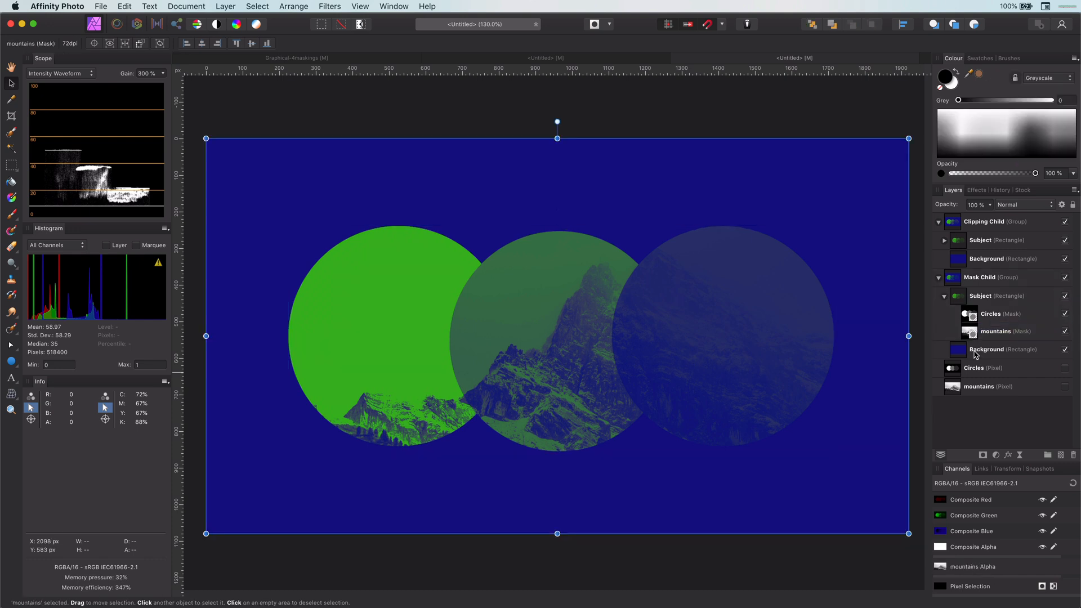
click(937, 277)
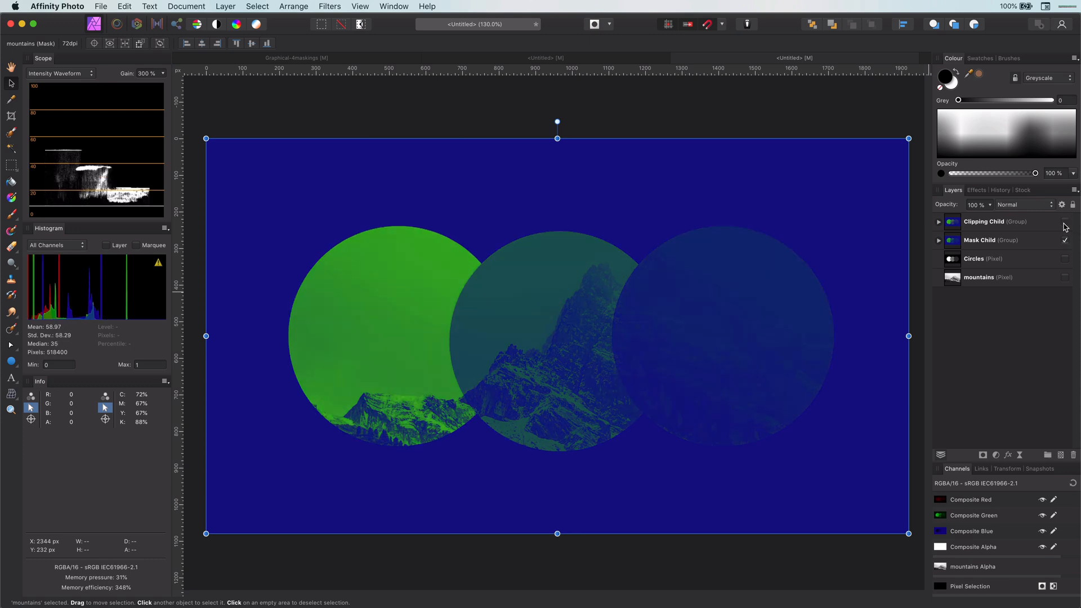
click(1022, 204)
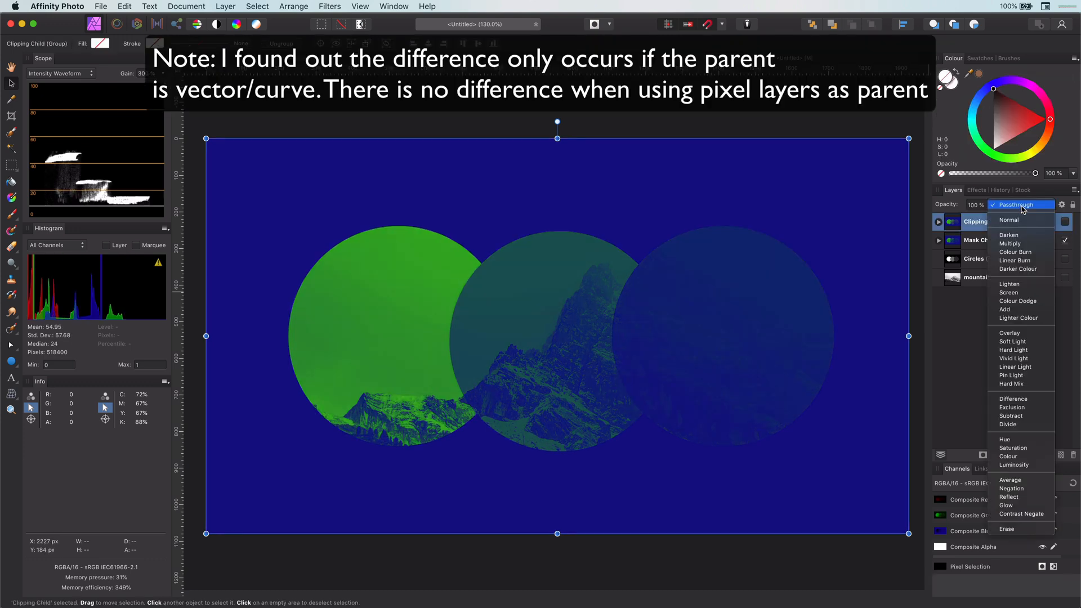
mouse_move(1012, 341)
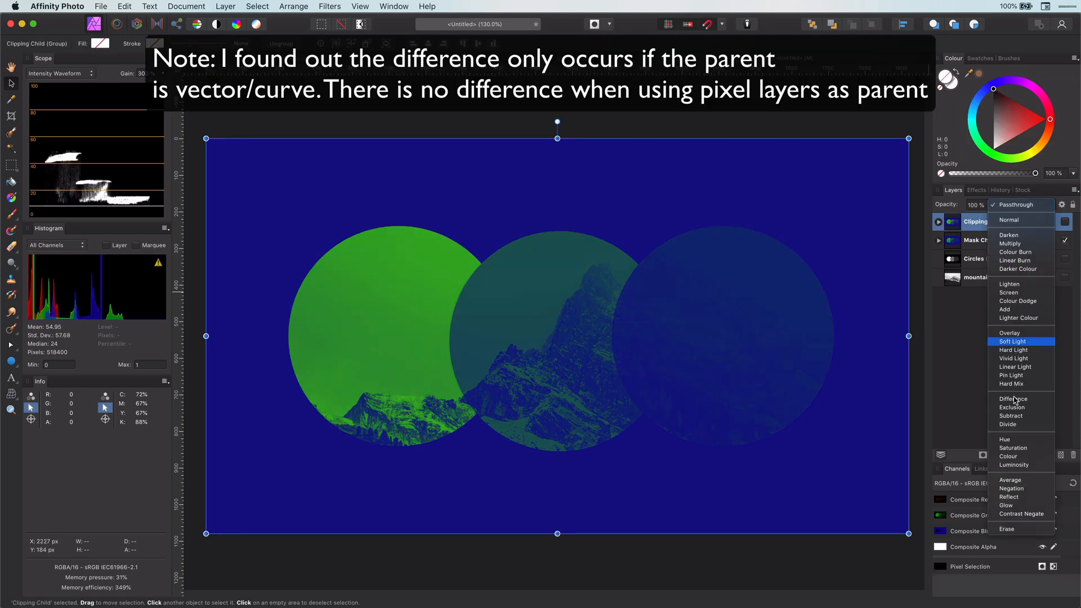
click(1013, 398)
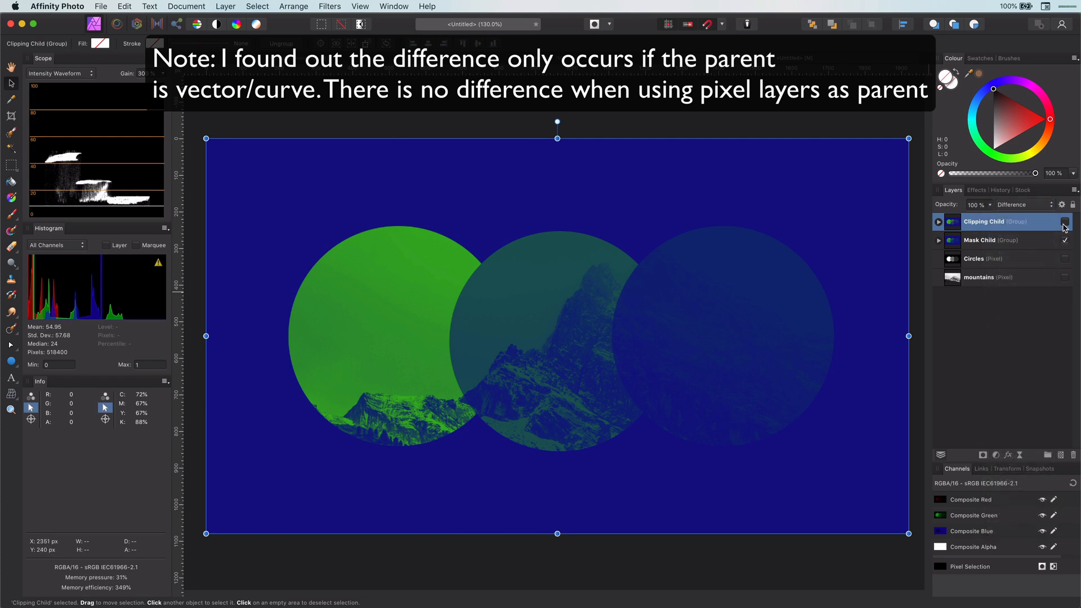
Make the Clipping Child group visible and try a different blend mode.
click(1065, 221)
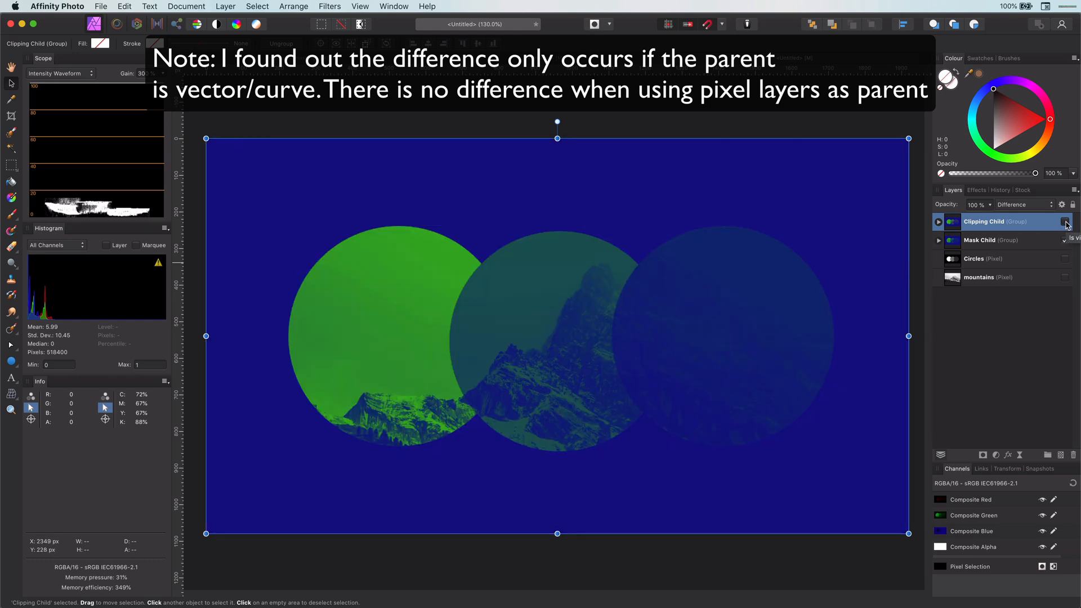
click(1023, 205)
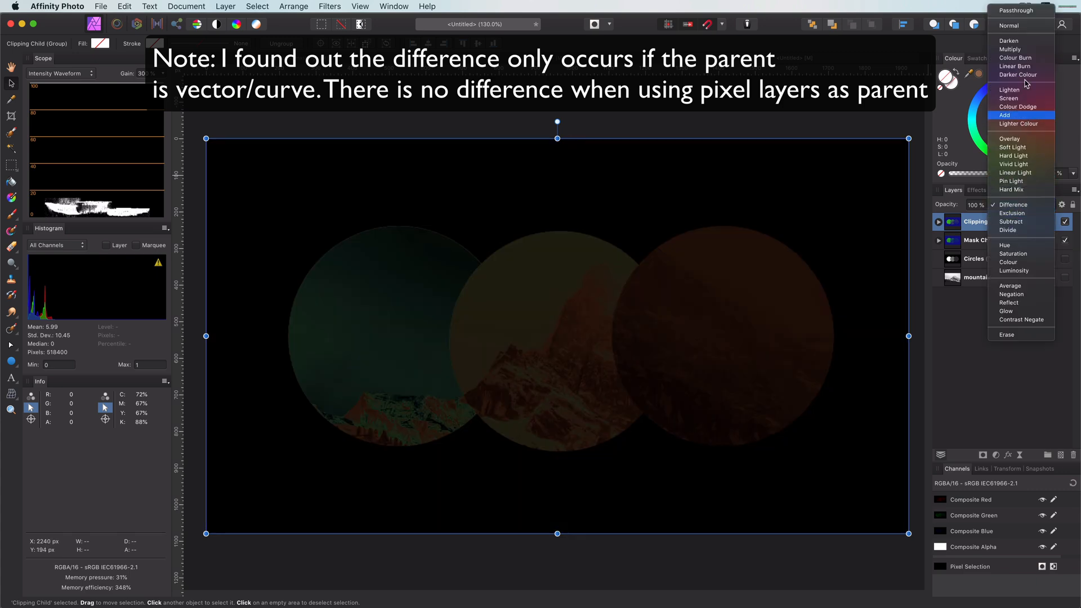
click(1009, 26)
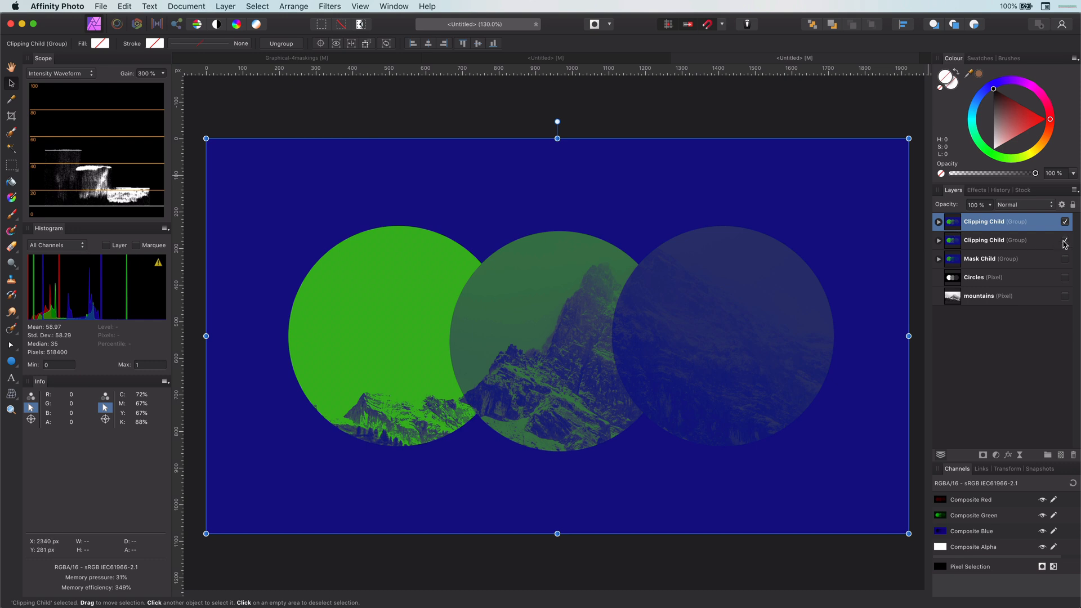
Rename the duplicated group '3rd method' and select its mountains and Circles masks.
double_click(984, 222)
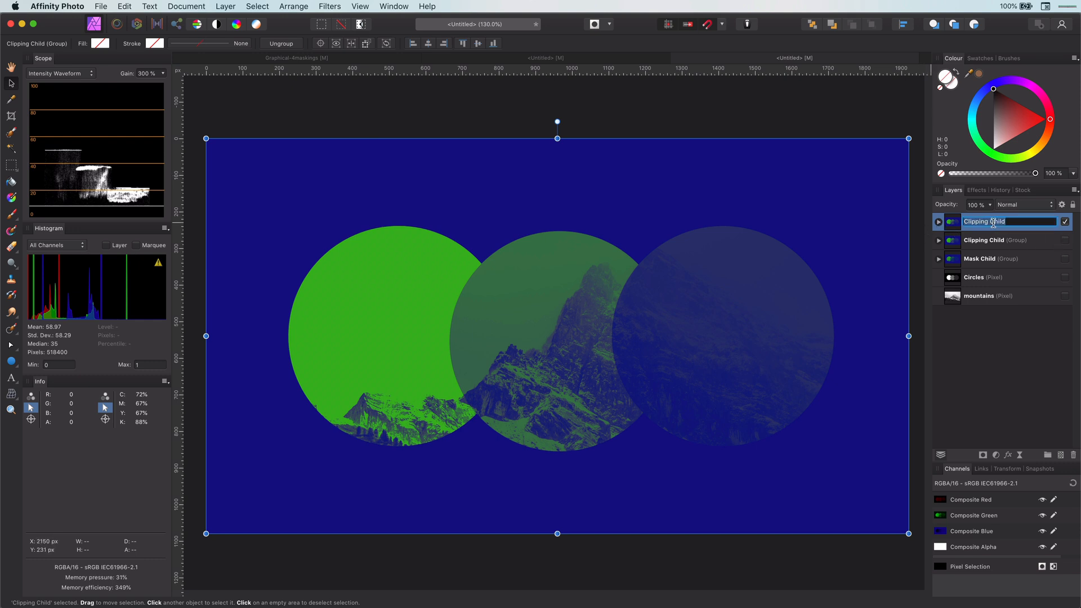
text(3rd method)
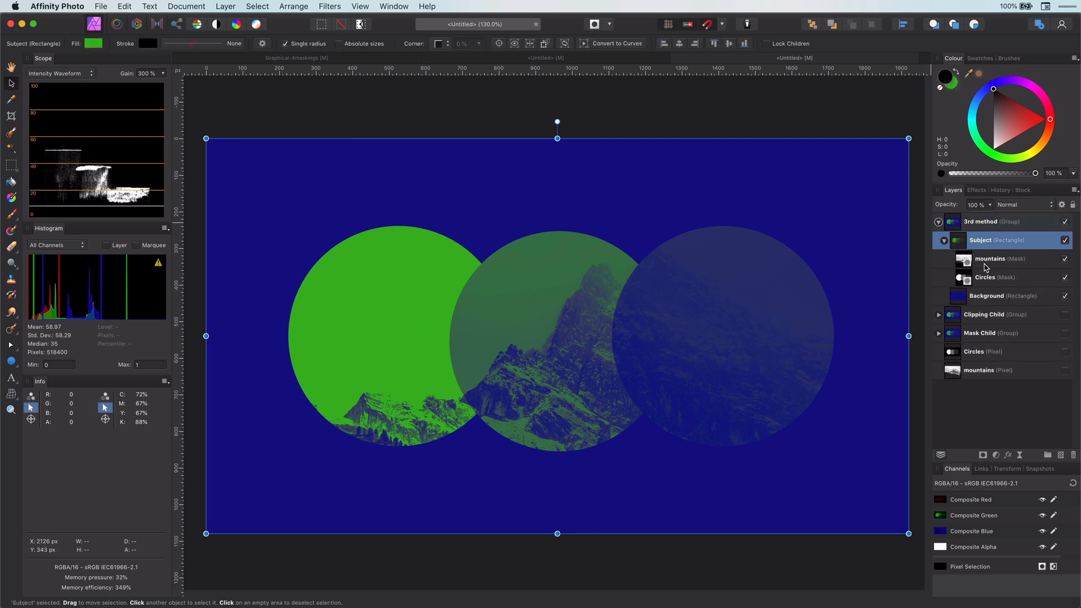
click(989, 258)
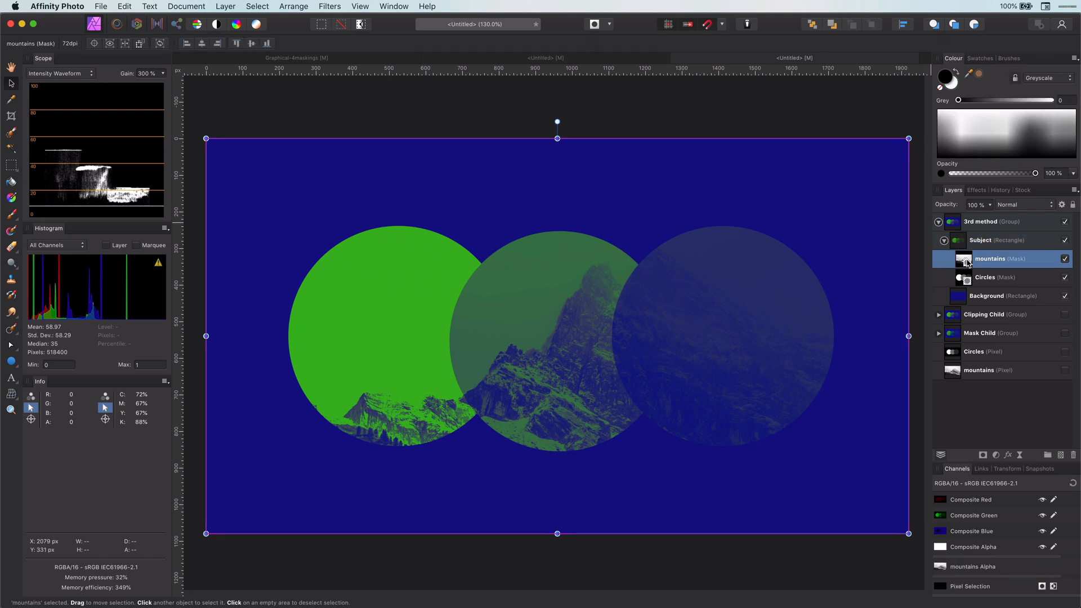
mouse_move(1015, 255)
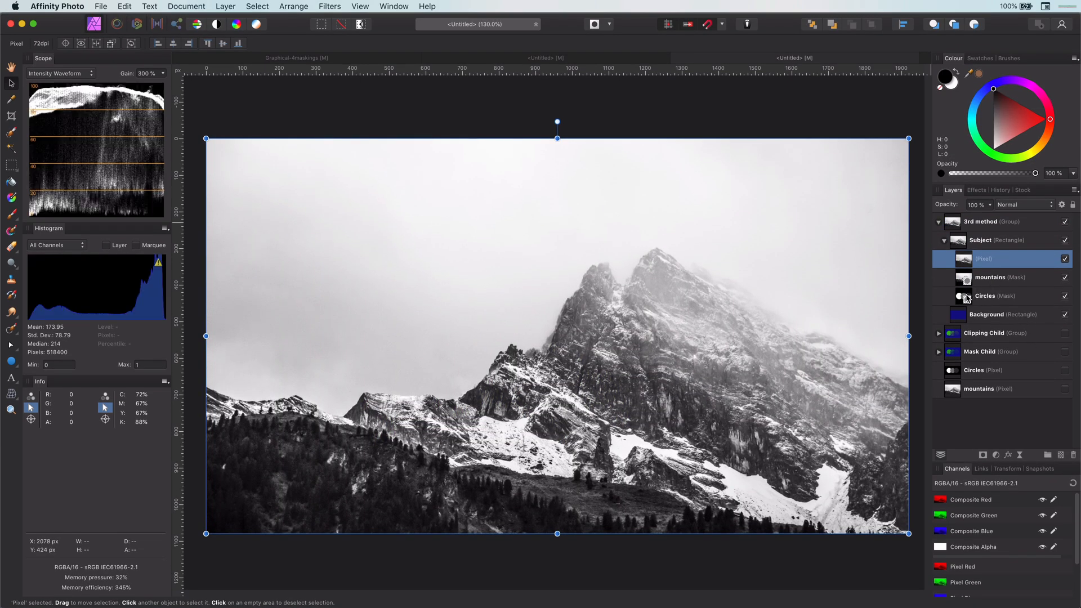
click(986, 295)
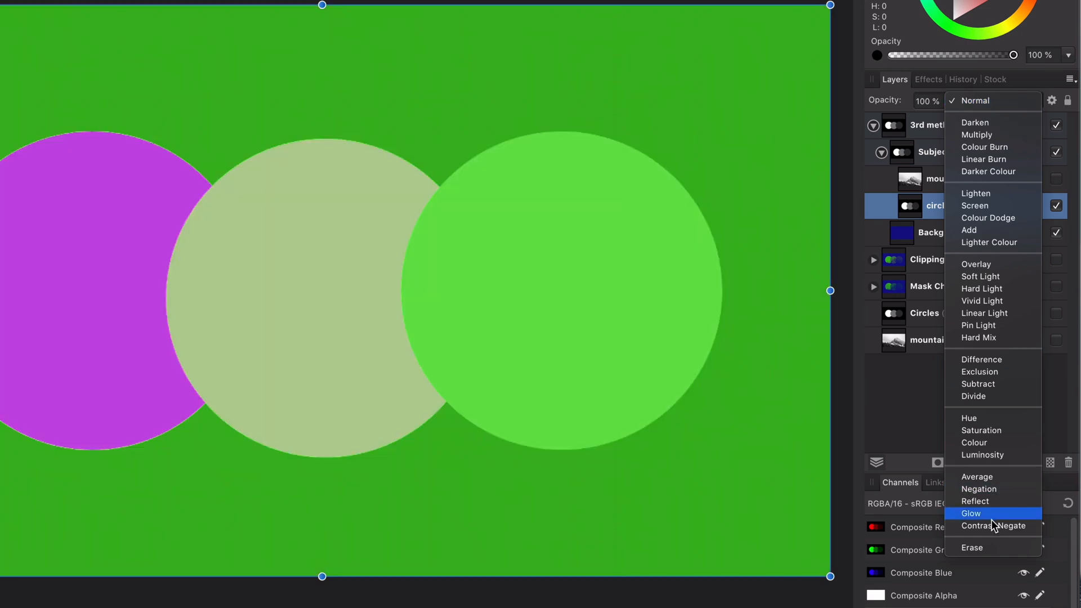
Set the circles layer to Erase blending with an inverted Source Layer Range.
click(972, 547)
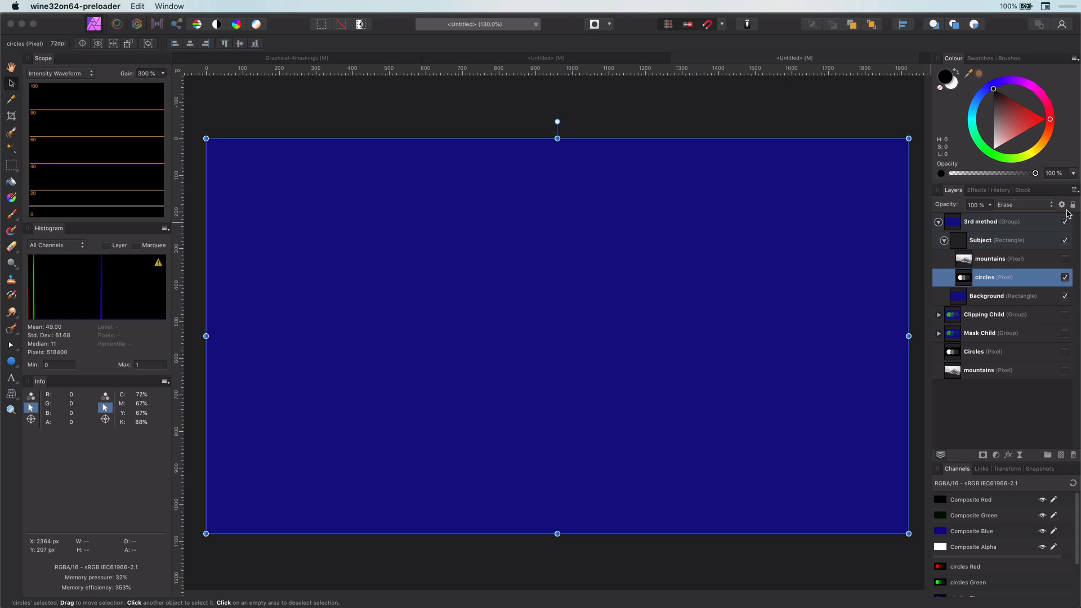
click(1062, 203)
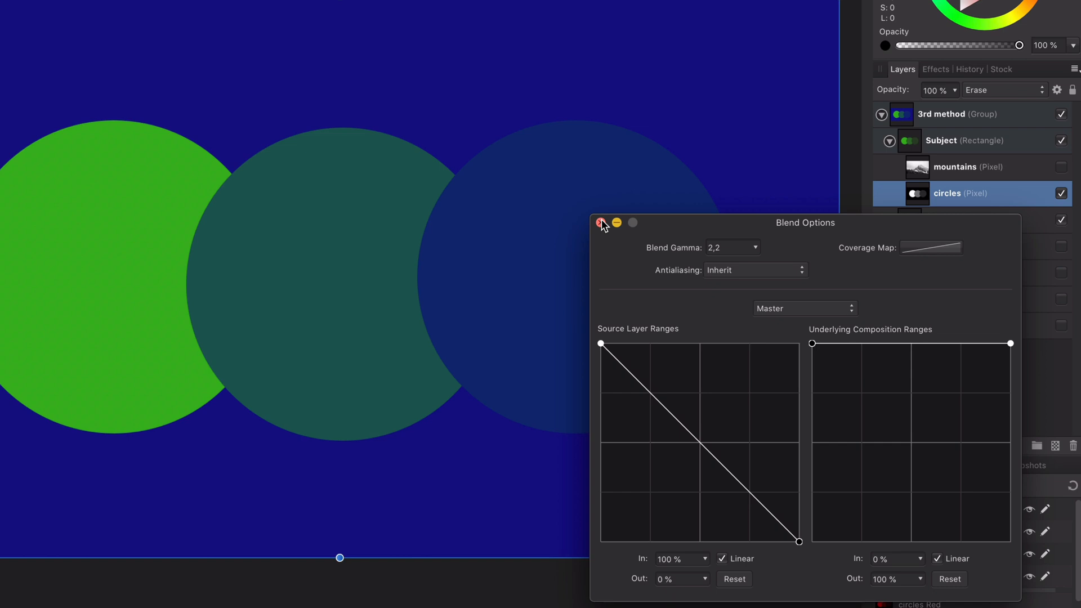
click(601, 222)
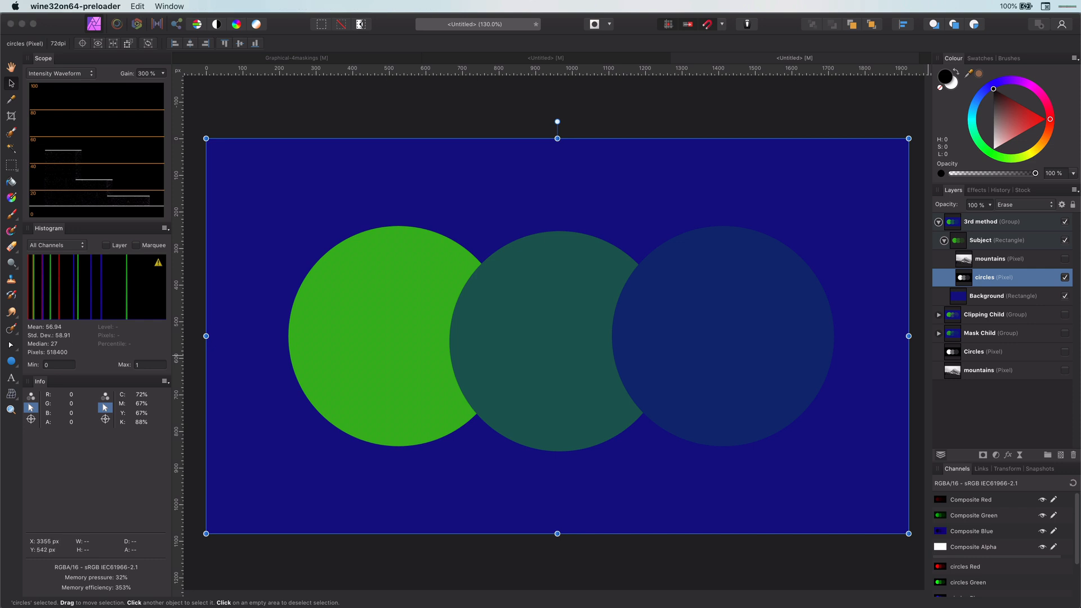
mouse_move(556, 345)
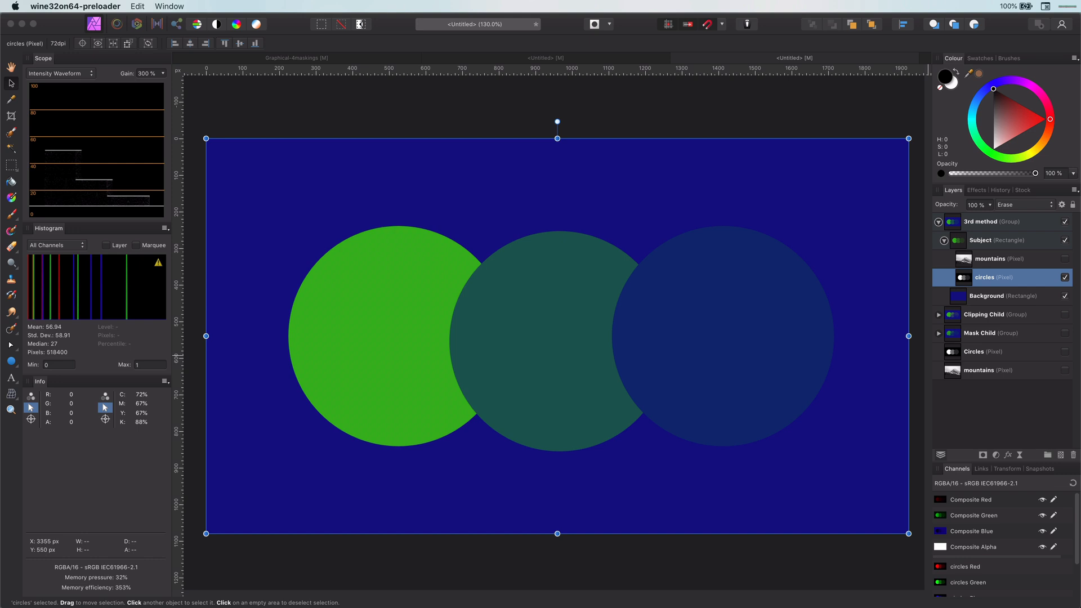
mouse_move(1030, 308)
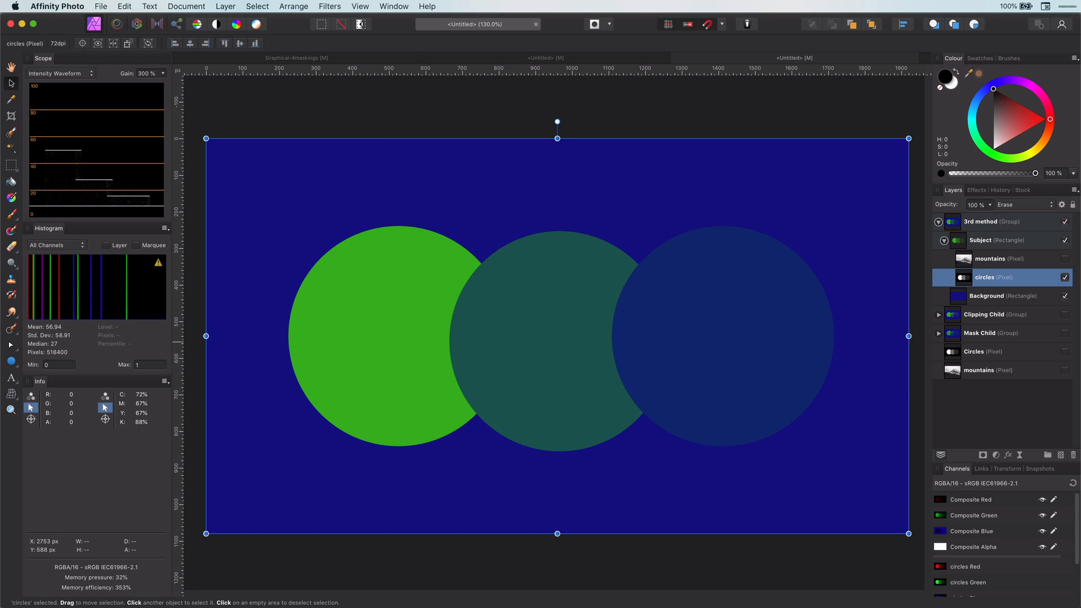
Group the mountains and circles layers and name the group 'Mask'.
click(989, 258)
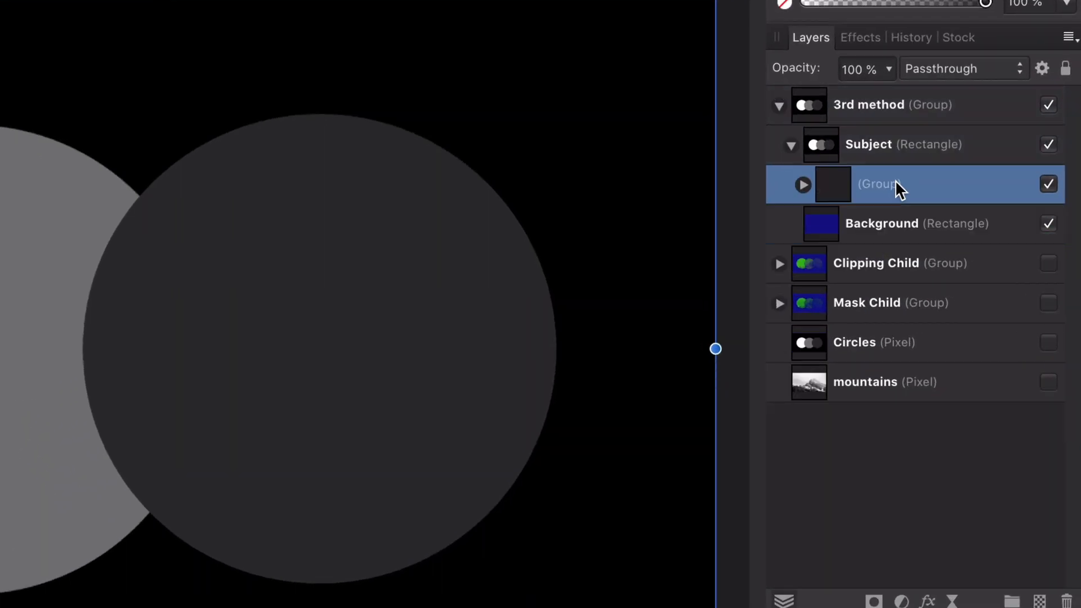
double_click(890, 184)
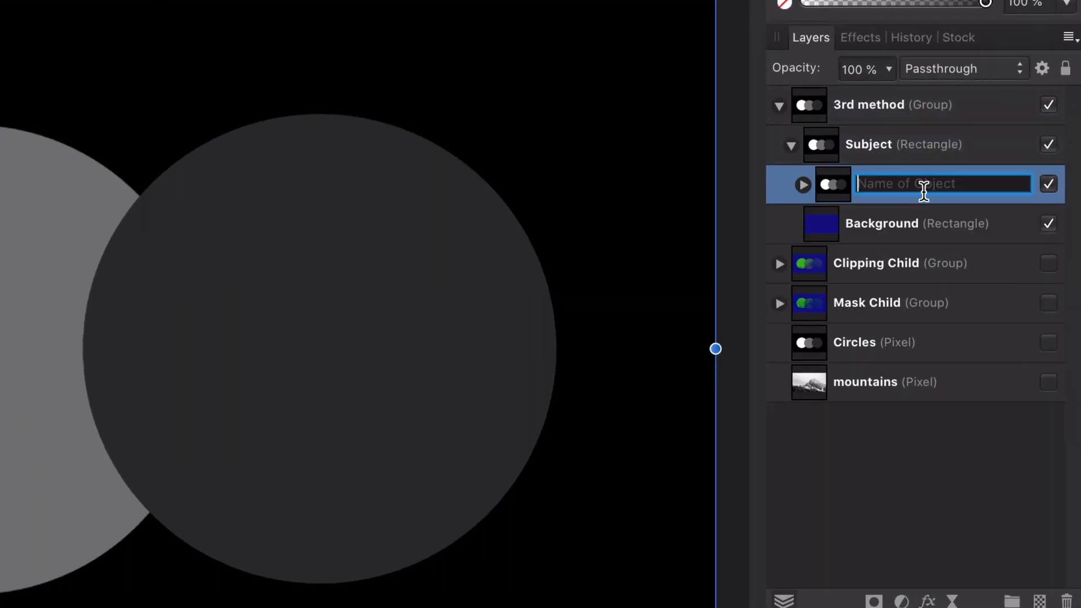
text(Mask)
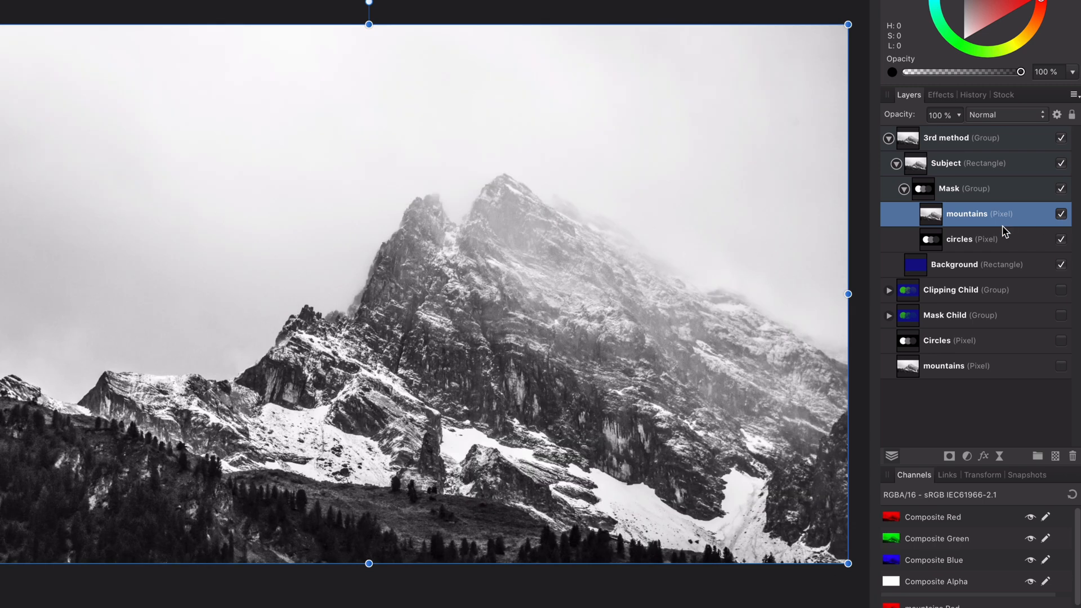
Set the Mask group to Erase blending with an inverted Source Layer Range.
click(1006, 114)
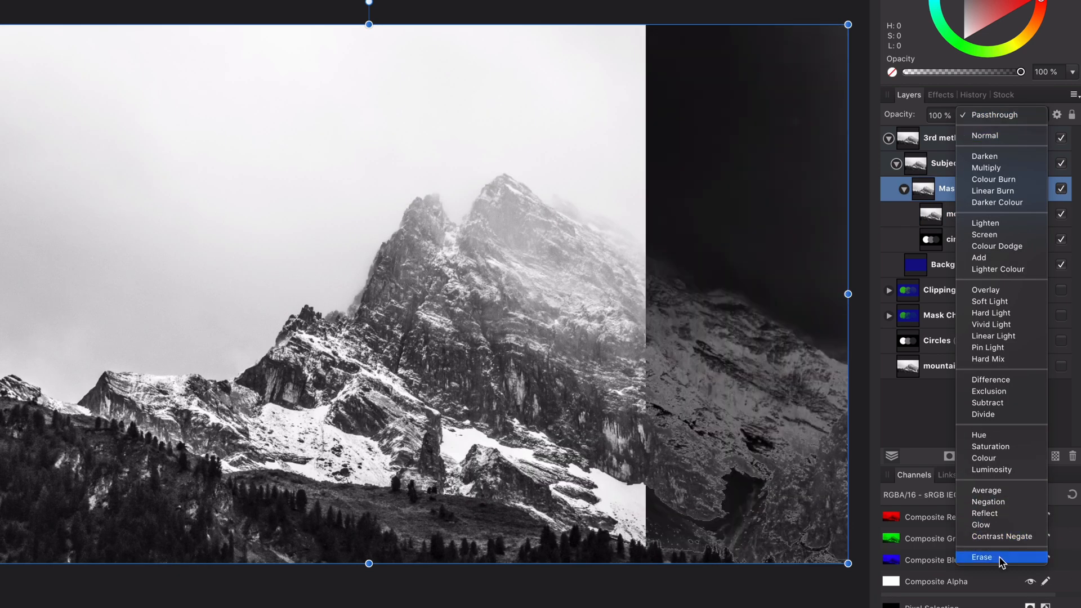
click(981, 557)
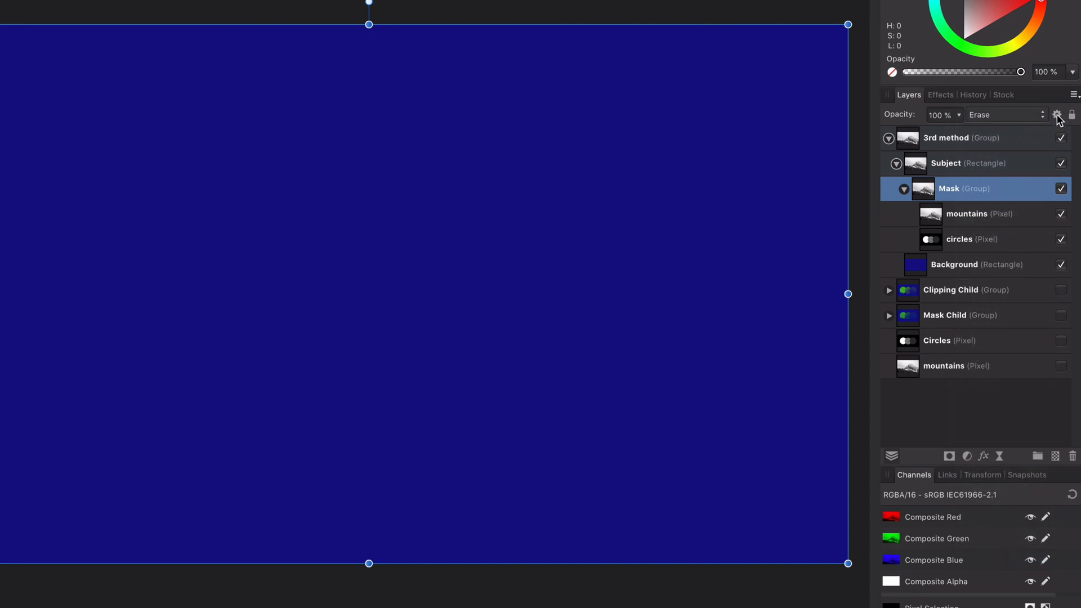
click(1055, 115)
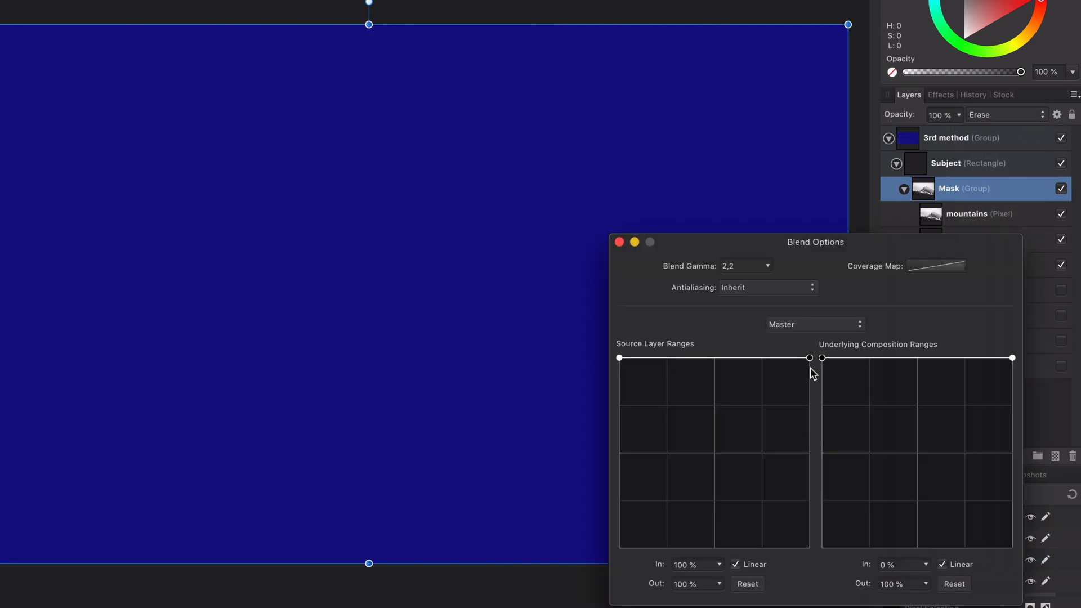
drag(810, 358, 809, 547)
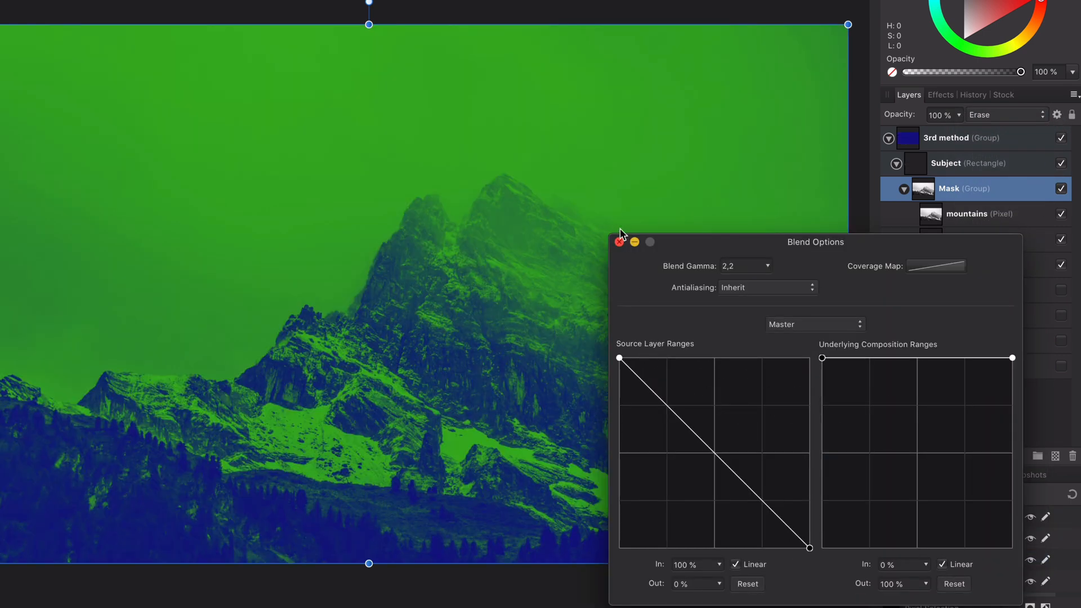
click(619, 242)
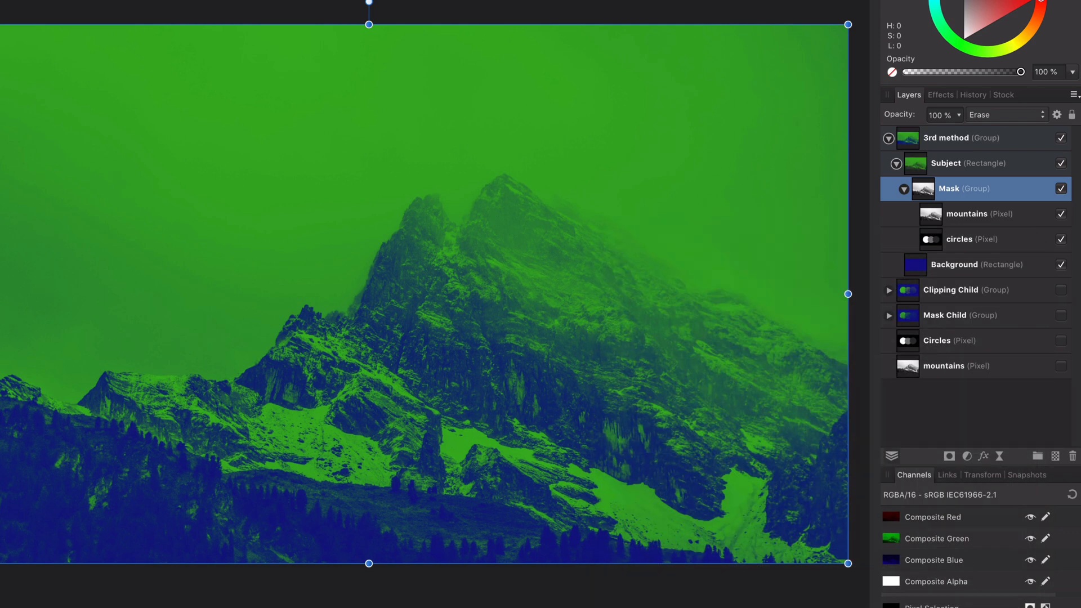
Set the circles layer in the Mask group to Multiply, then select mountains.
click(972, 239)
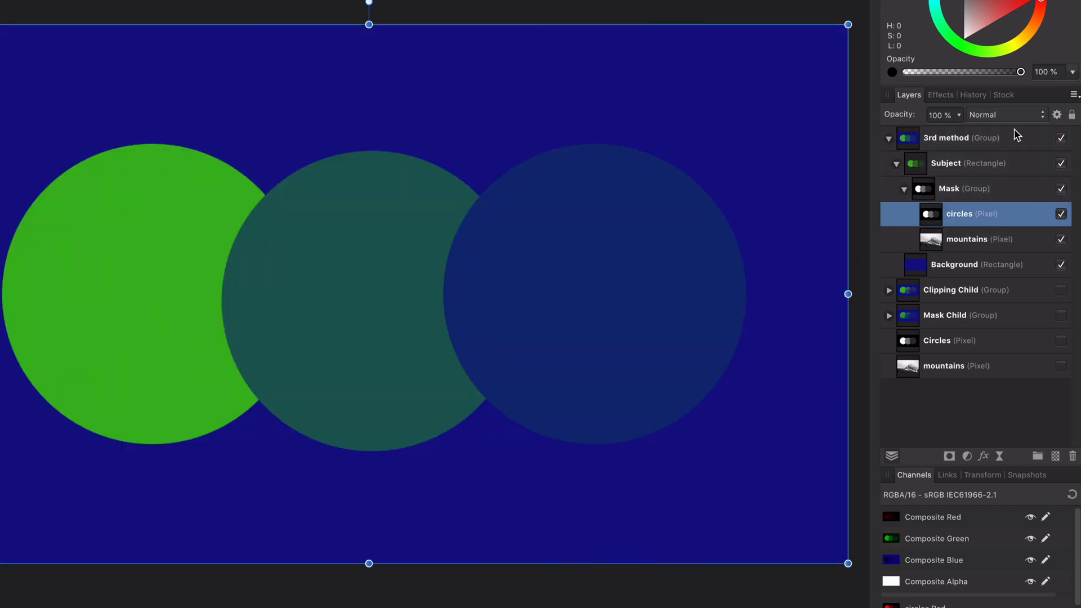
click(1006, 114)
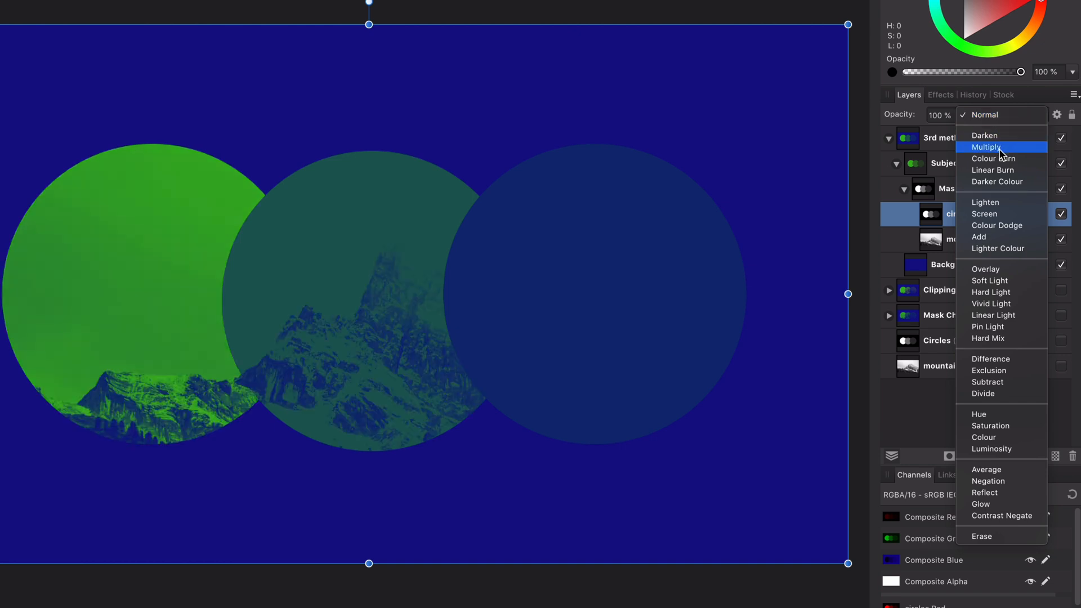
click(988, 147)
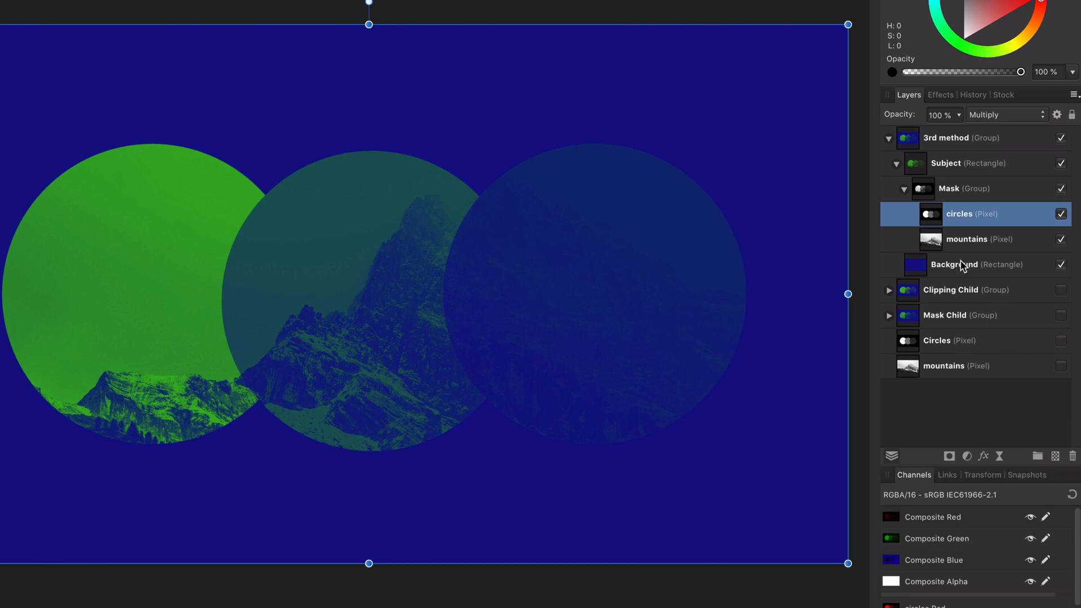
click(946, 138)
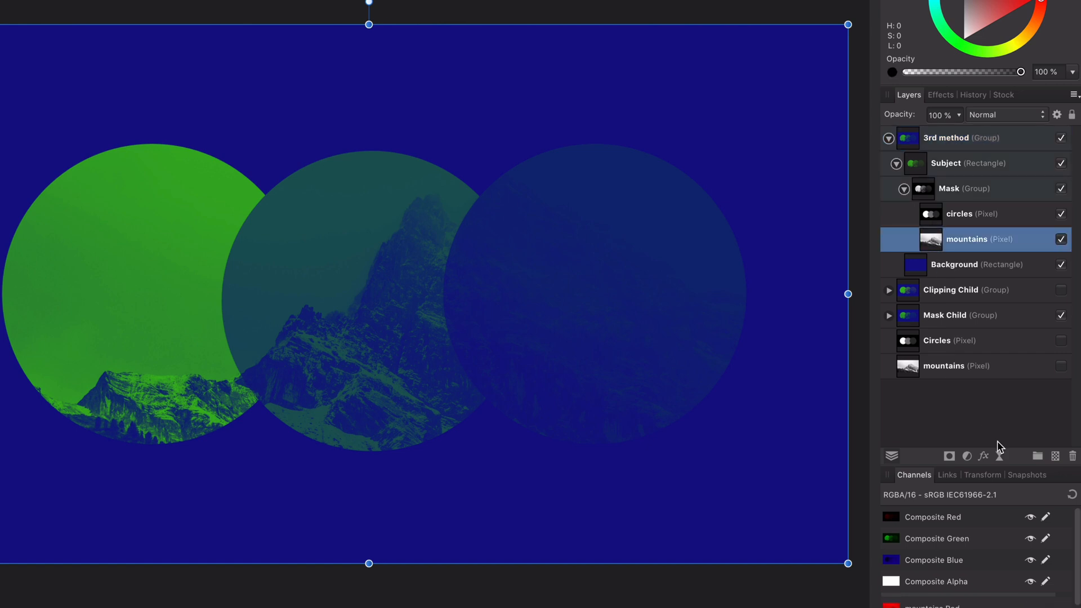
Add an HSL adjustment to mountains with about 8% Luminosity Shift and slight Saturation.
click(966, 456)
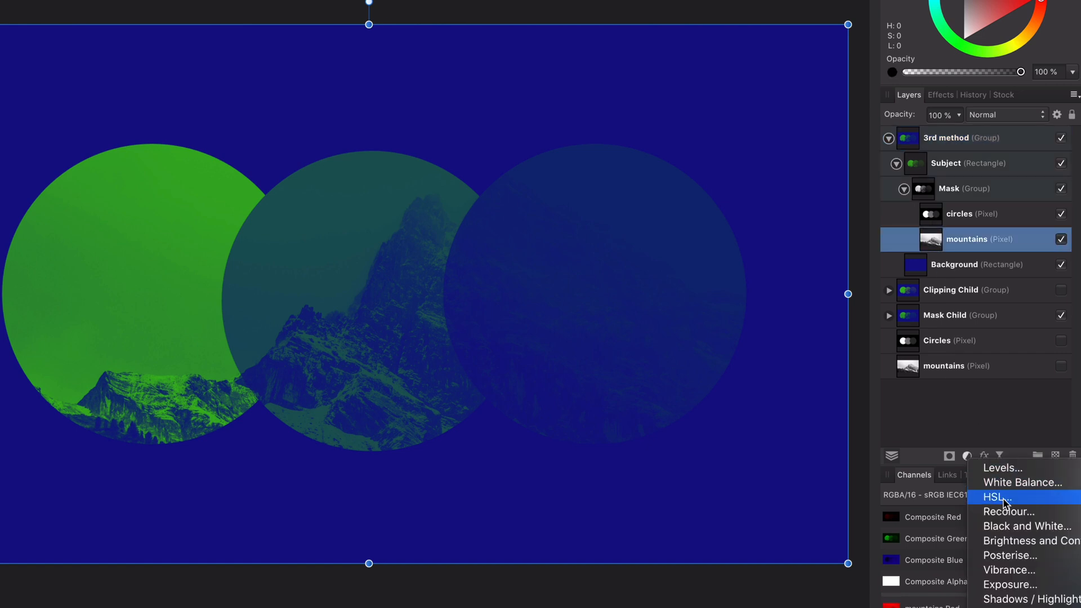
click(994, 497)
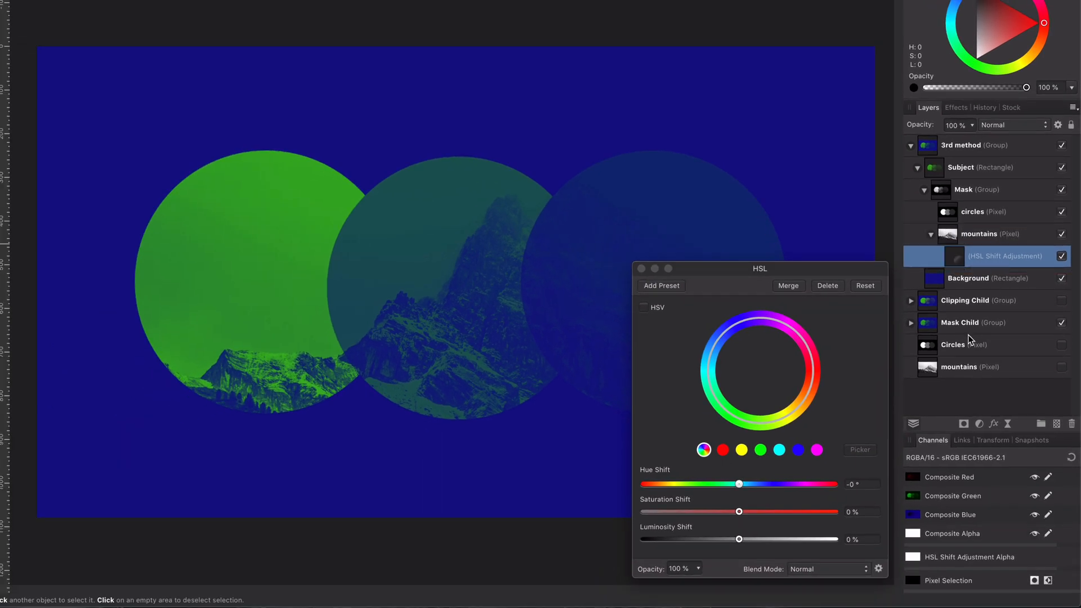
drag(739, 538, 791, 538)
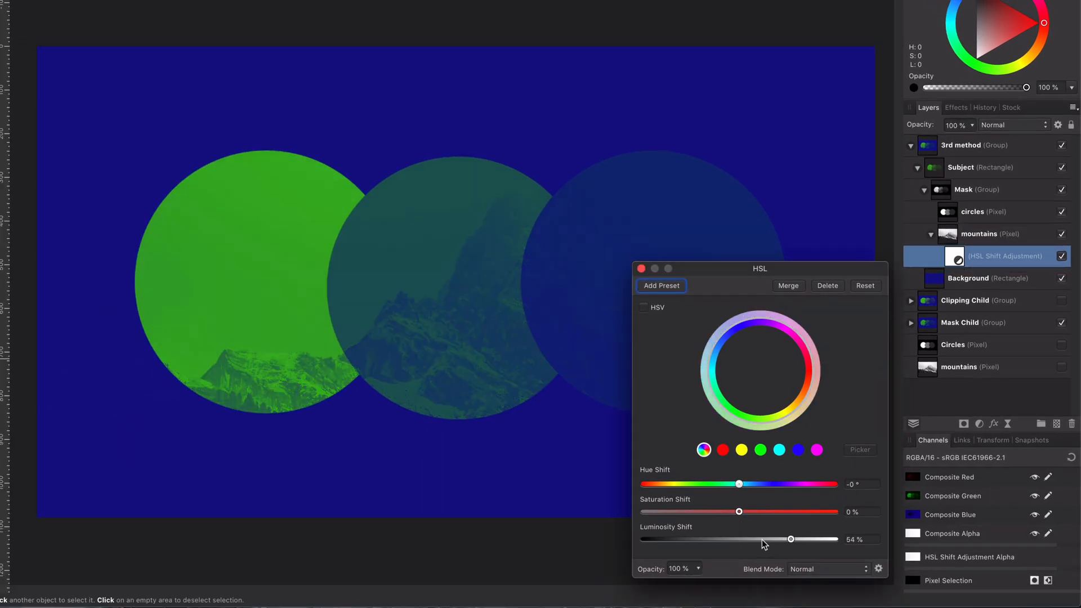
drag(790, 539, 765, 539)
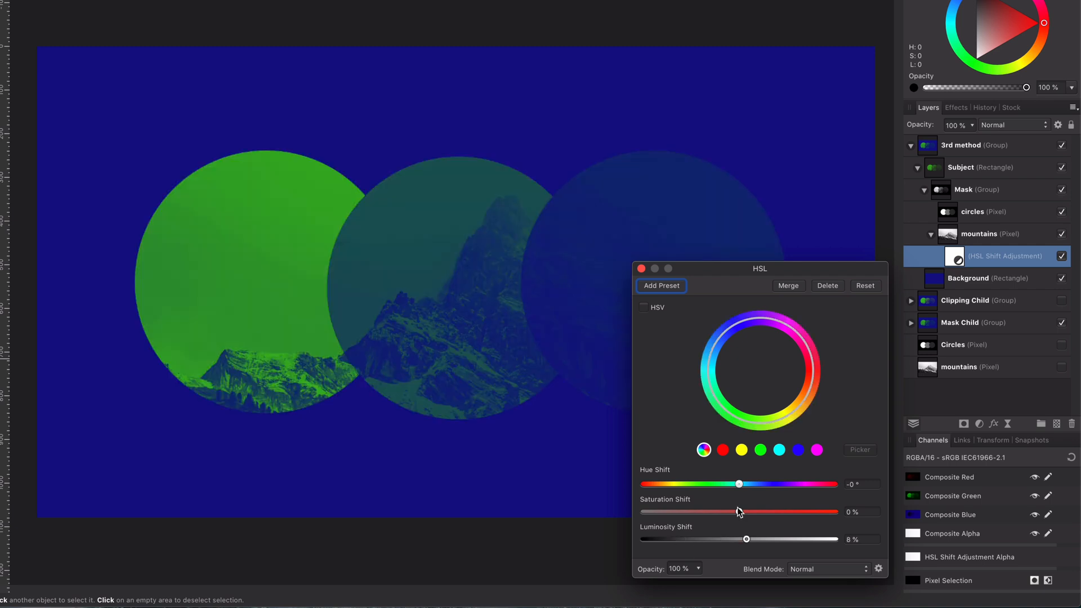
drag(737, 512, 739, 511)
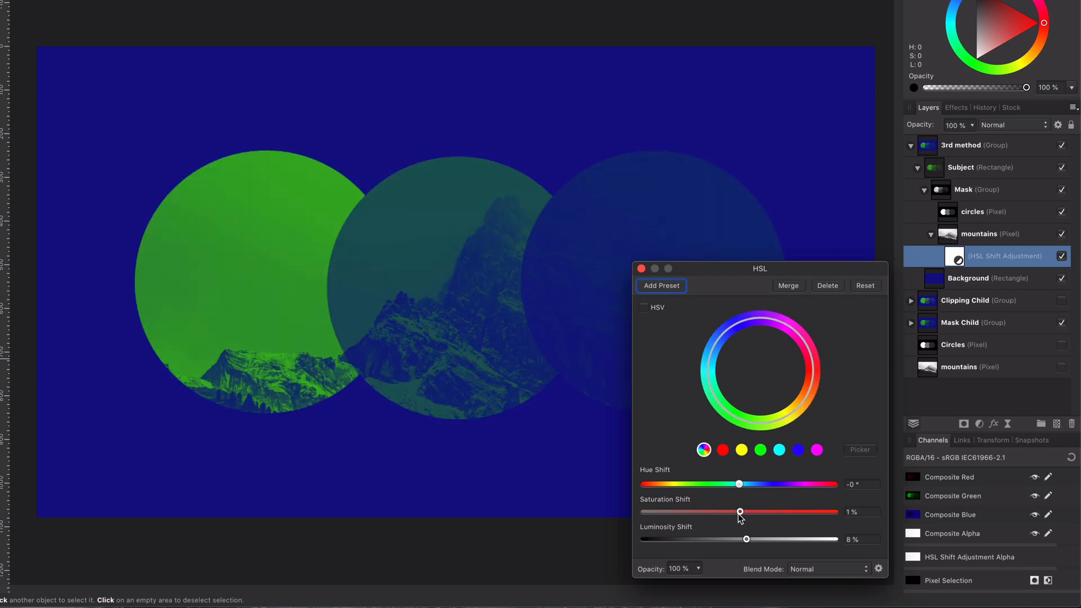
drag(739, 540, 792, 539)
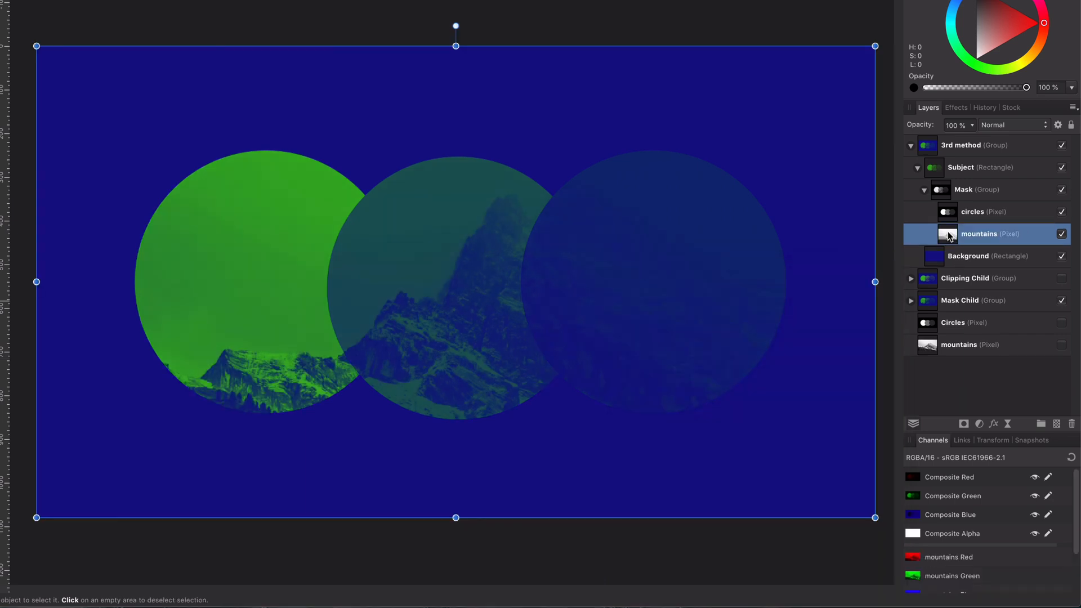
Enable a Gaussian Blur layer effect on the mountains layer and set its radius.
click(955, 107)
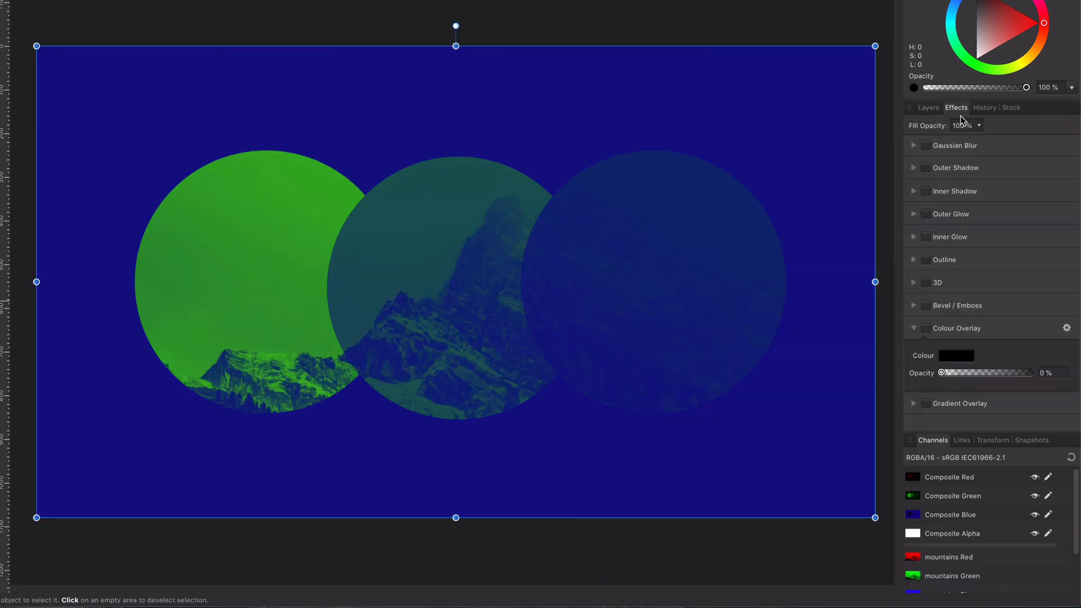
click(914, 144)
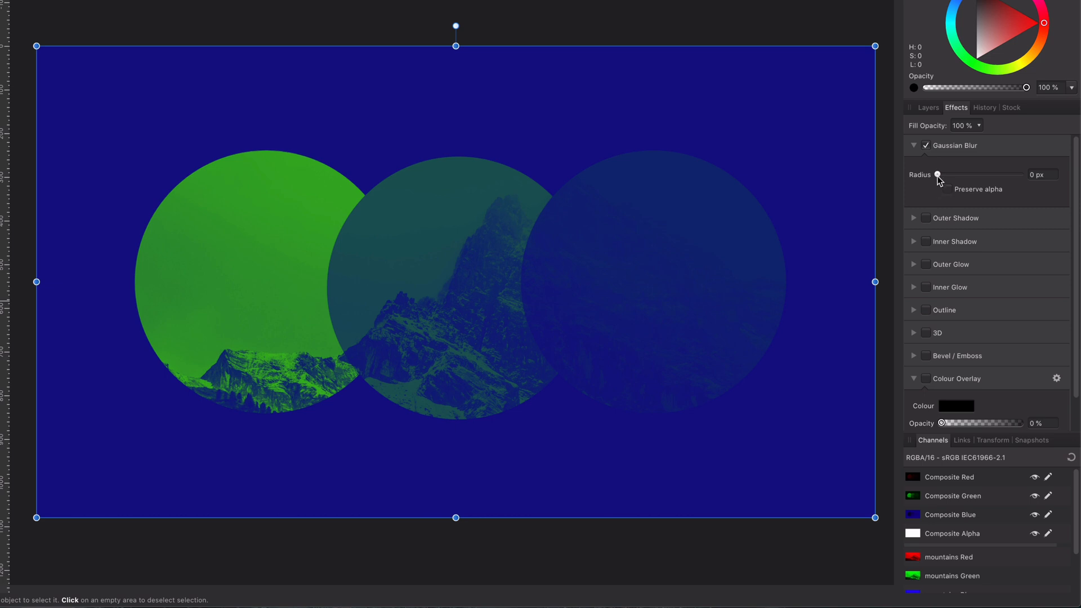
drag(936, 174, 984, 174)
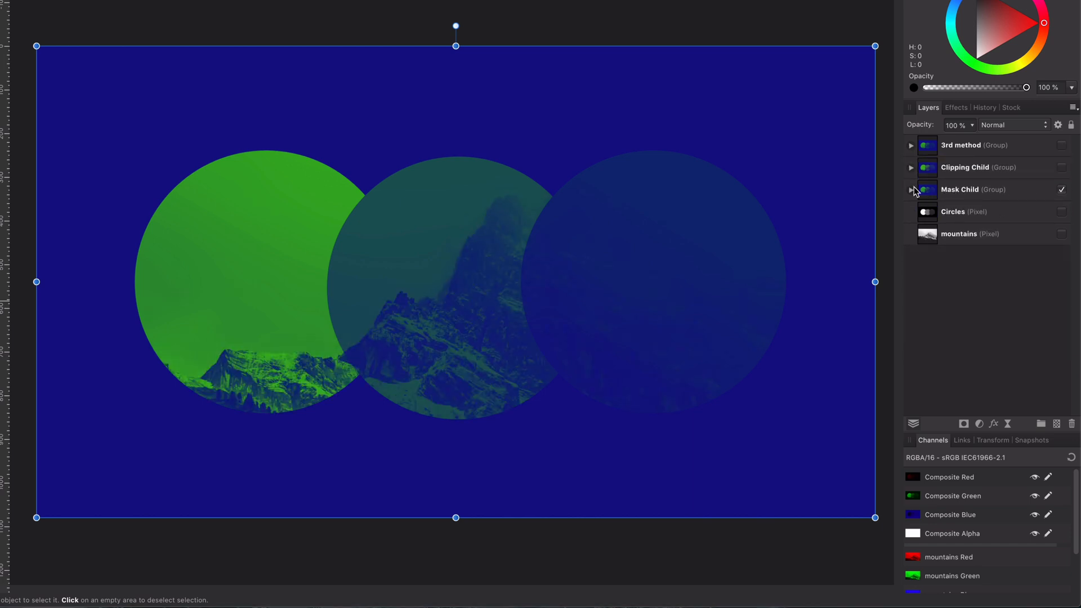
Apply Gaussian Blur to the mountains mask, then select the 3rd method Mask group.
click(911, 190)
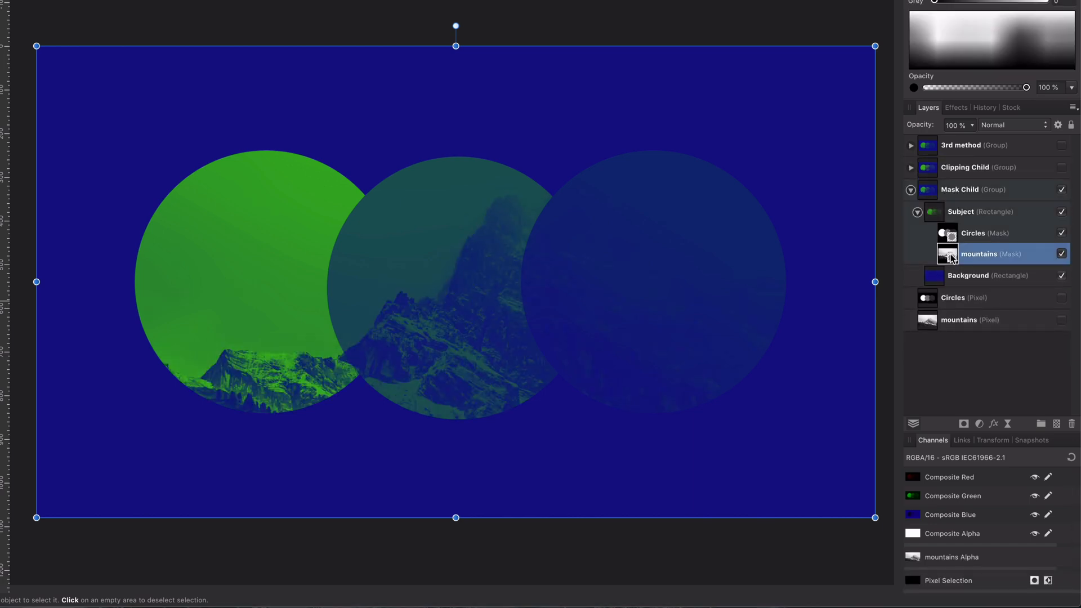
click(956, 108)
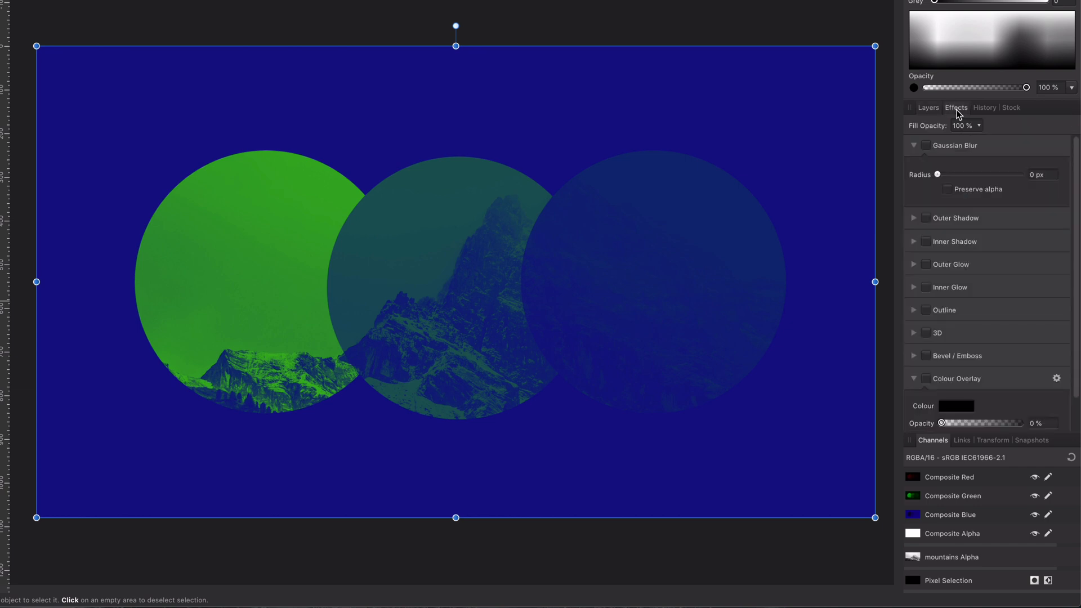
click(924, 145)
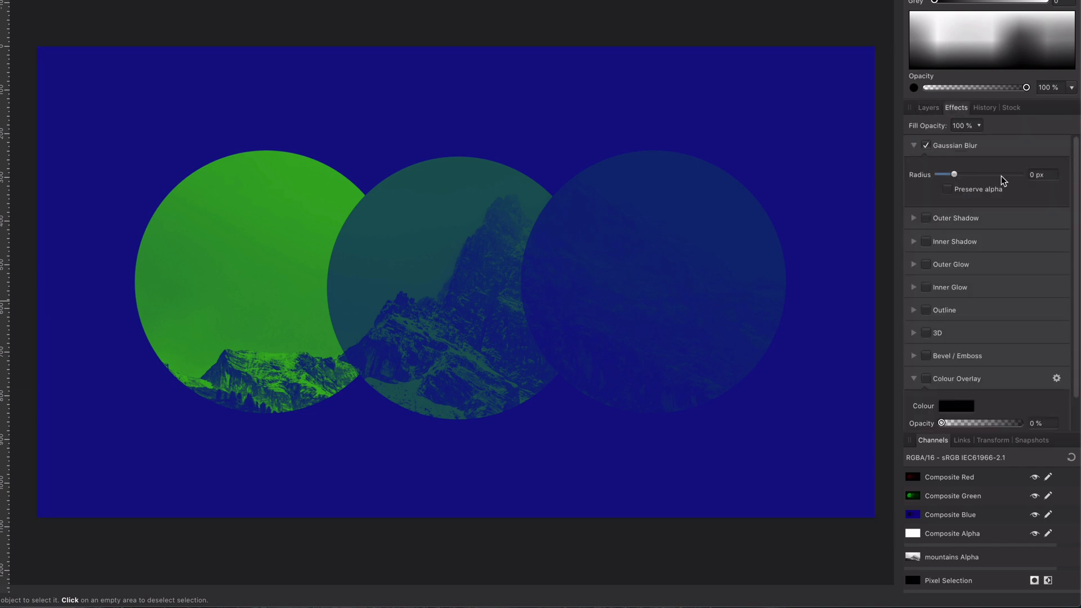
drag(955, 173, 984, 174)
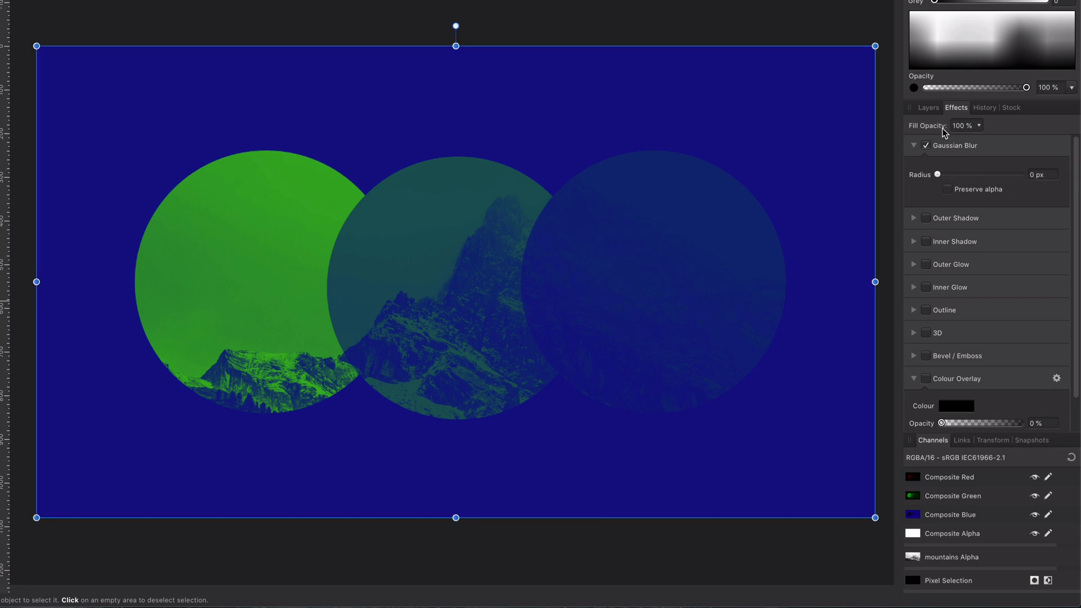
click(928, 108)
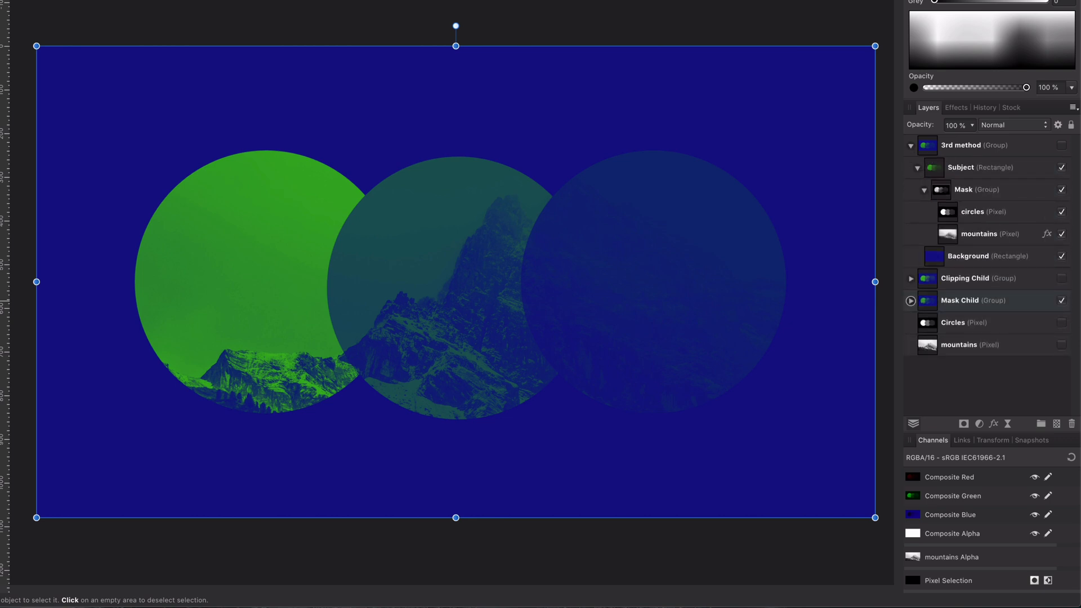
click(979, 189)
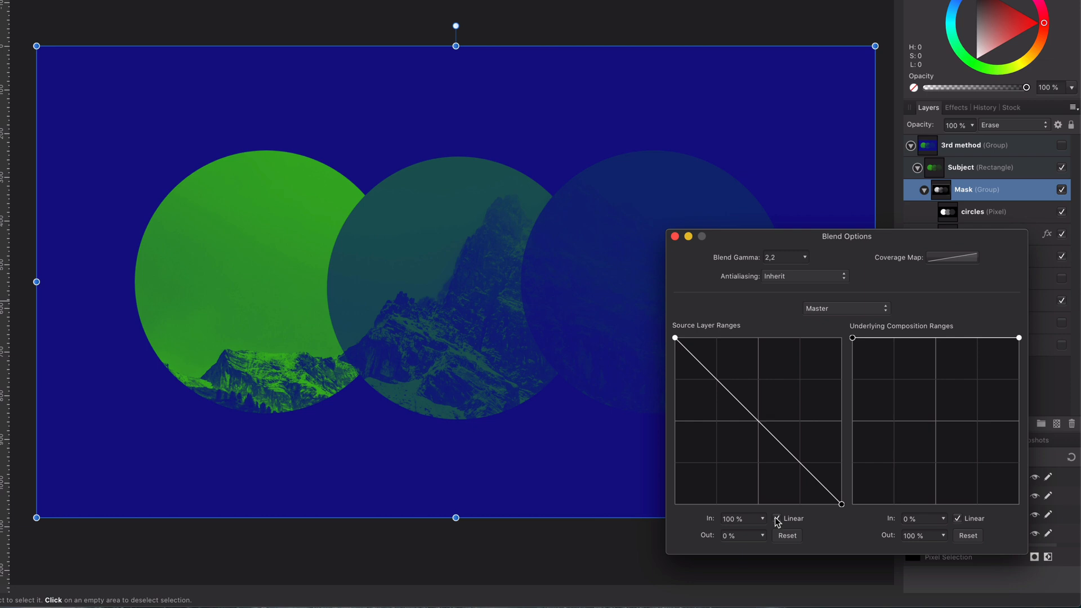
Bend, flatten and finally flip the Mask group's Source Layer Range curve.
drag(841, 503, 765, 429)
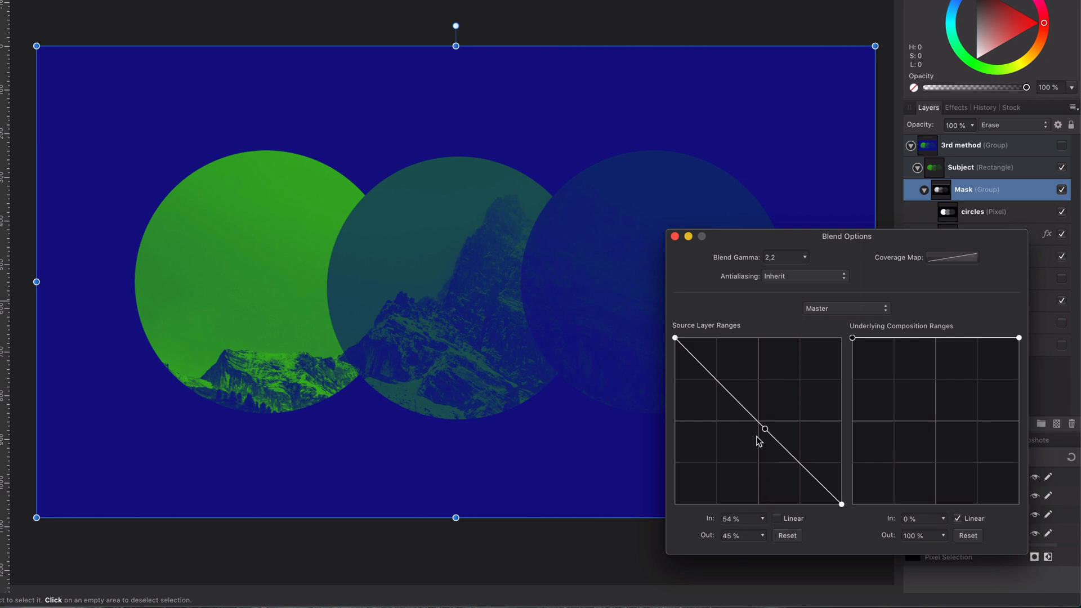
drag(764, 429, 735, 460)
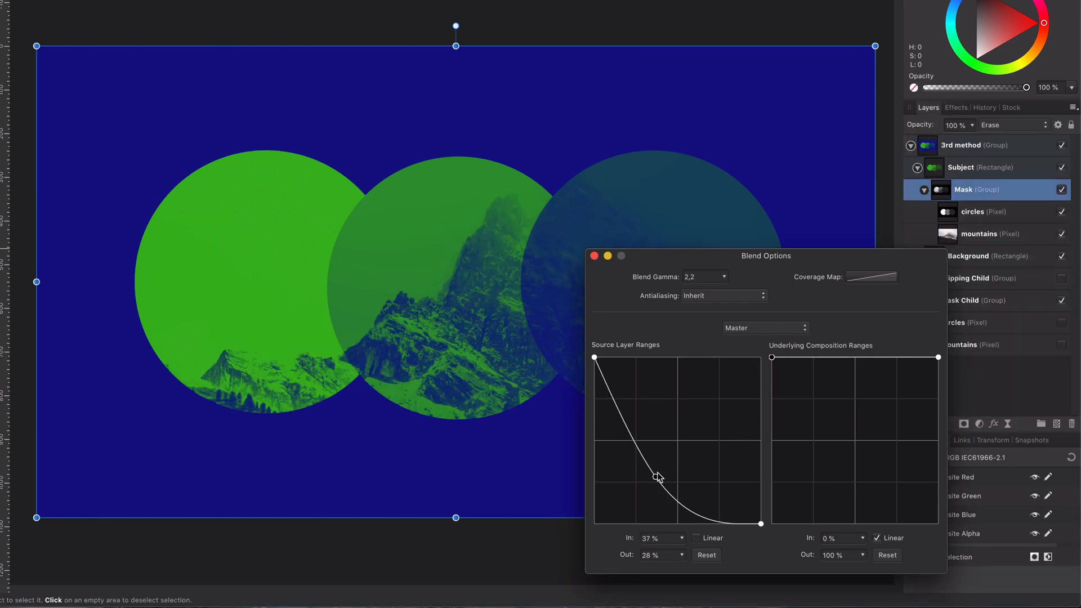
drag(657, 478, 714, 427)
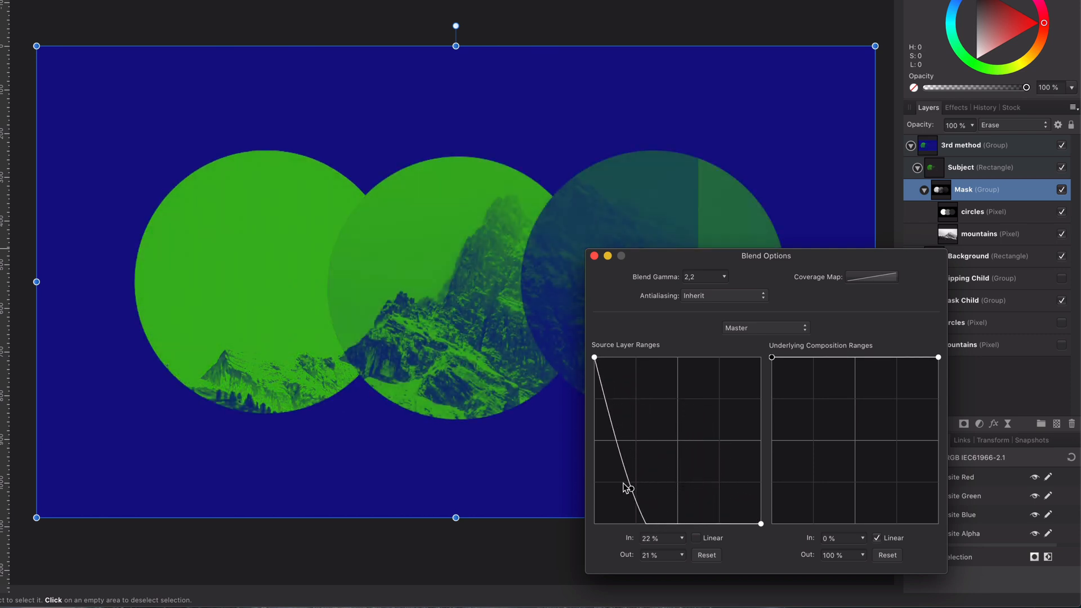
drag(626, 488, 644, 461)
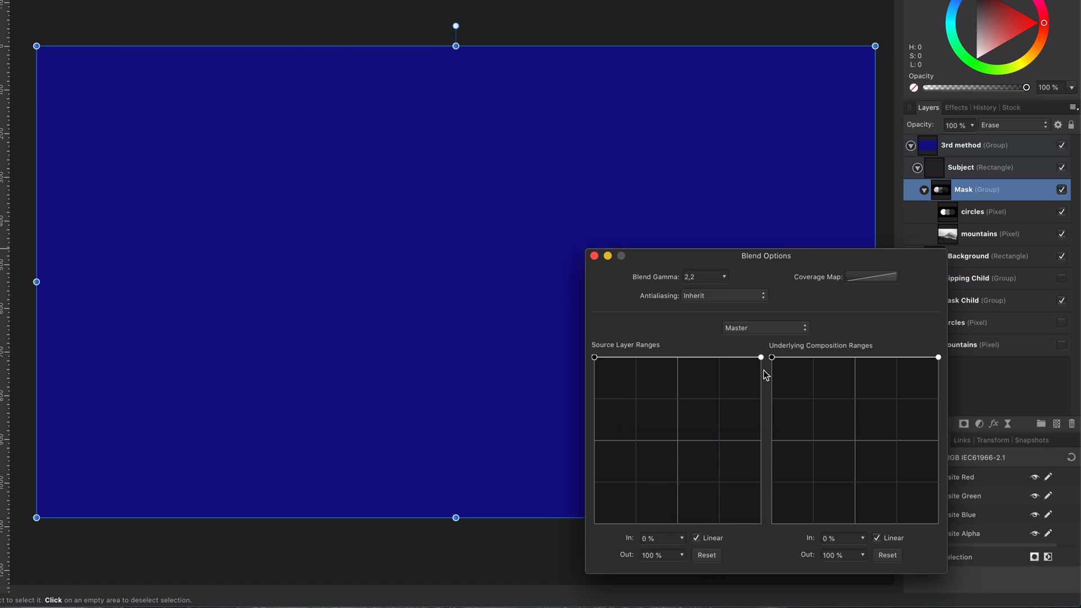
drag(761, 357, 595, 357)
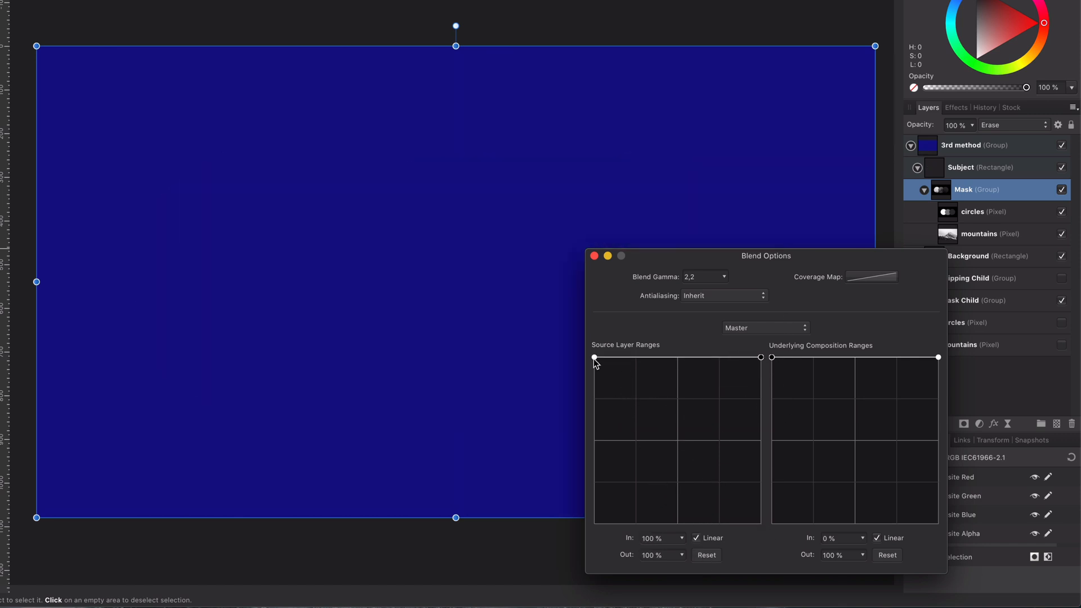
drag(595, 356, 595, 524)
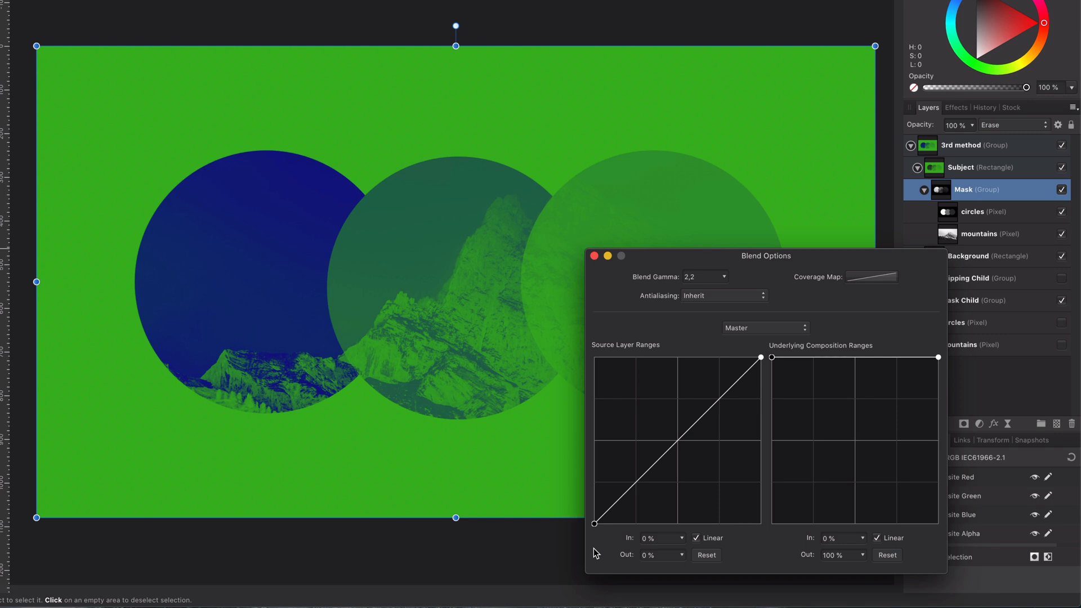
mouse_move(684, 541)
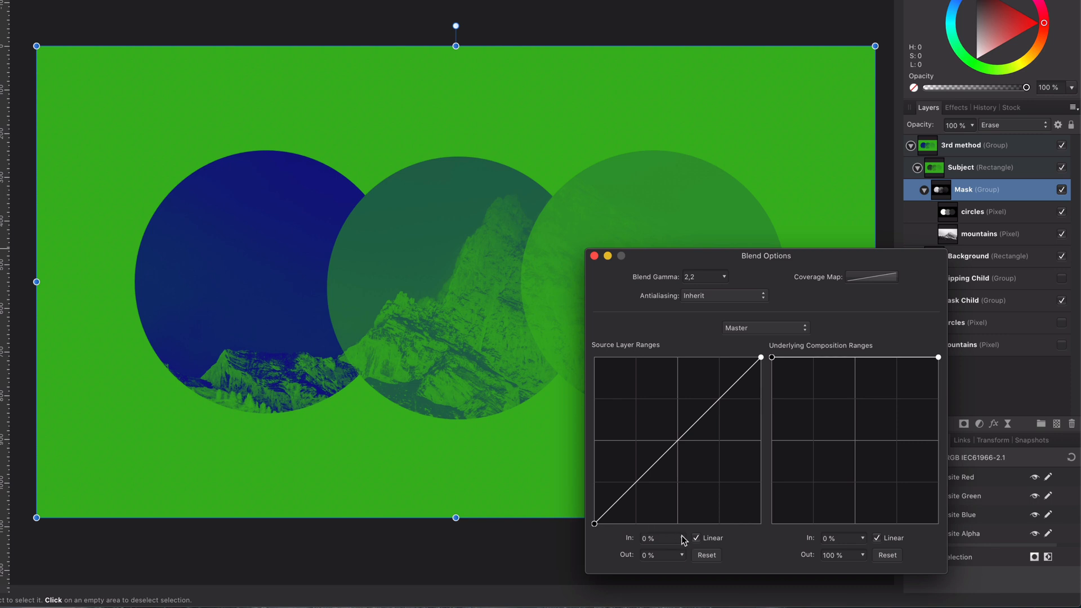
mouse_move(687, 524)
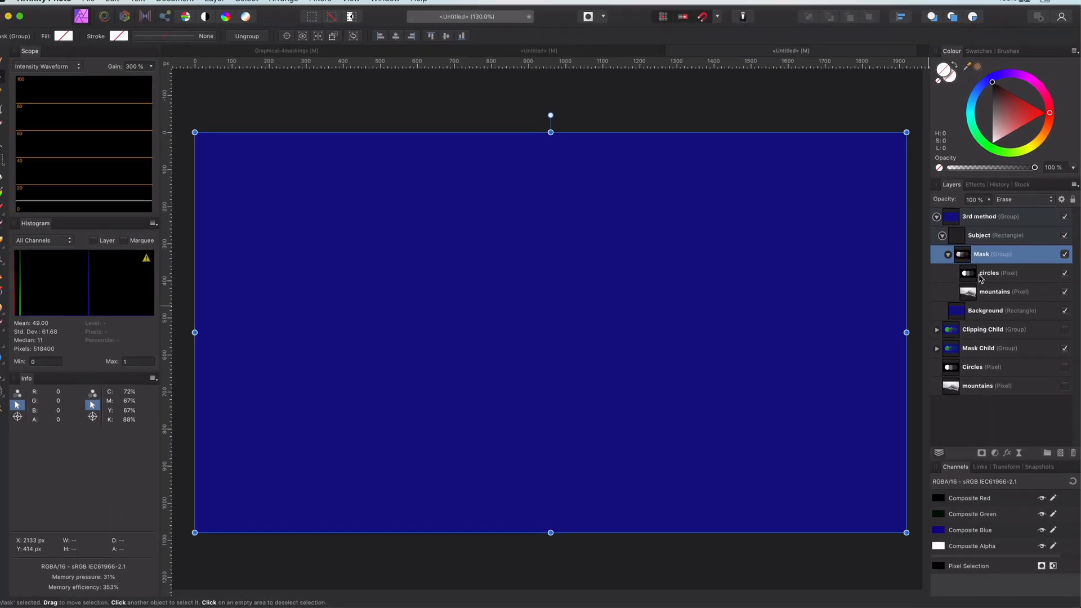
Add a live Procedural Texture filter above circles in the Mask group with a new equation.
click(992, 276)
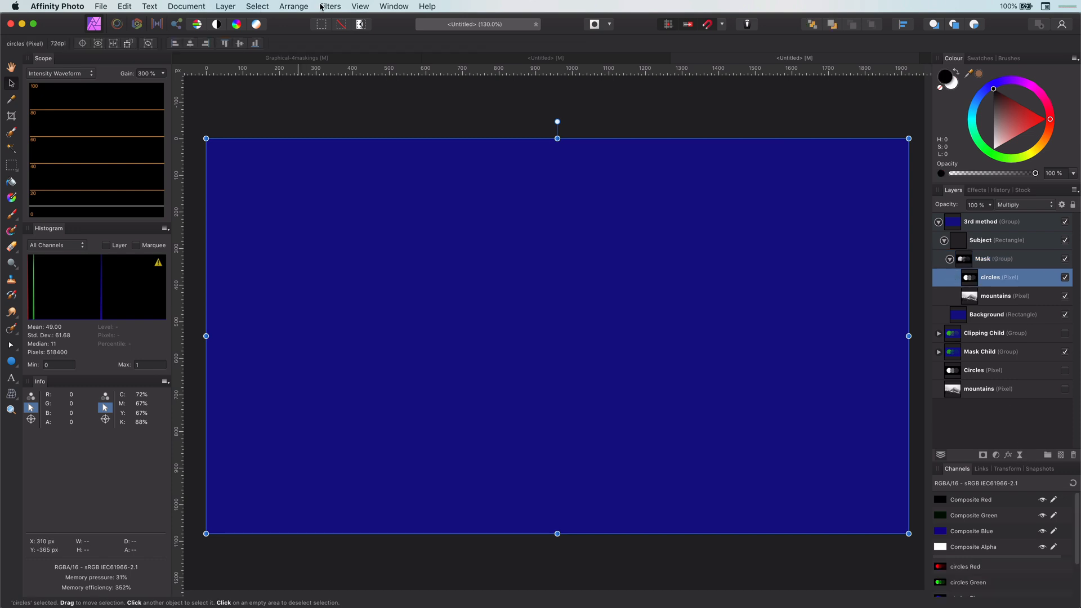
click(257, 7)
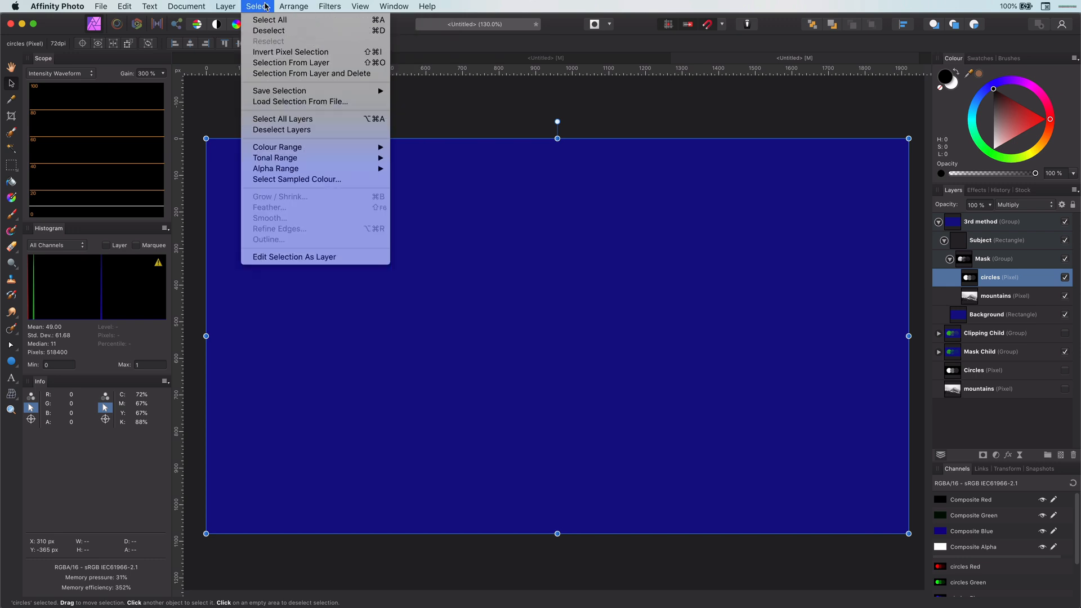
click(225, 6)
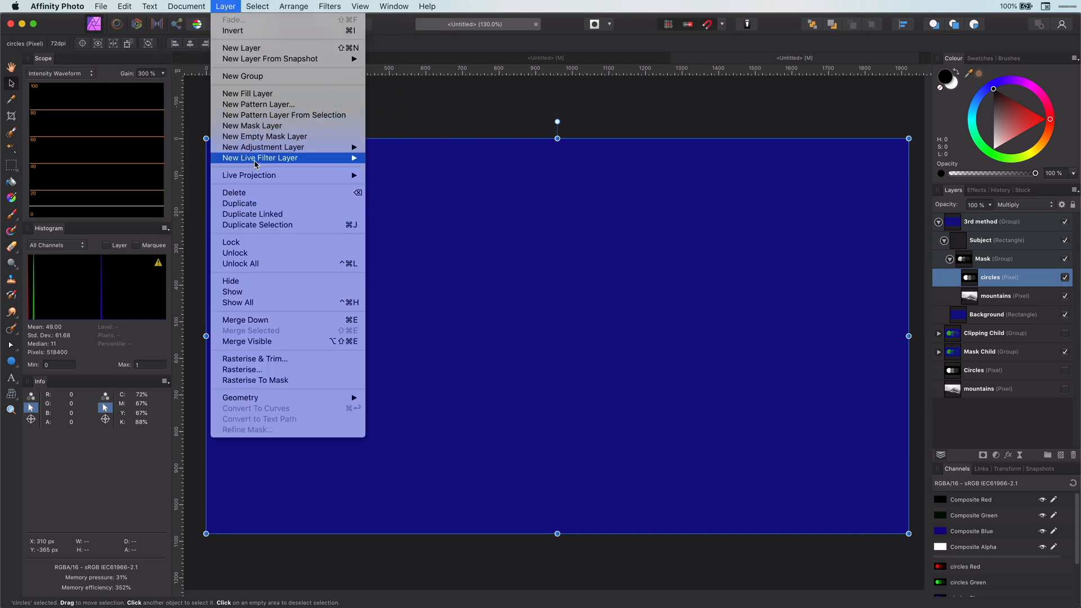
mouse_move(390, 201)
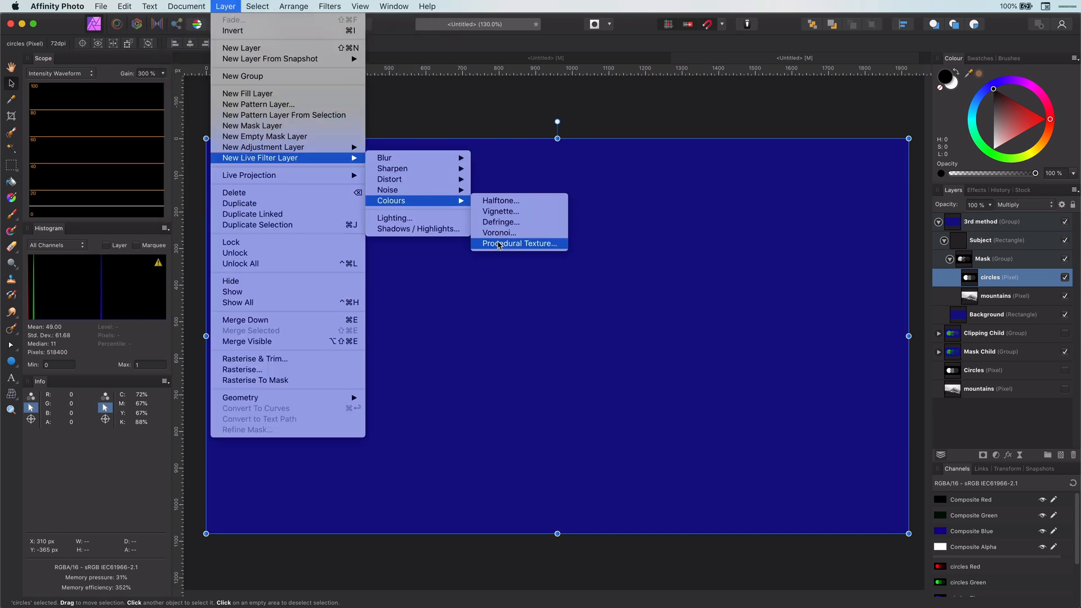
click(519, 244)
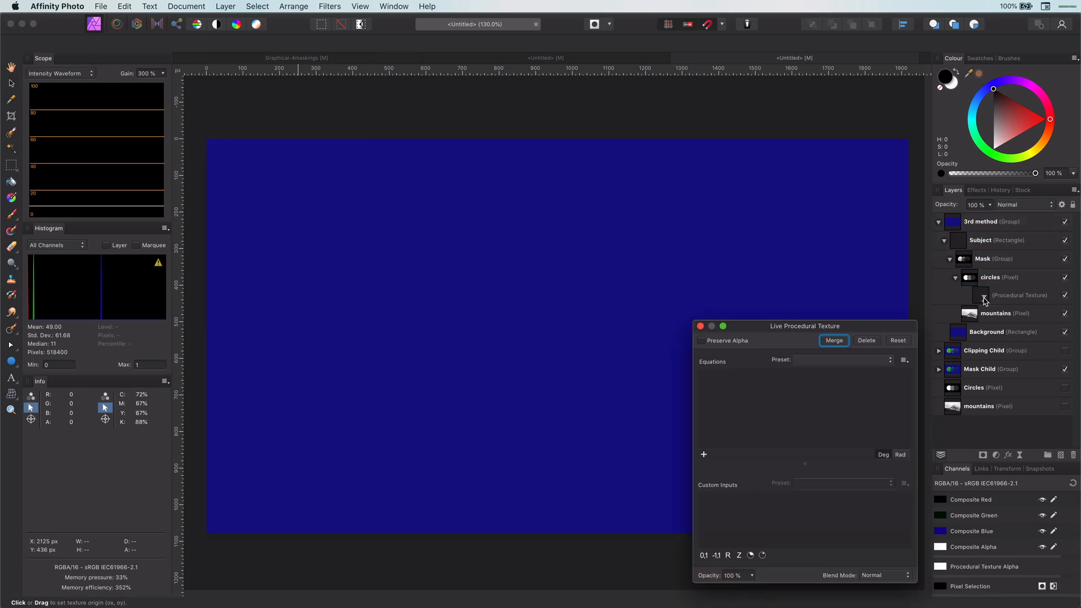
click(1019, 295)
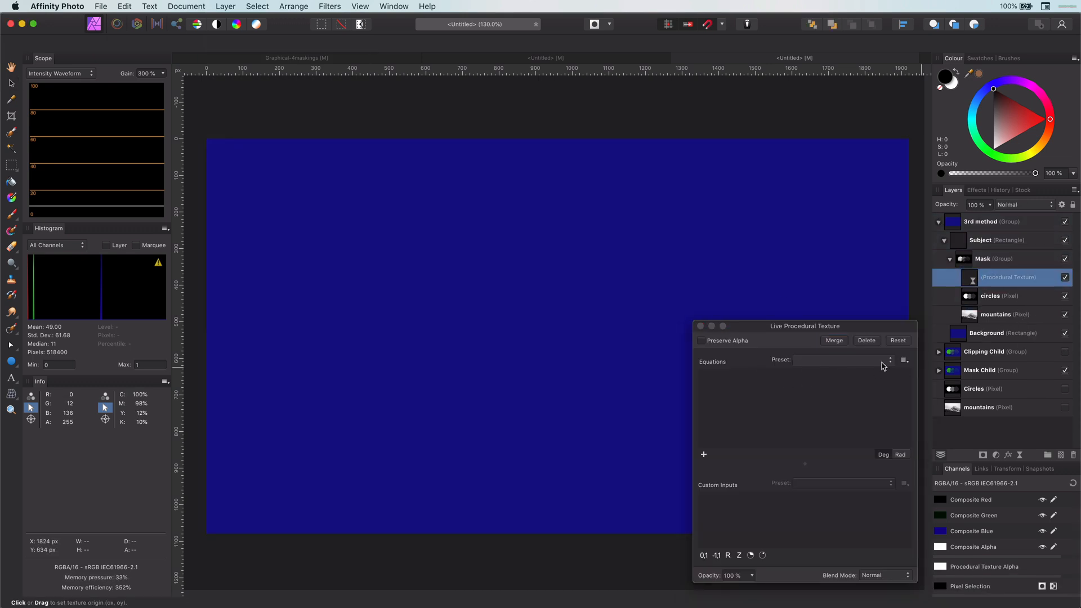
click(703, 454)
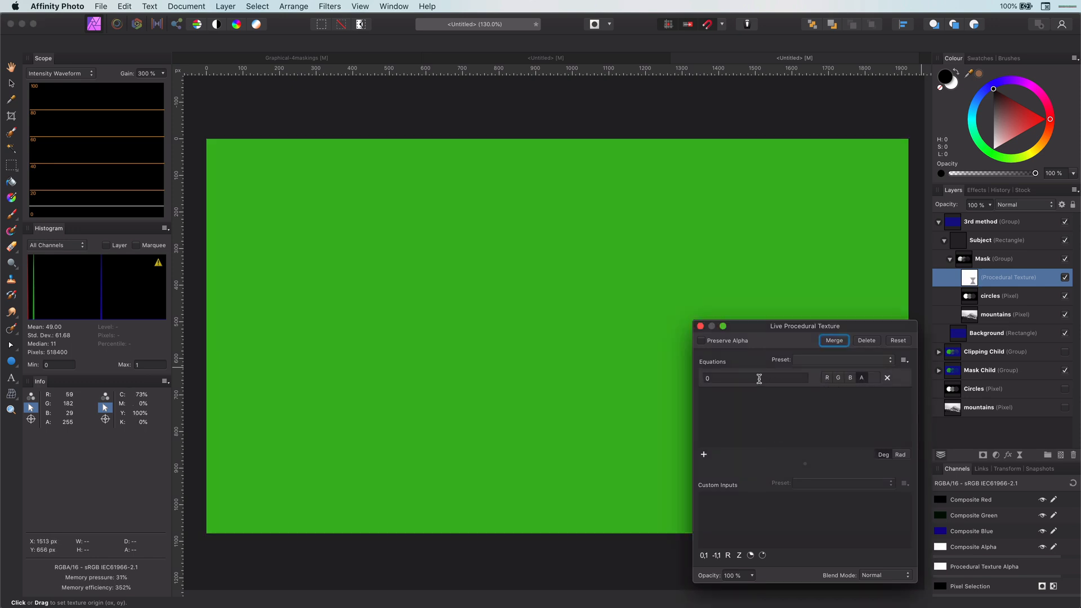
Enter 1-rgbtoi(R,G,B) as the texture's alpha channel equation.
text(1-average(R)
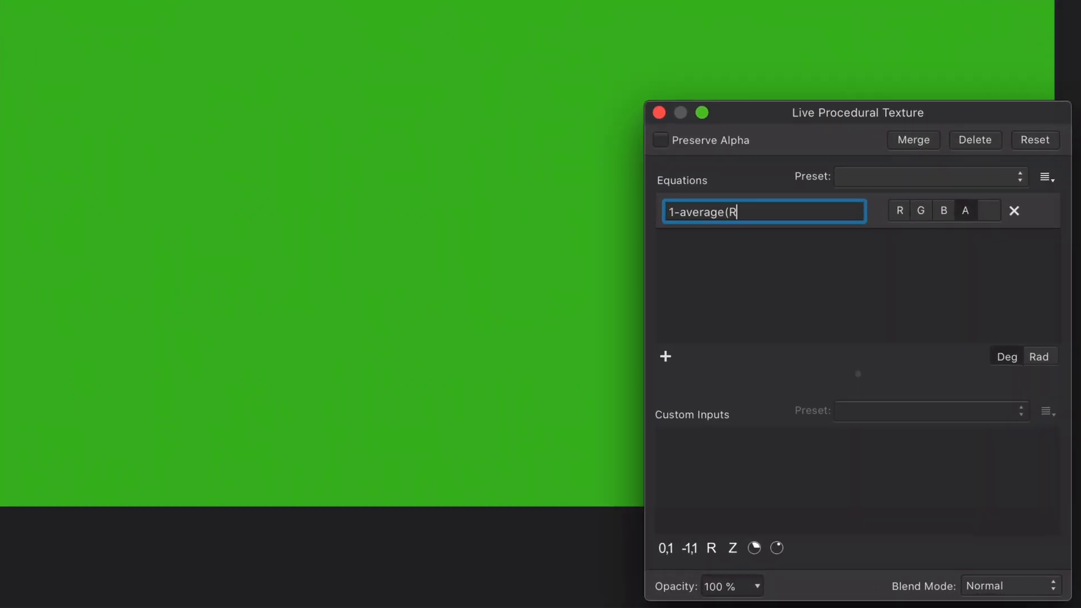
text(,G,B))
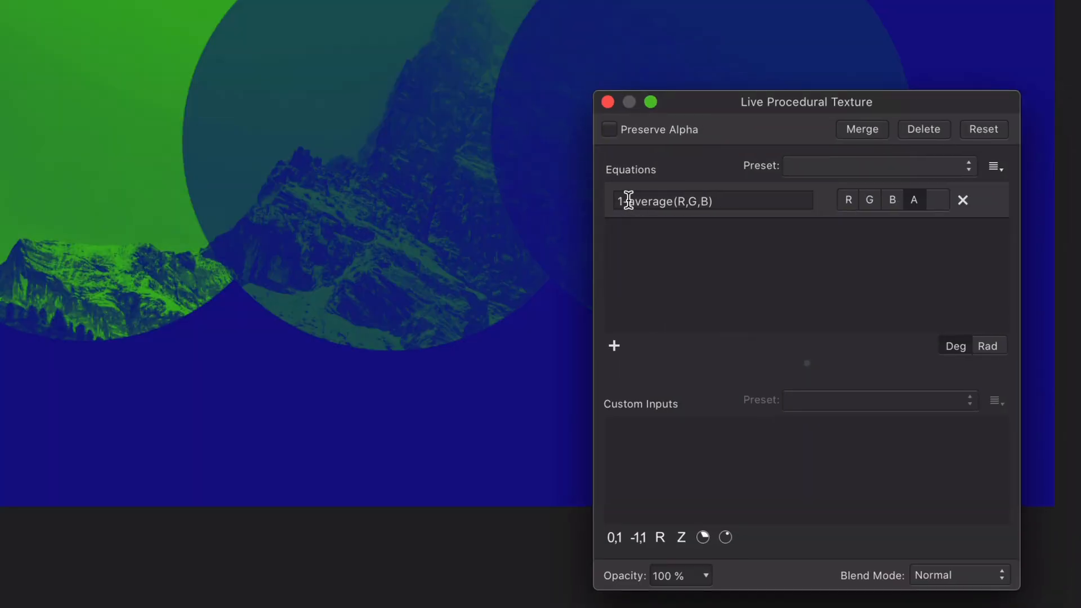
text(1-rg)
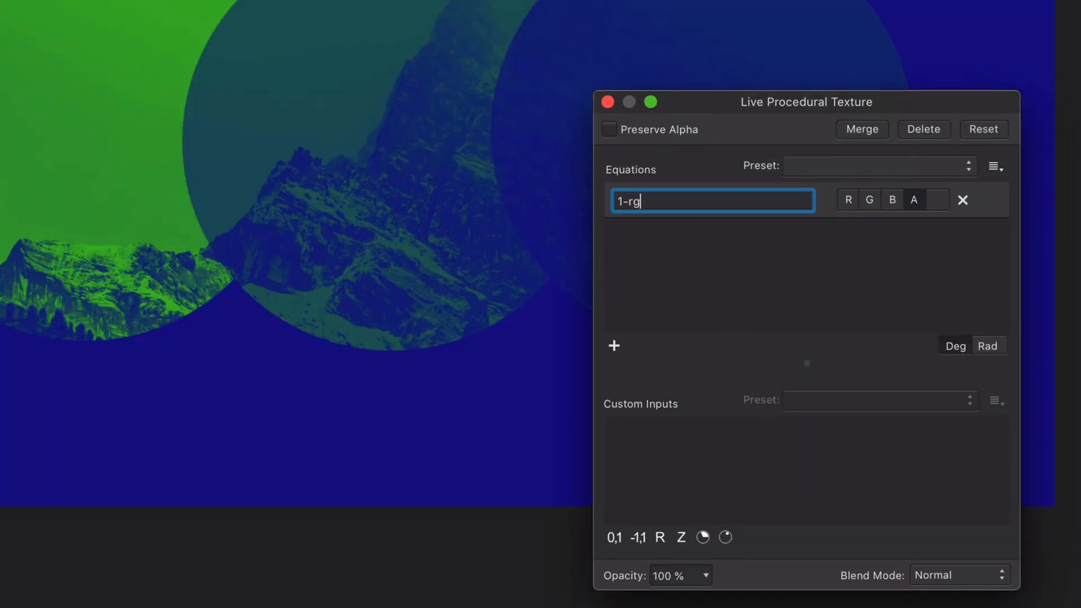
text(bto)
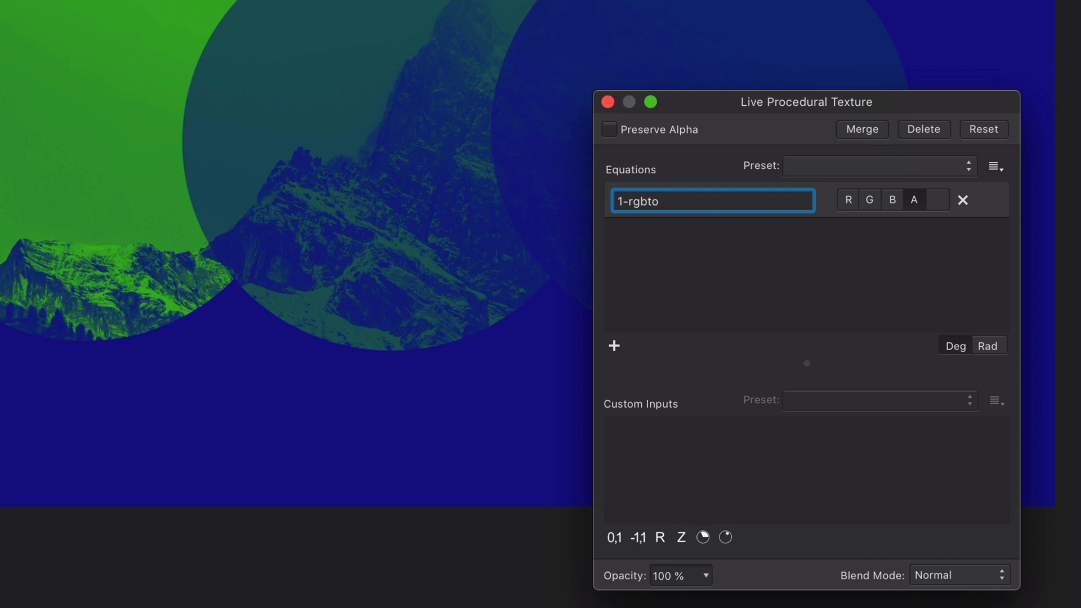
text(i(R)
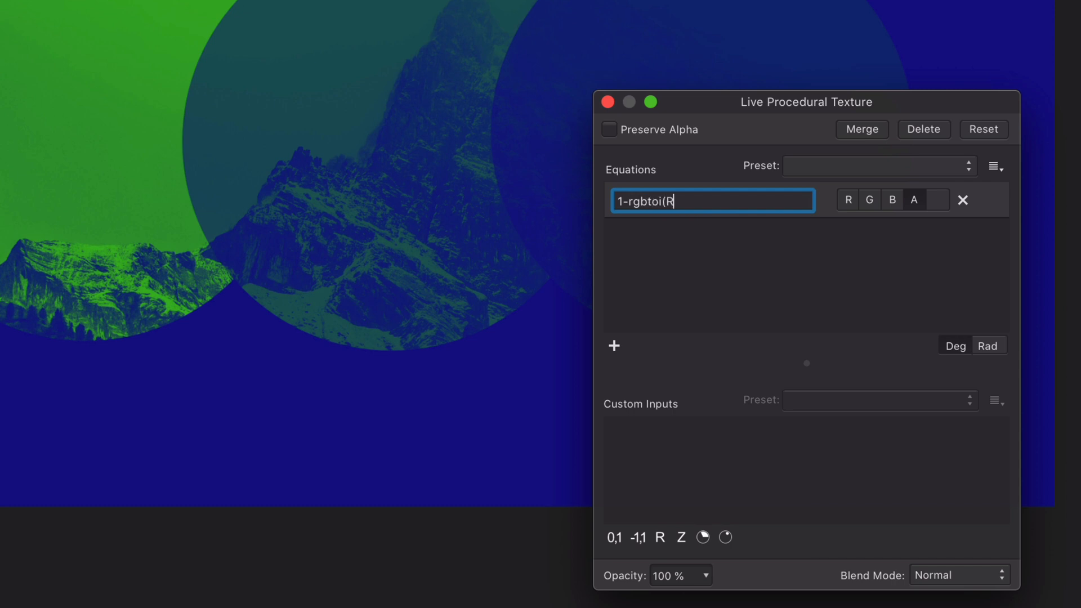
text(,G,B))
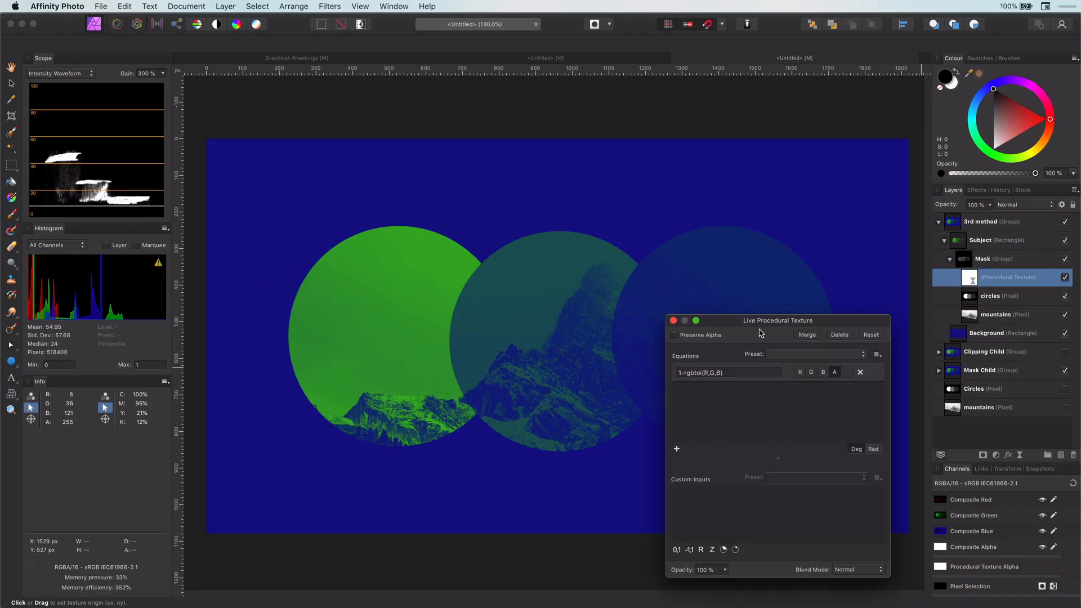
Apply the edited alpha equation and close the Live Procedural Texture dialog.
drag(758, 332, 744, 326)
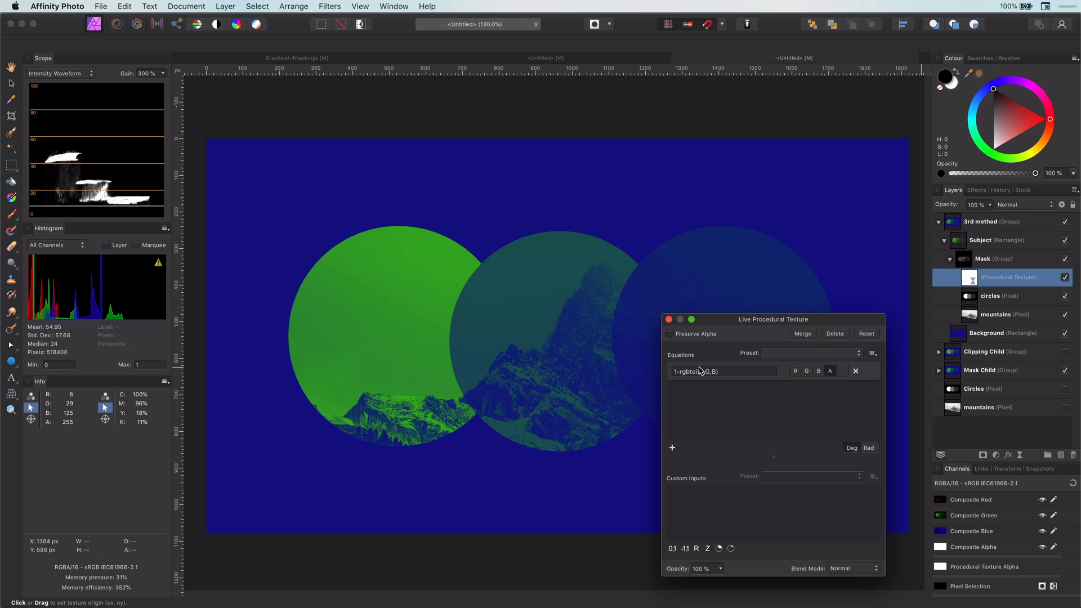
click(722, 371)
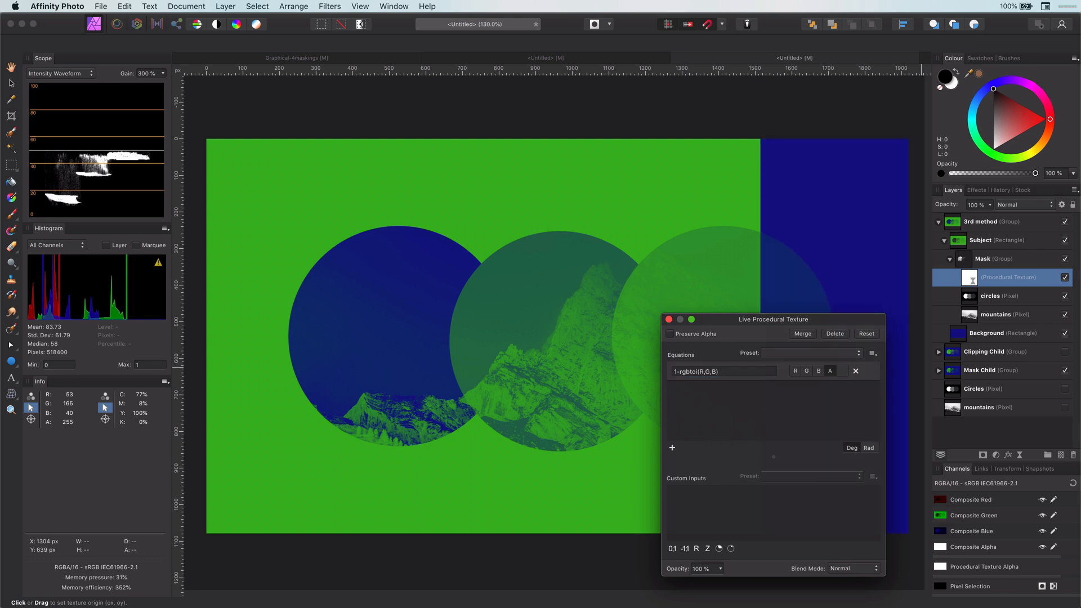
click(668, 319)
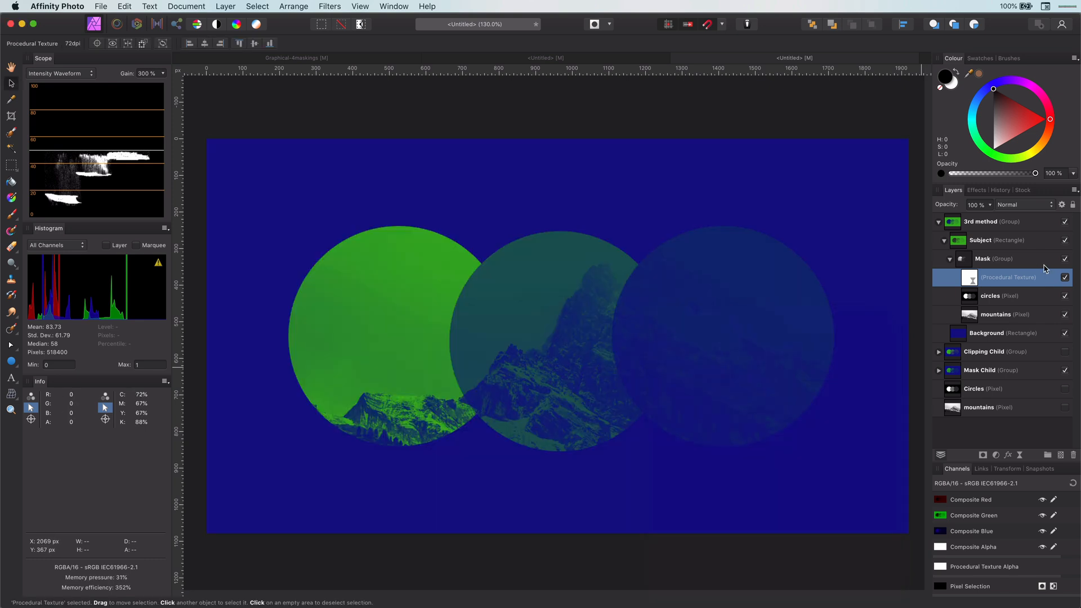